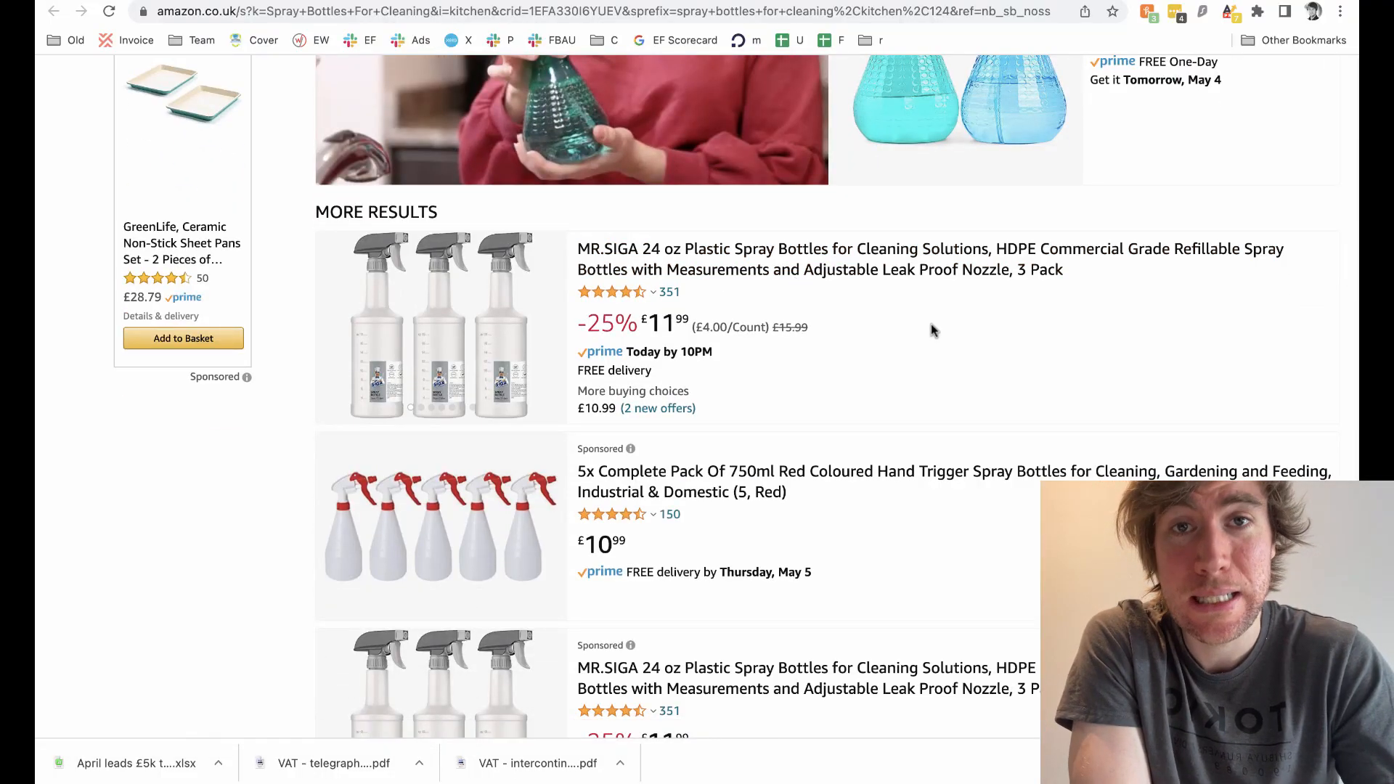
Scroll down to the niche diagram and highlight its High Demand and axis labels in yellow.
{"action": "scroll", "scroll_direction": "down", "scroll_amount": 3}
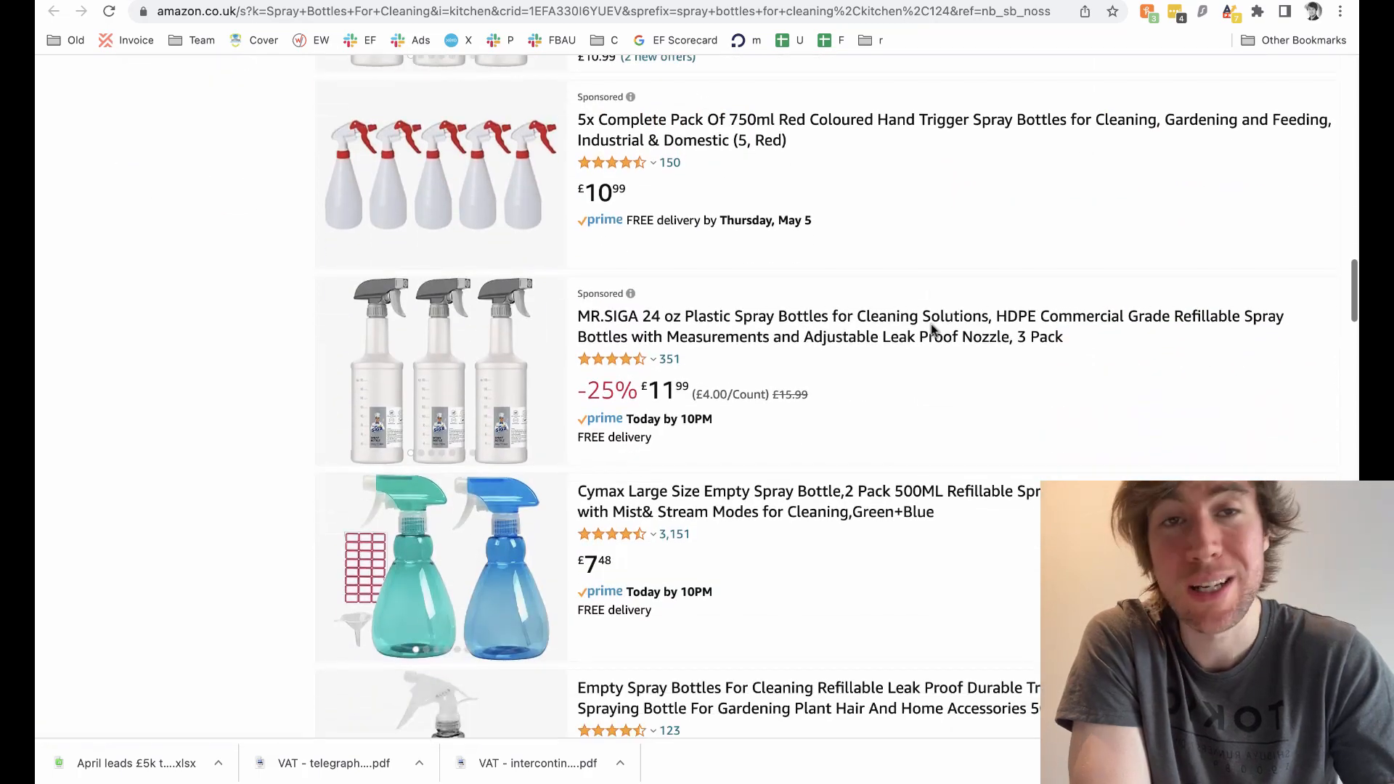
{"action": "scroll", "scroll_direction": "down", "scroll_amount": 3}
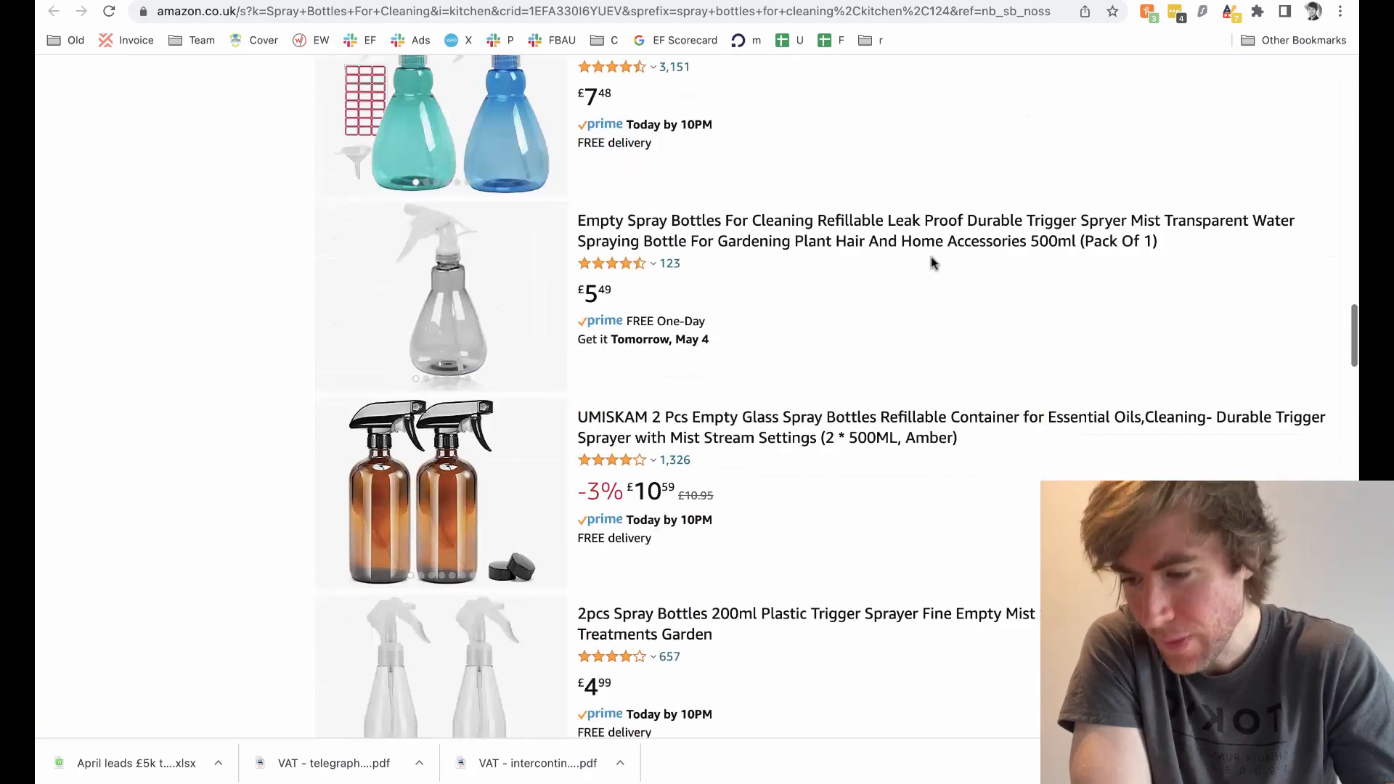
{"action": "scroll", "scroll_direction": "down", "scroll_amount": 3}
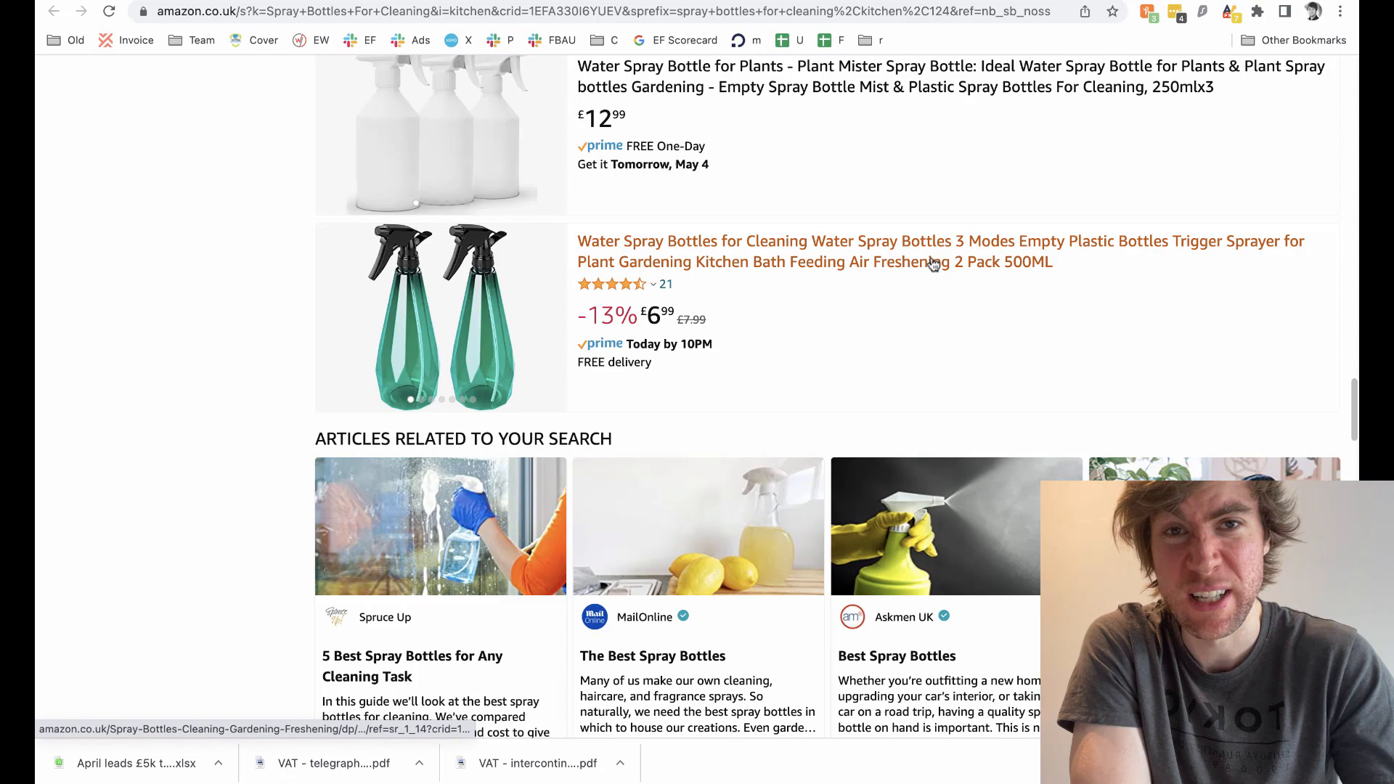
{"action": "scroll", "scroll_direction": "down", "scroll_amount": 3}
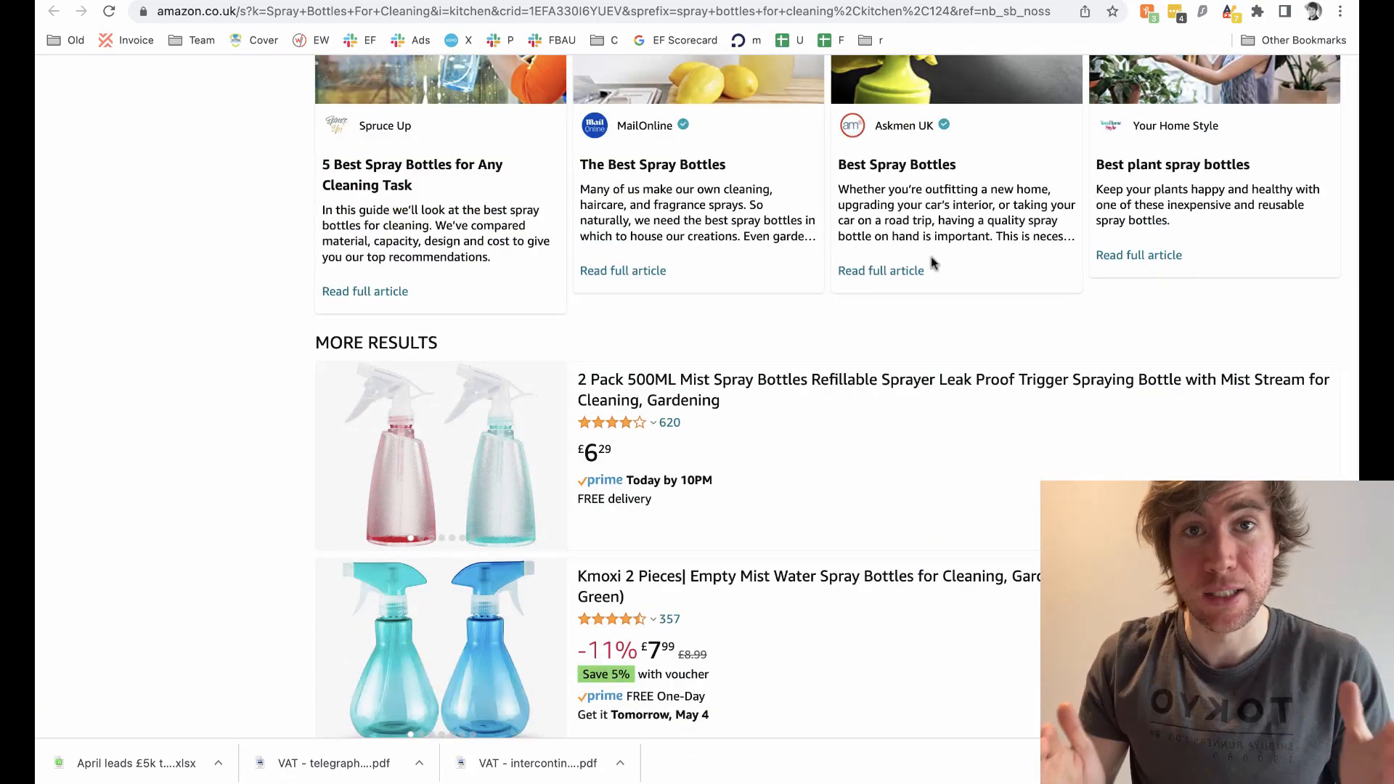
{"action": "scroll", "scroll_direction": "down", "scroll_amount": 3}
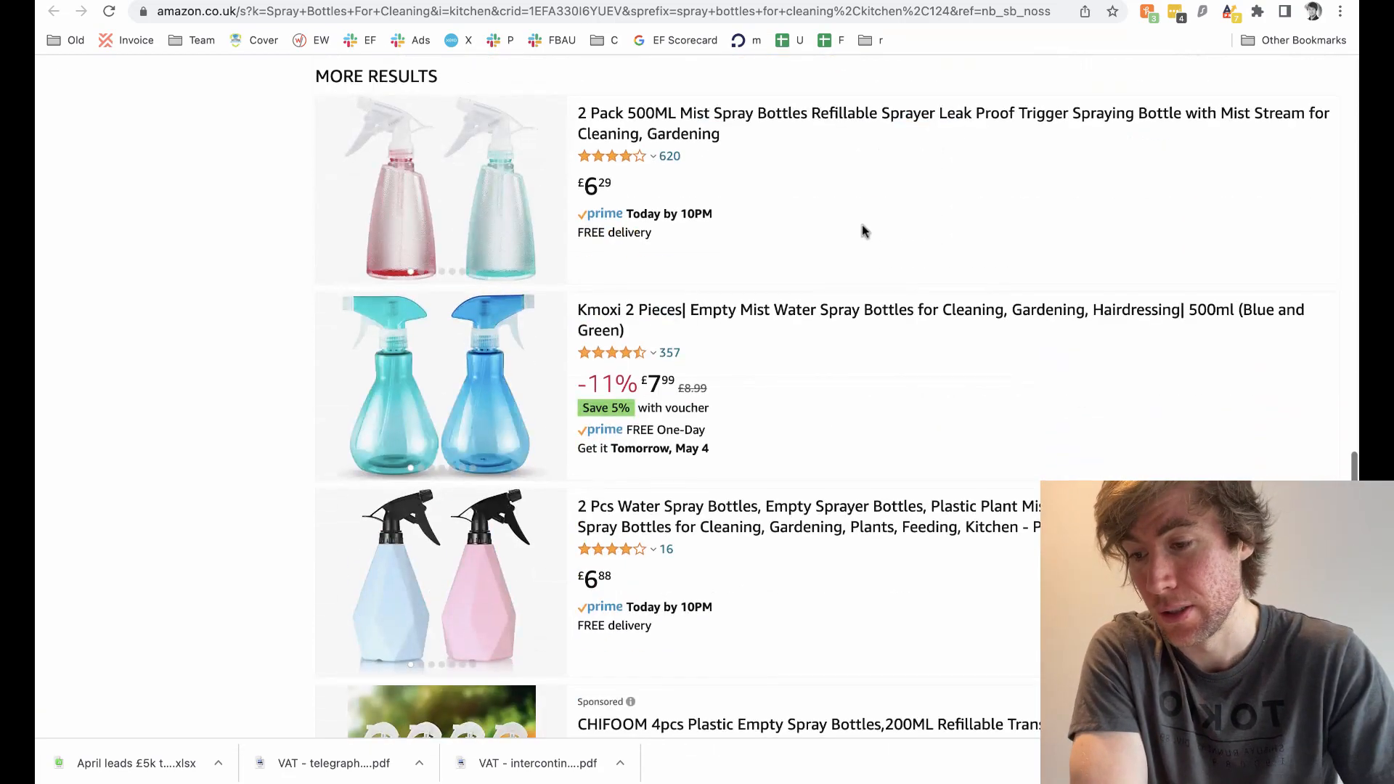
{"action": "scroll", "scroll_direction": "down", "scroll_amount": 3}
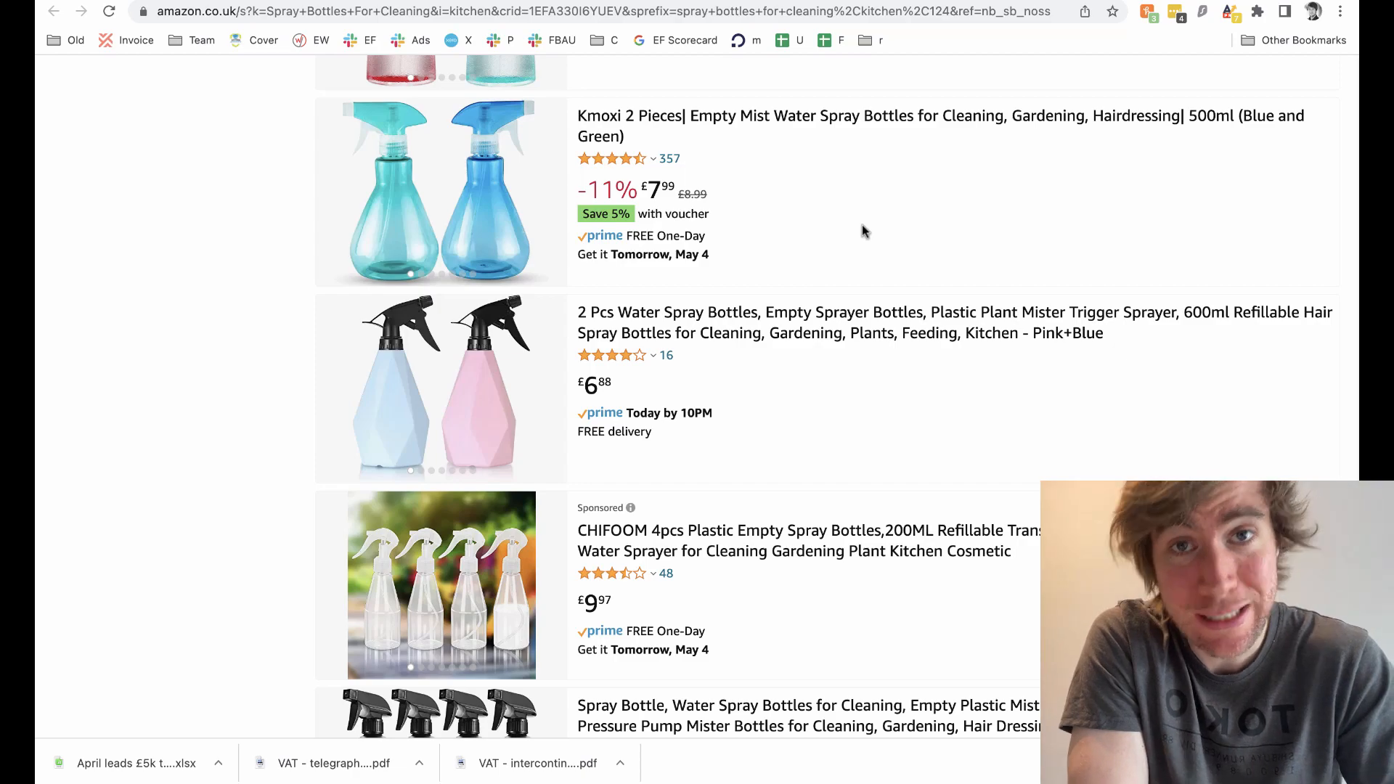
{"action": "scroll", "scroll_direction": "down", "scroll_amount": 3}
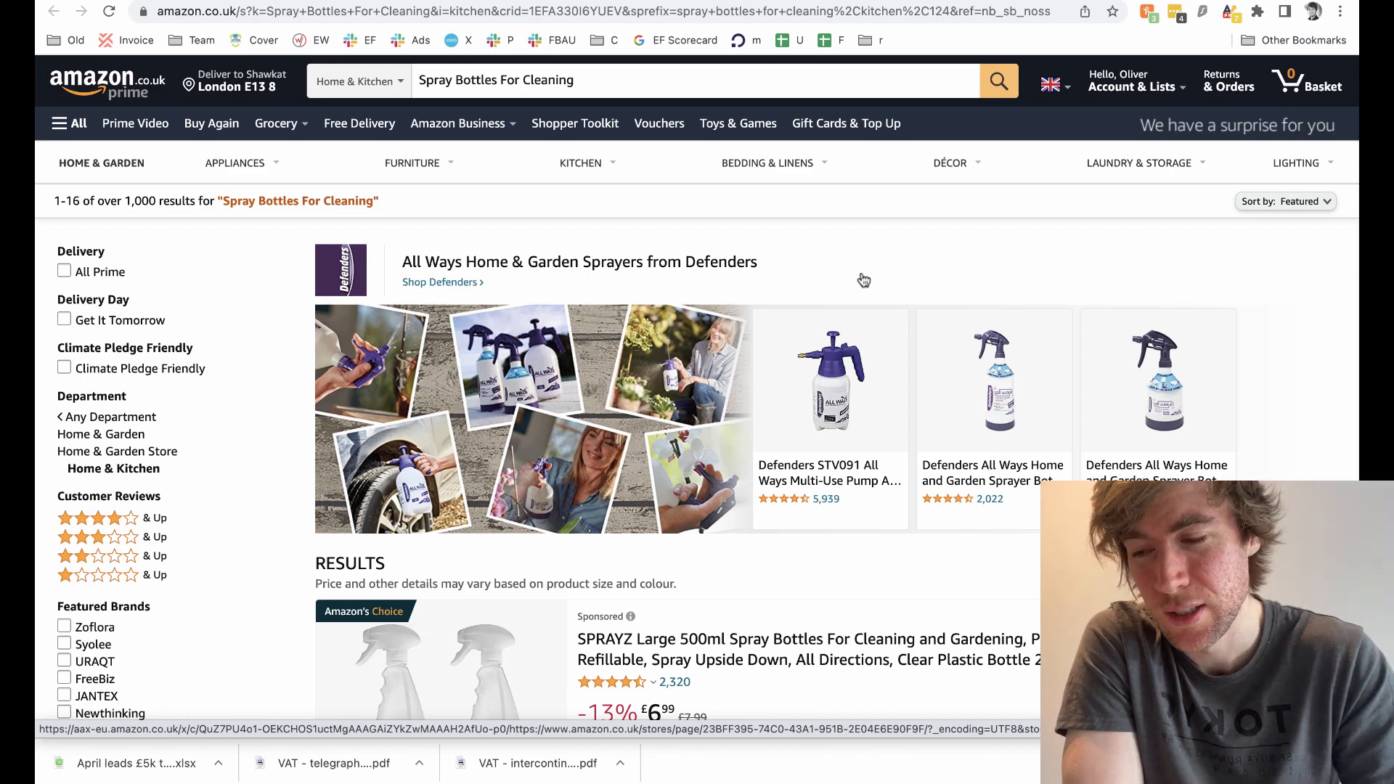
{"action": "mouse_move", "coordinate": [847, 285]}
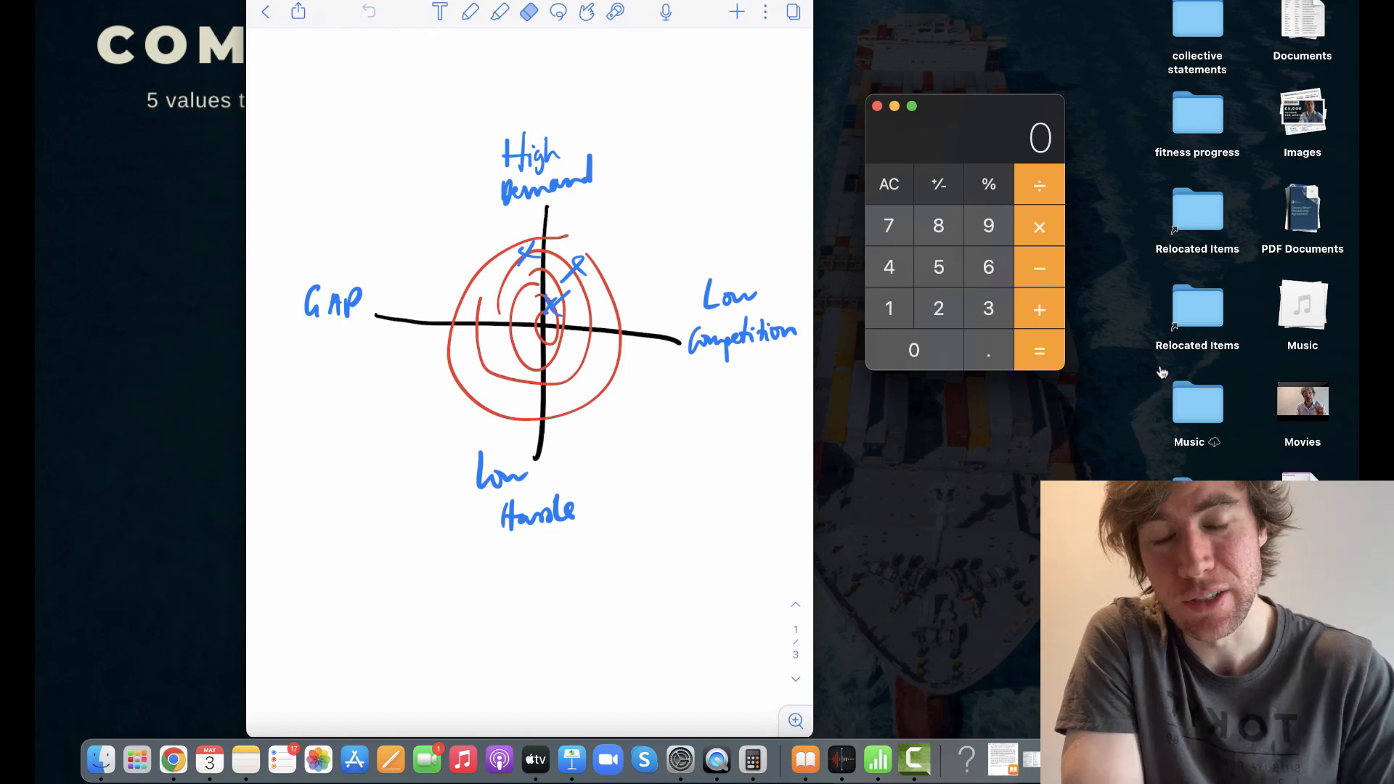
{"action": "left_click", "coordinate": [499, 12]}
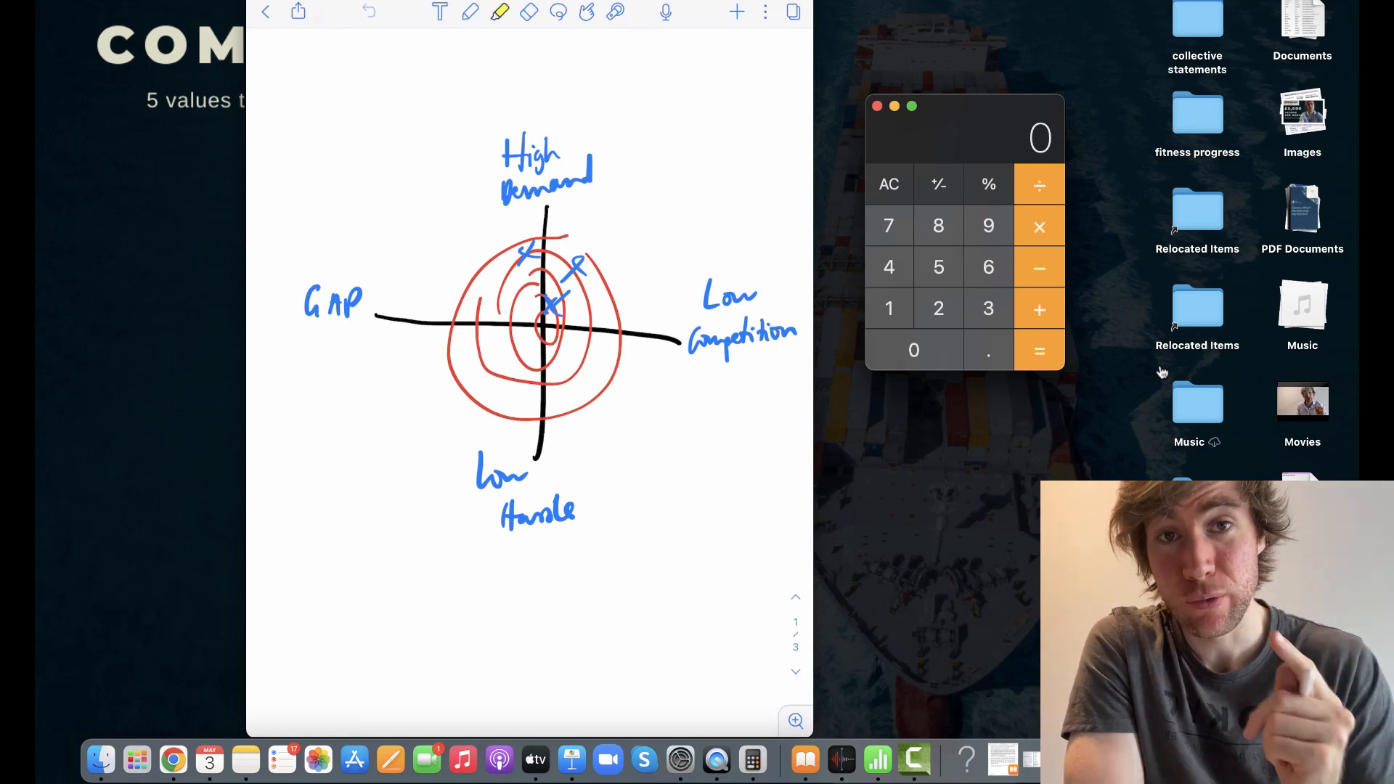
{"action": "left_click_drag", "start_coordinate": [502, 142], "coordinate": [578, 187]}
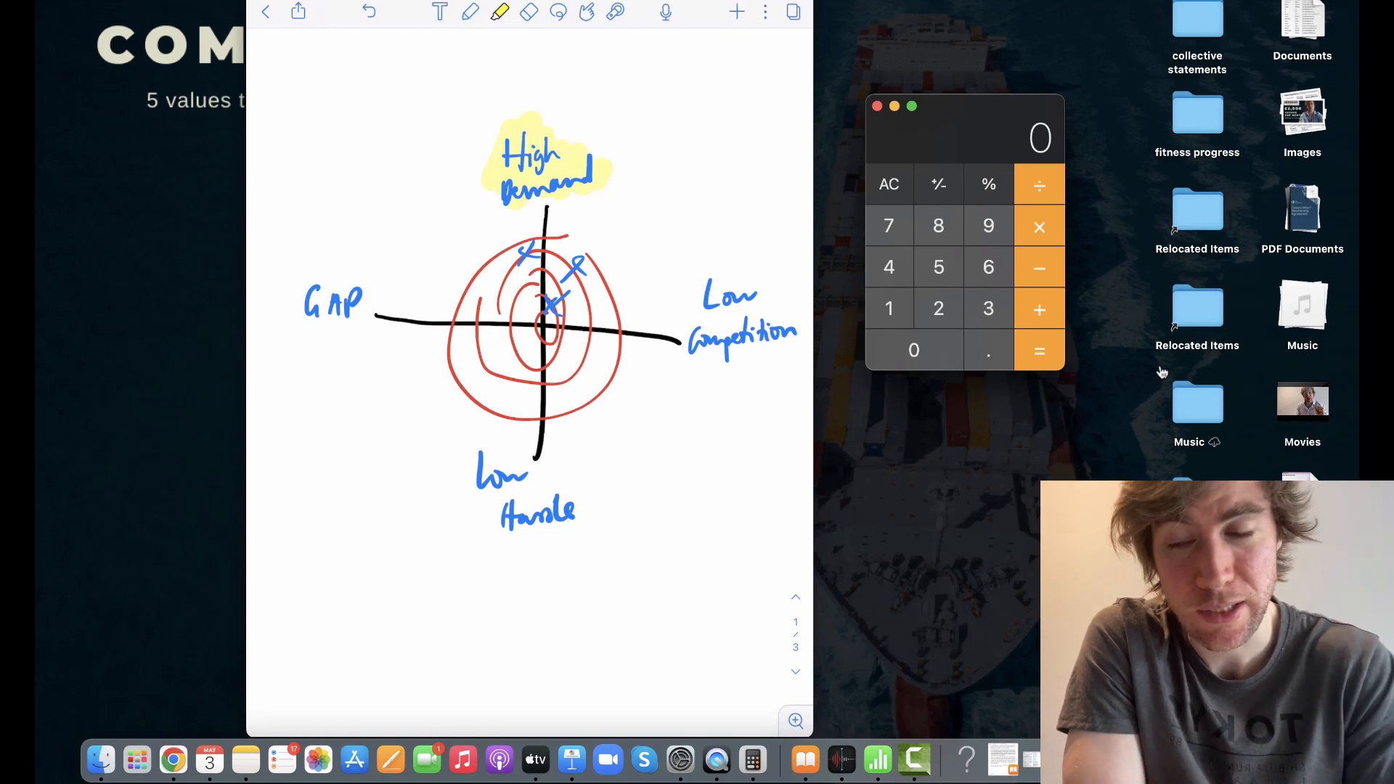
{"action": "left_click_drag", "start_coordinate": [702, 293], "coordinate": [791, 356]}
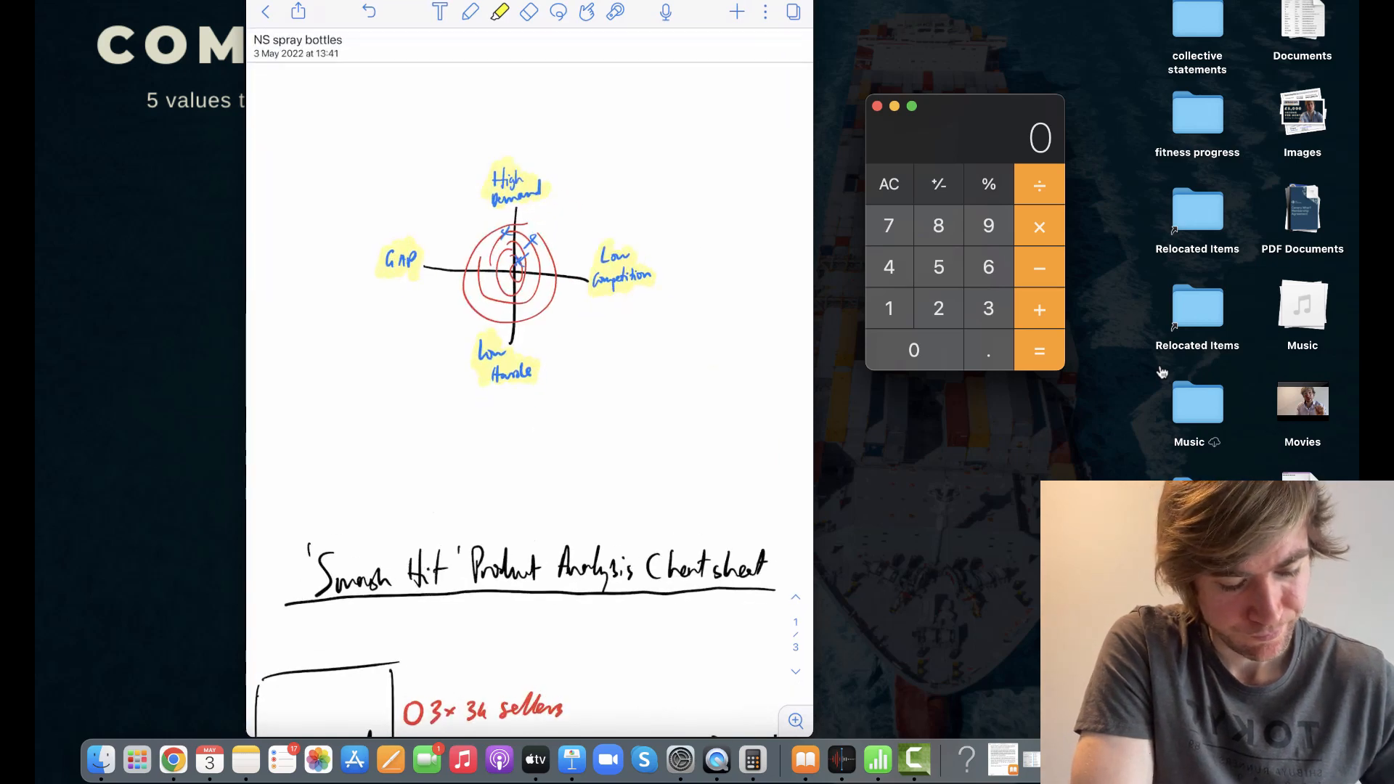
Scroll down the note to the 'Smash Hit' cheatsheet's scoring criteria out of 100.
{"action": "scroll", "scroll_direction": "down", "scroll_amount": 3}
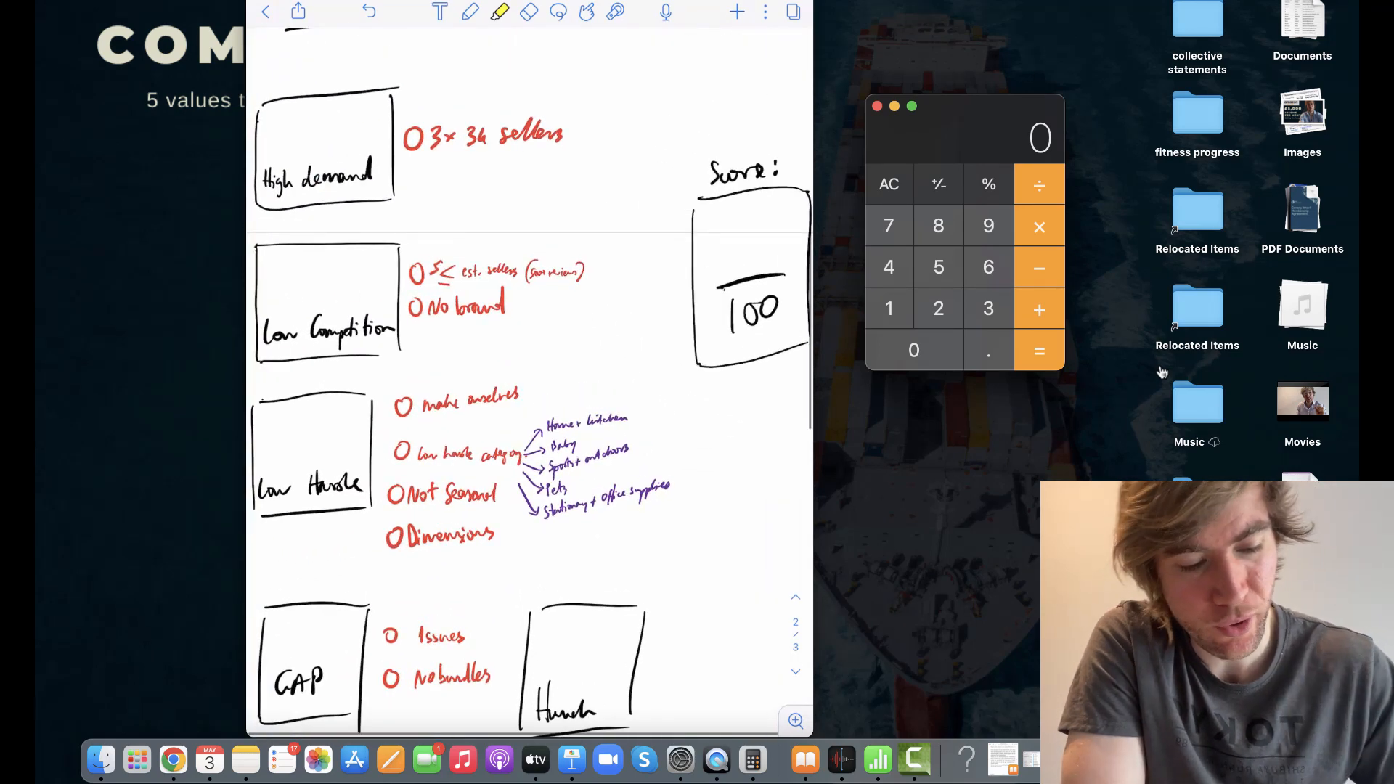
{"action": "scroll", "scroll_direction": "down", "scroll_amount": 3}
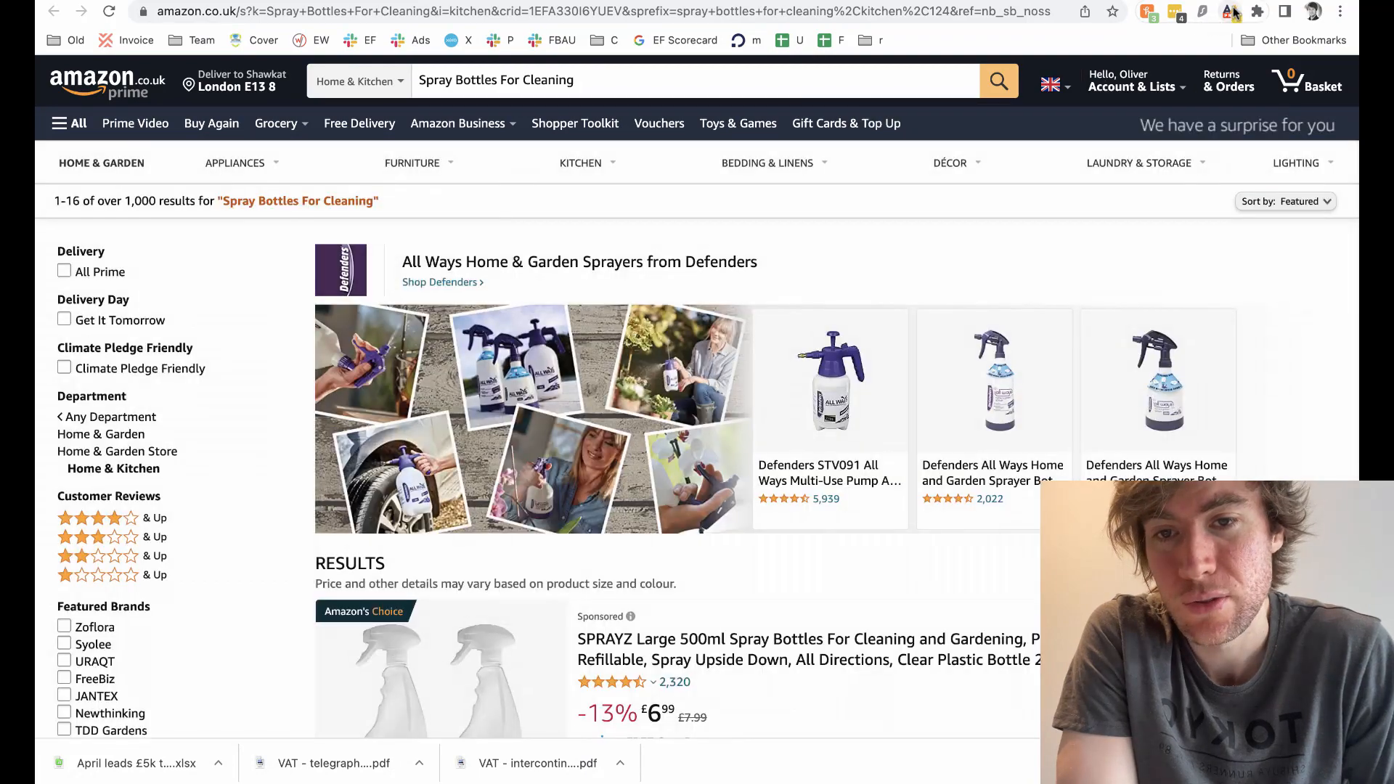
Run AMZScout PRO on the 'Spray Bottles For Cleaning' results and sort by Est. Revenue.
{"action": "left_click", "coordinate": [1228, 12]}
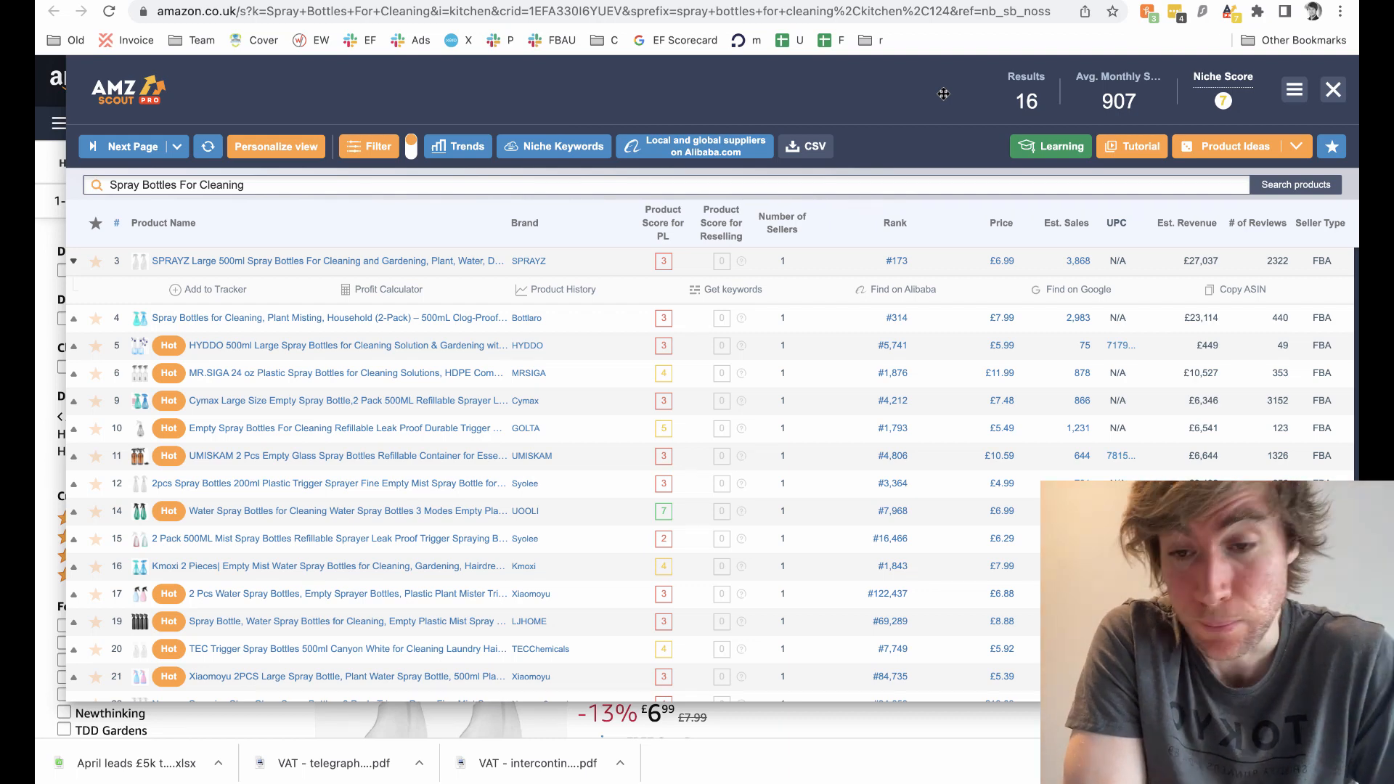
{"action": "left_click", "coordinate": [1185, 222]}
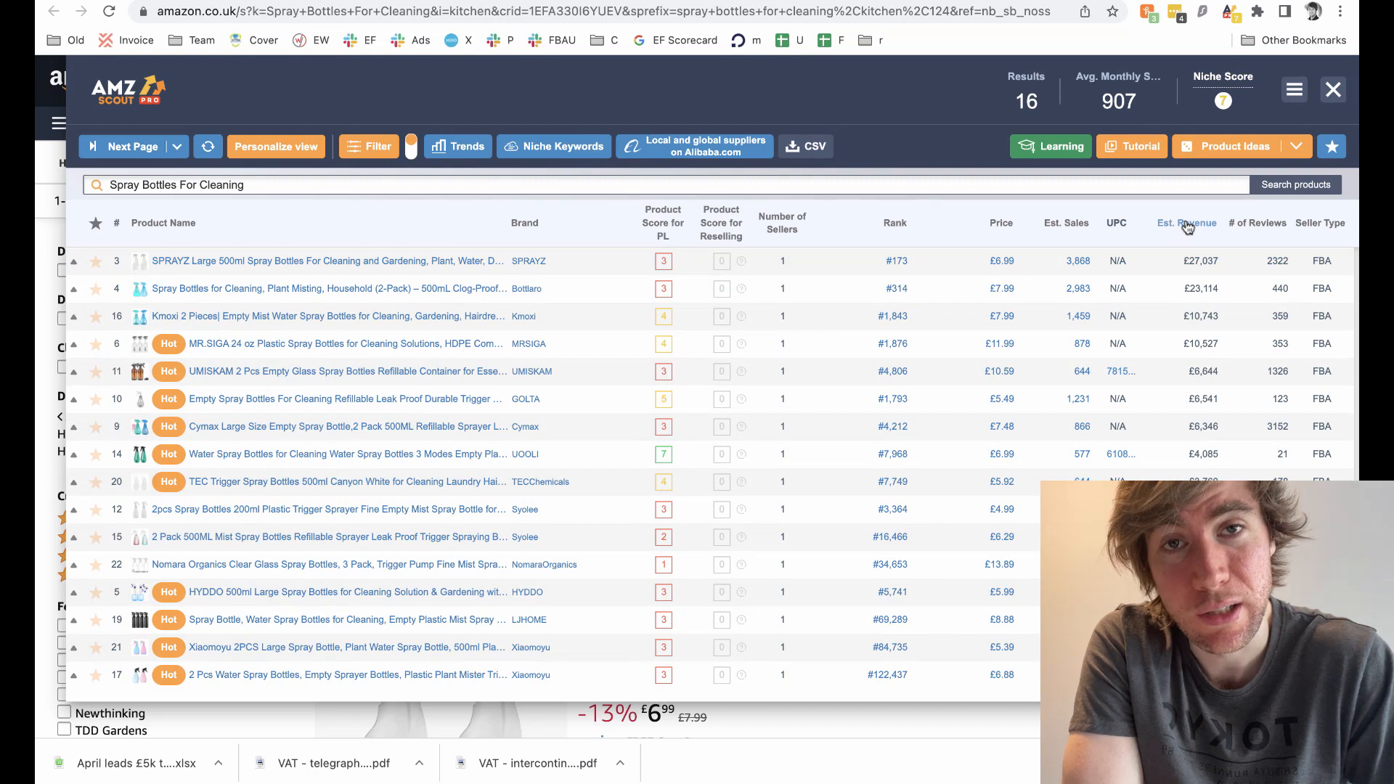
{"action": "mouse_move", "coordinate": [1185, 223]}
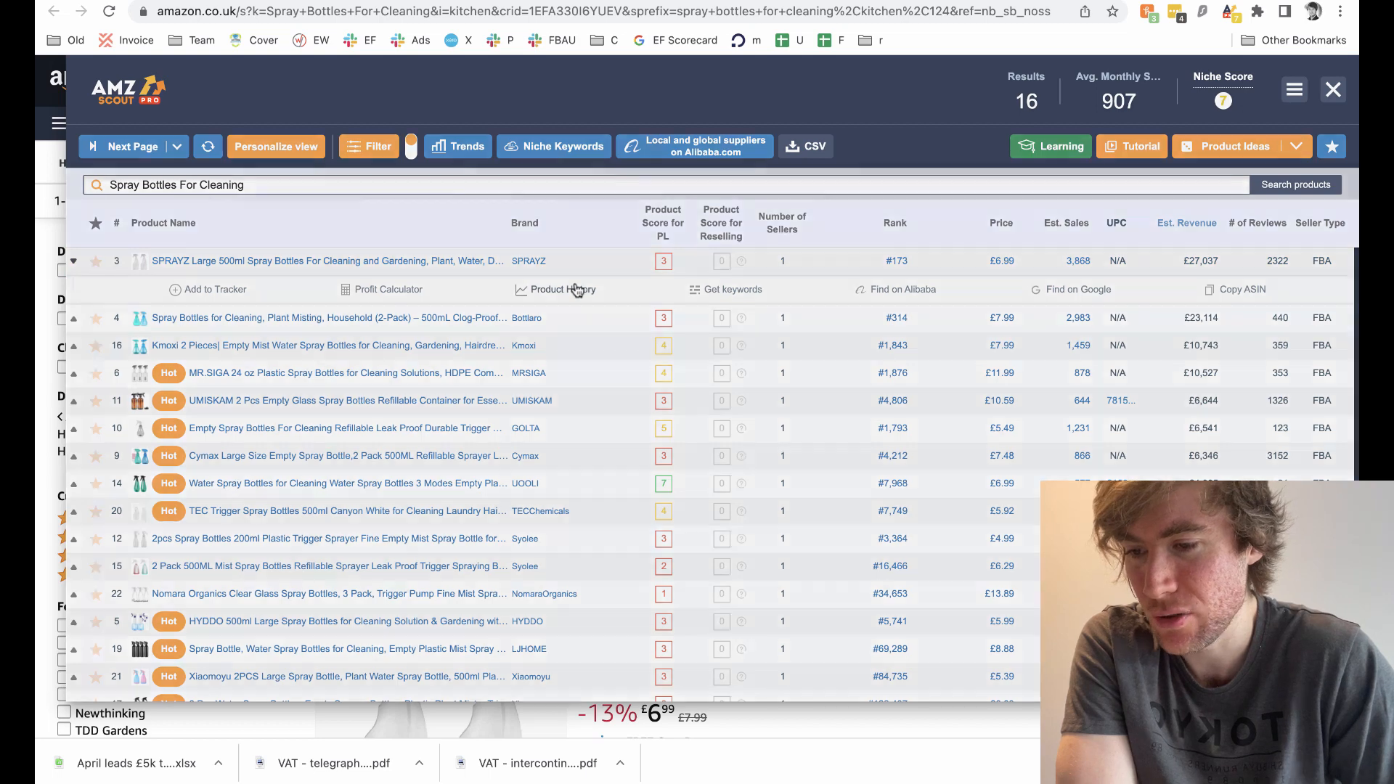
Open the SPRAYZ bottles' product history and hide Rank and Price, leaving sales only.
{"action": "left_click", "coordinate": [566, 289]}
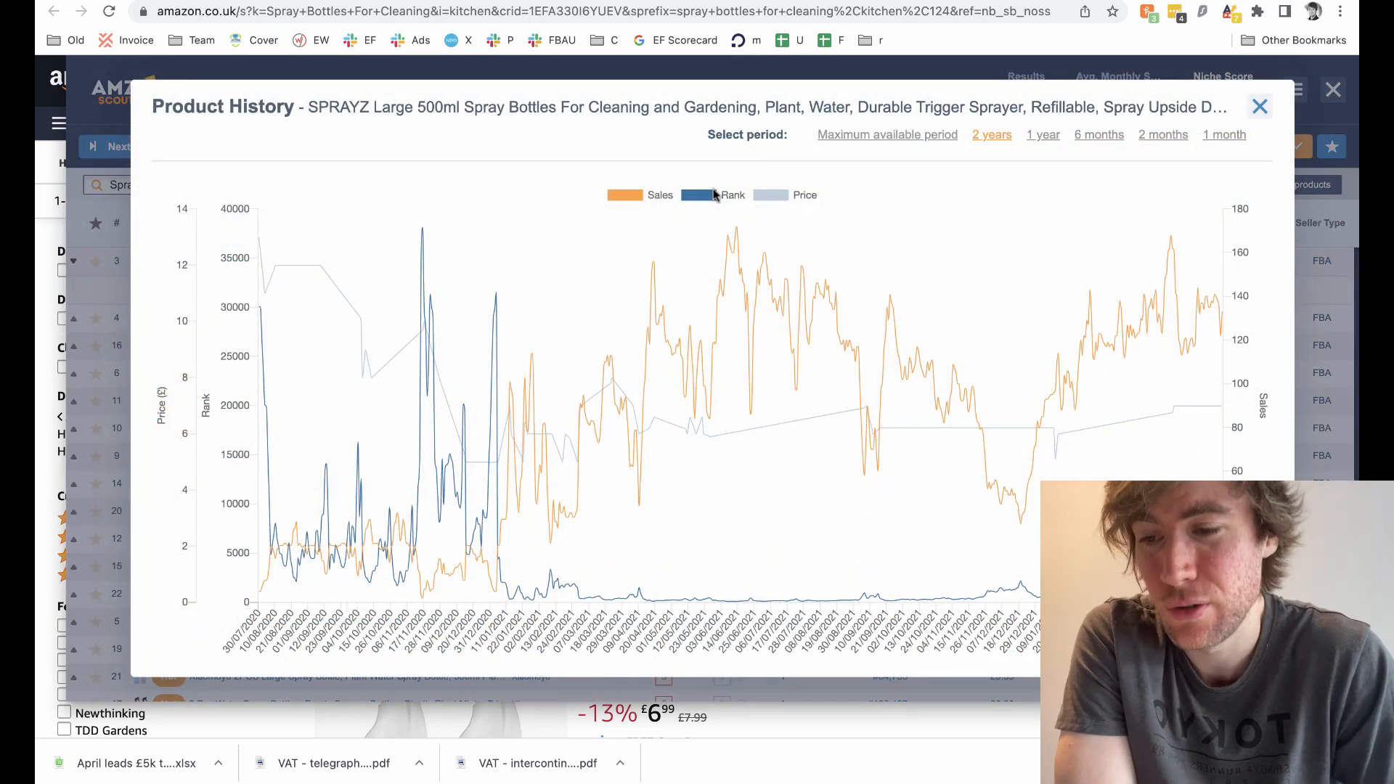
{"action": "left_click", "coordinate": [732, 194]}
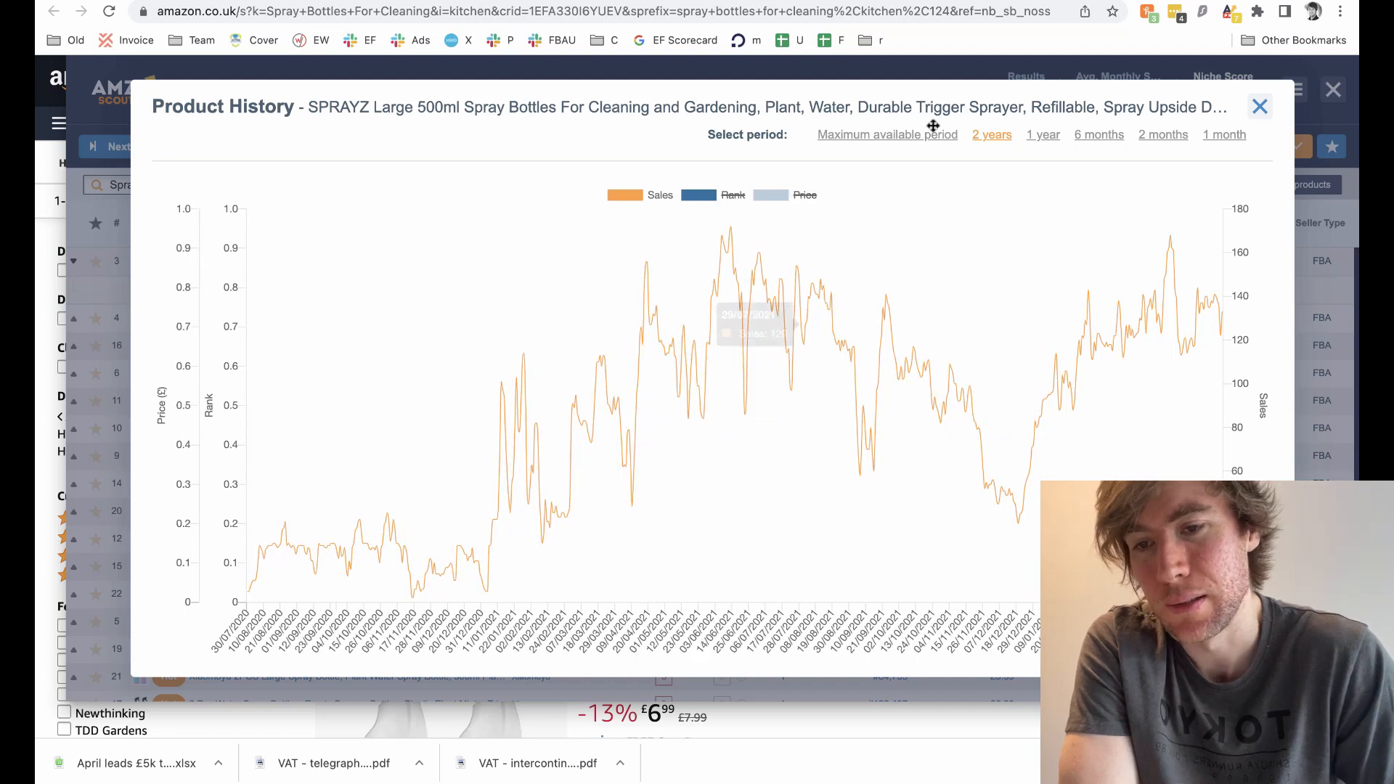
{"action": "mouse_move", "coordinate": [566, 407]}
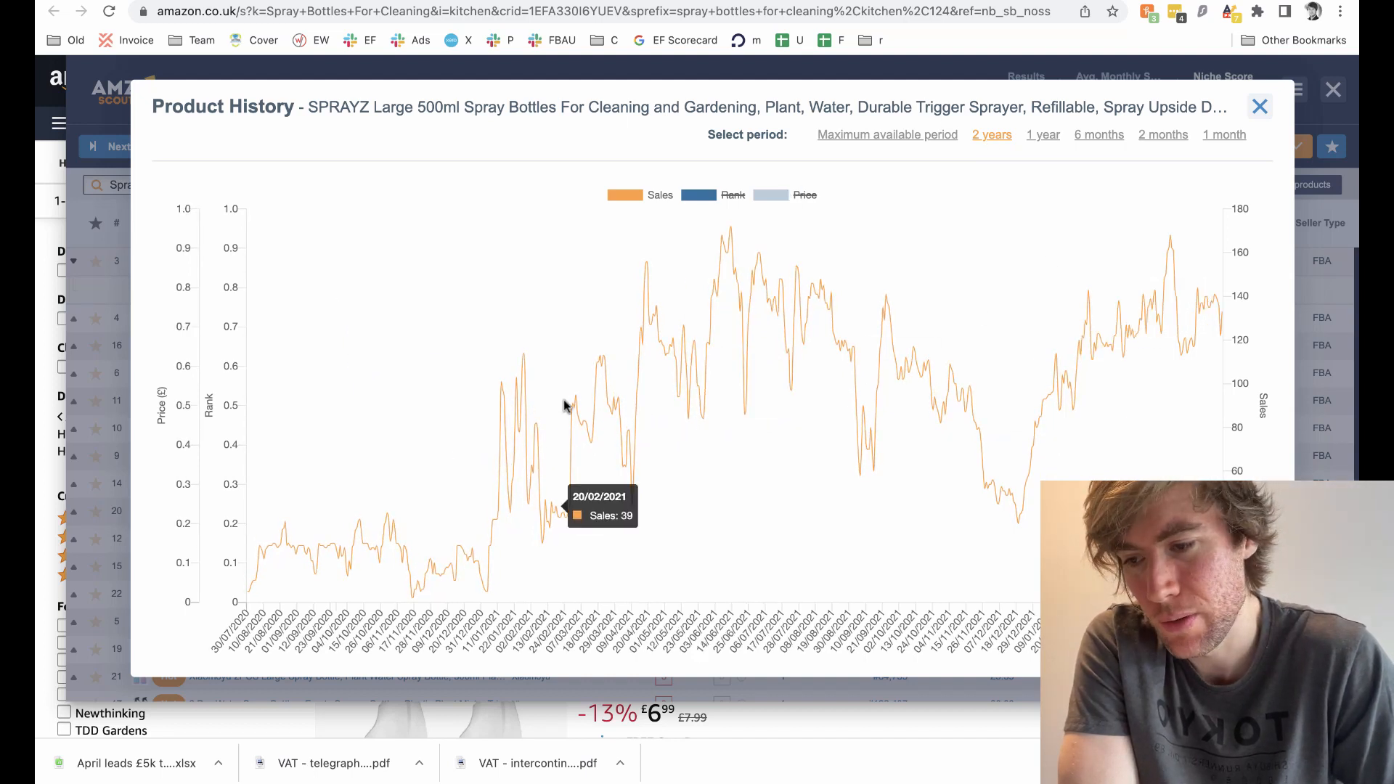
{"action": "mouse_move", "coordinate": [497, 426]}
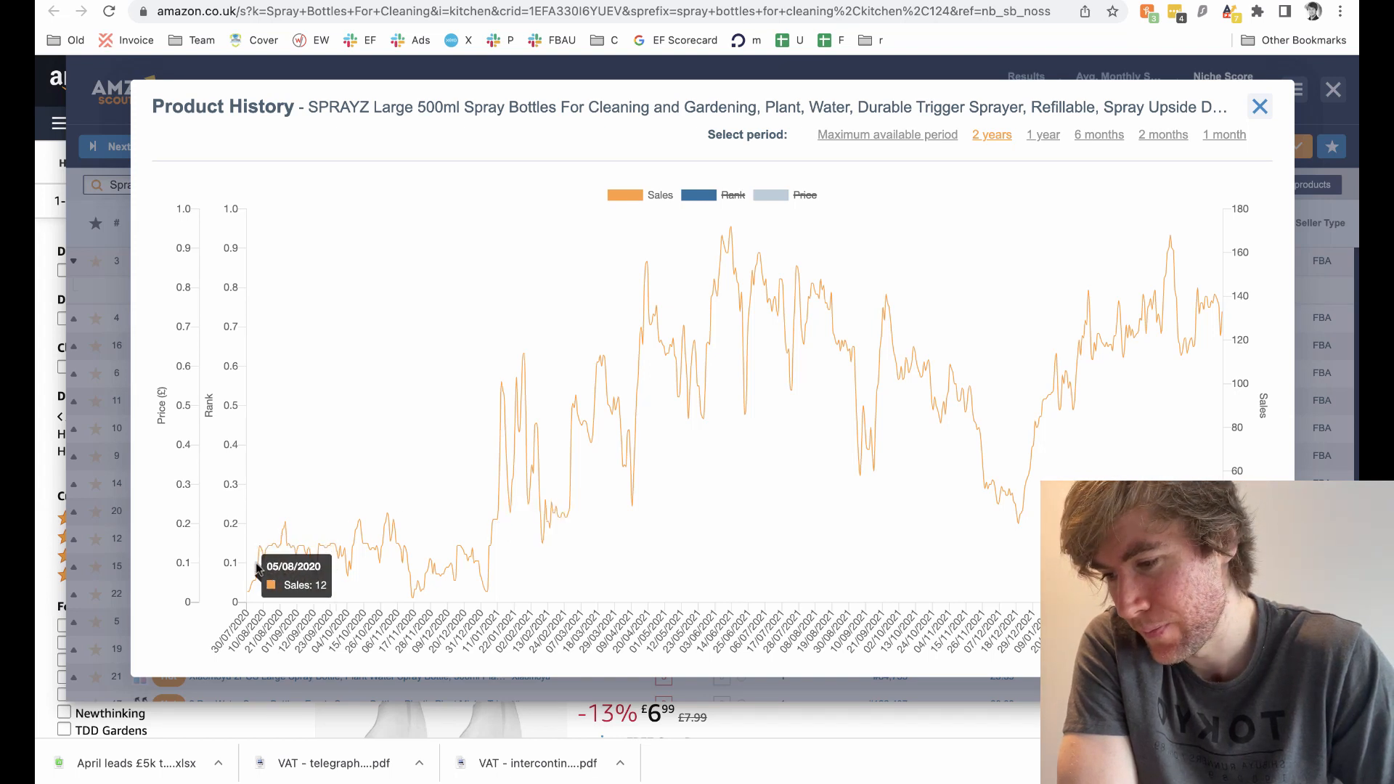
{"action": "mouse_move", "coordinate": [293, 549]}
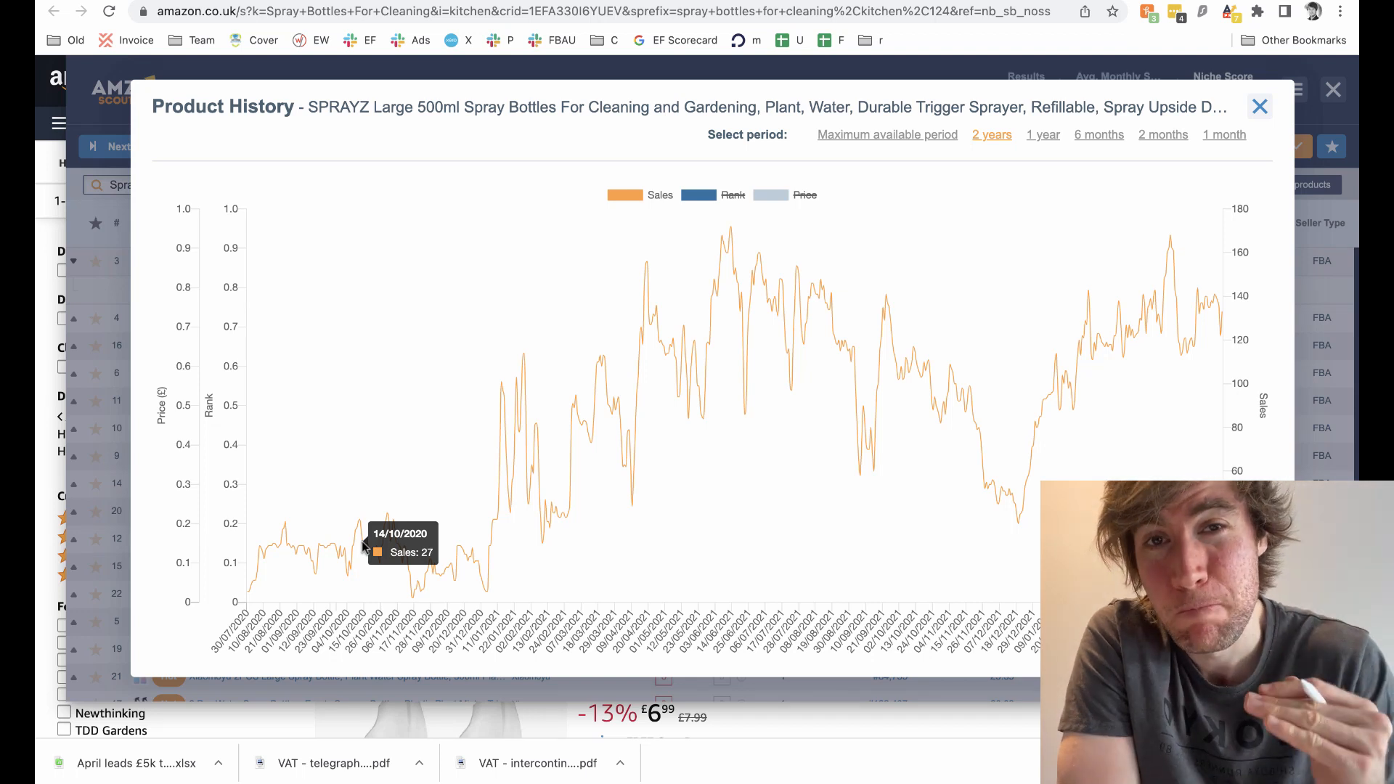
{"action": "mouse_move", "coordinate": [631, 384]}
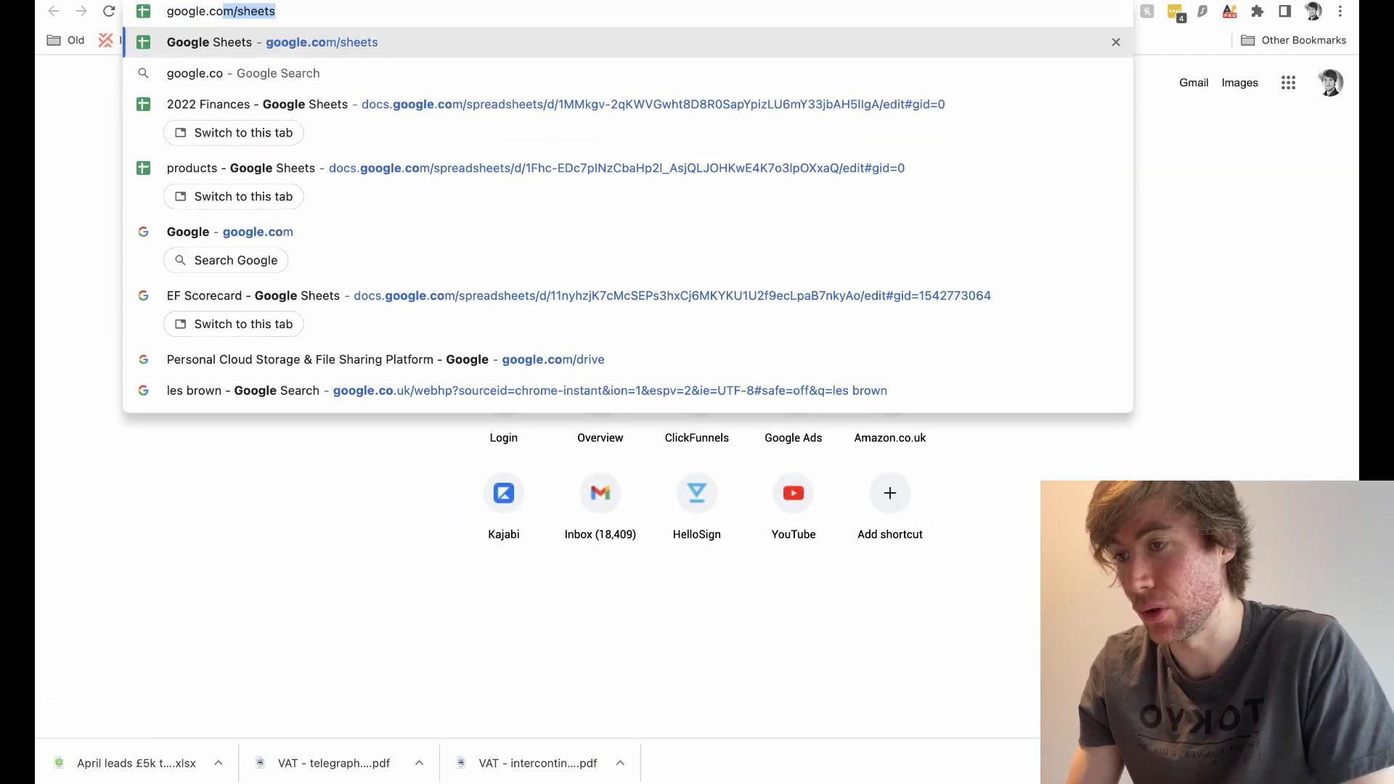
Chart 'spray cleaning bottles' on Google Trends over the past 5 years, then close the sales chart.
{"action": "type", "text": "google.com/trends/?geo=GB"}
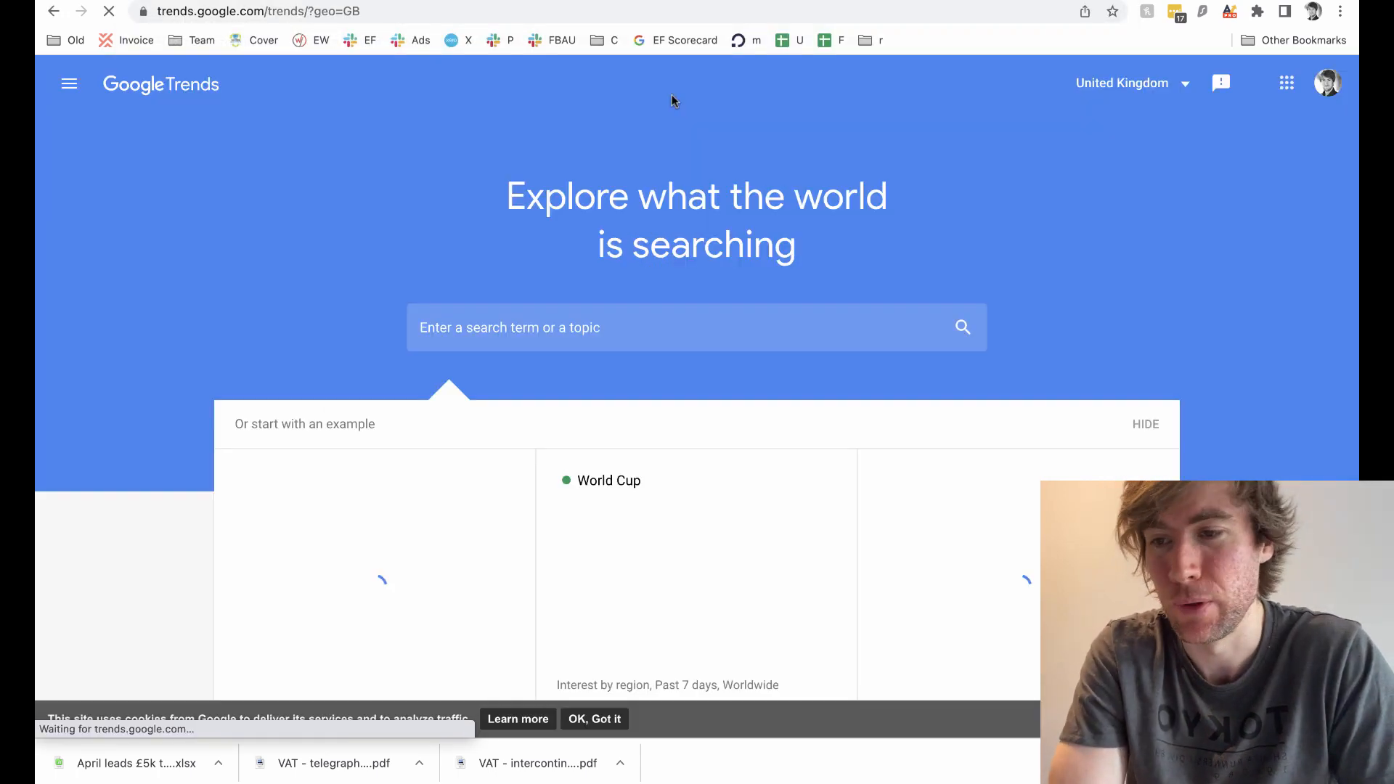
{"action": "type", "text": "spray cleaning bottles"}
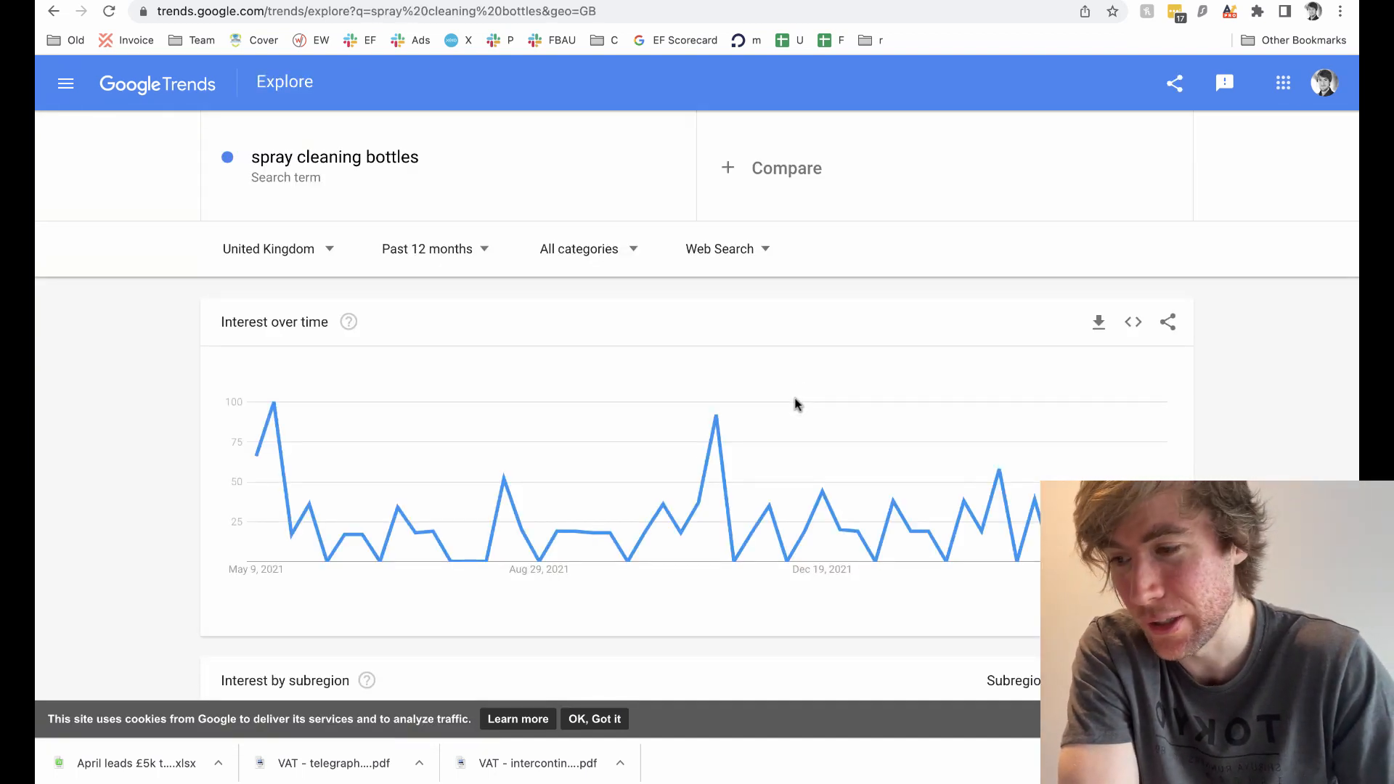
{"action": "left_click", "coordinate": [426, 249]}
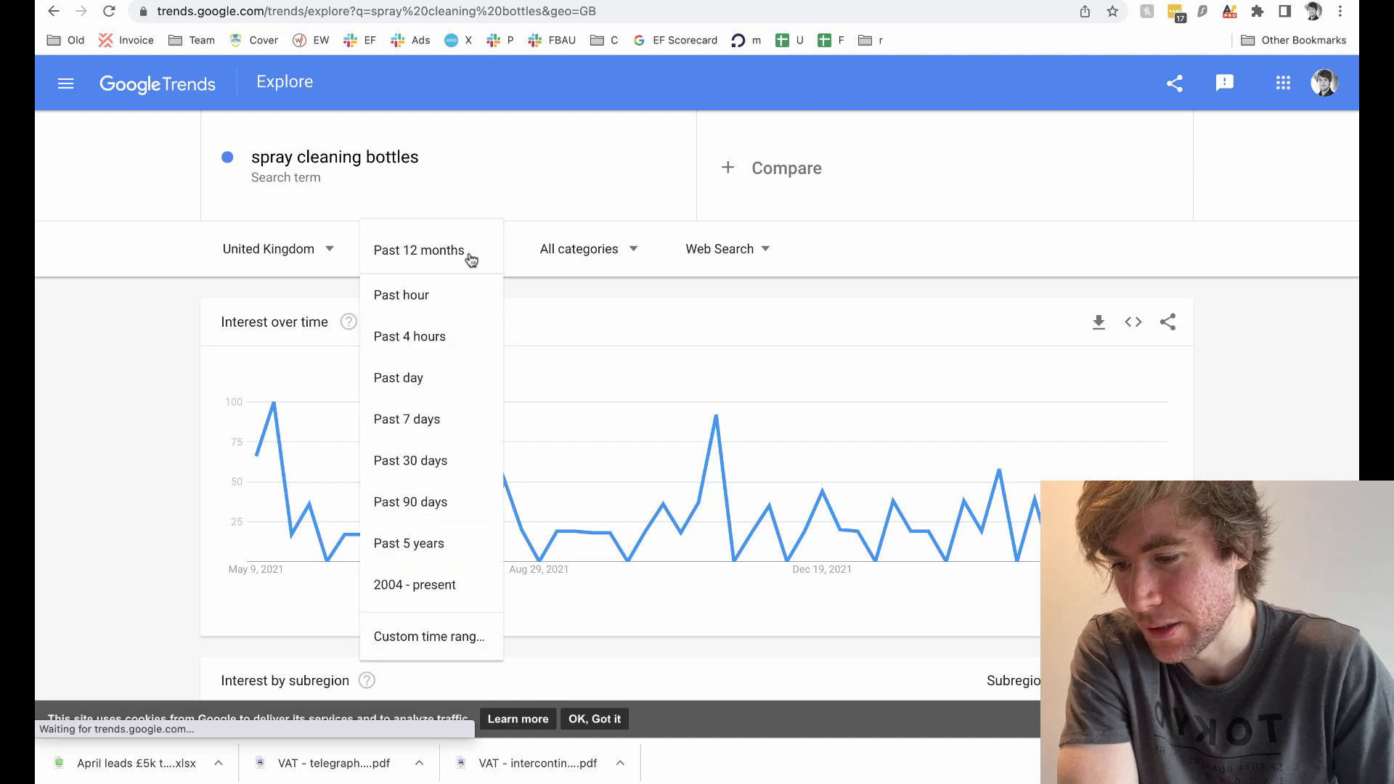
{"action": "left_click", "coordinate": [407, 543]}
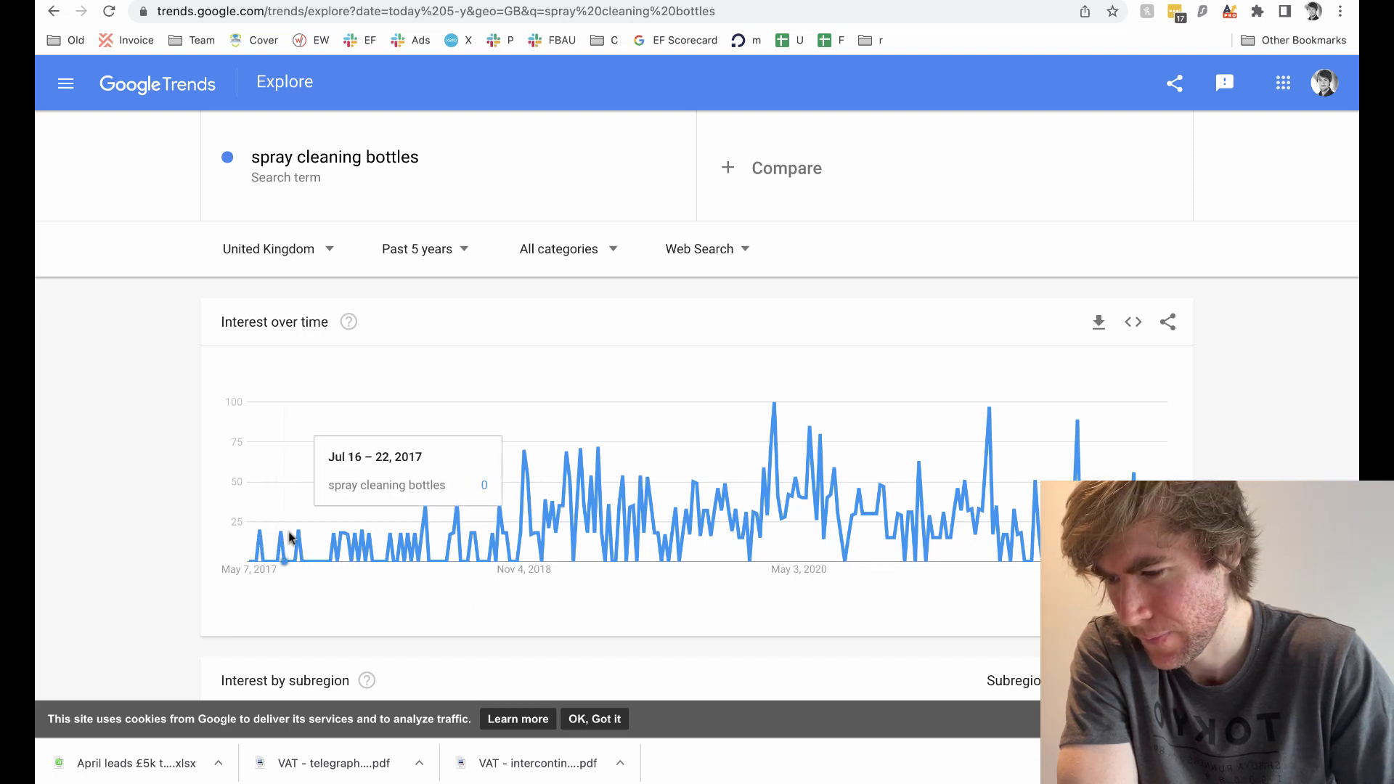
{"action": "mouse_move", "coordinate": [257, 360]}
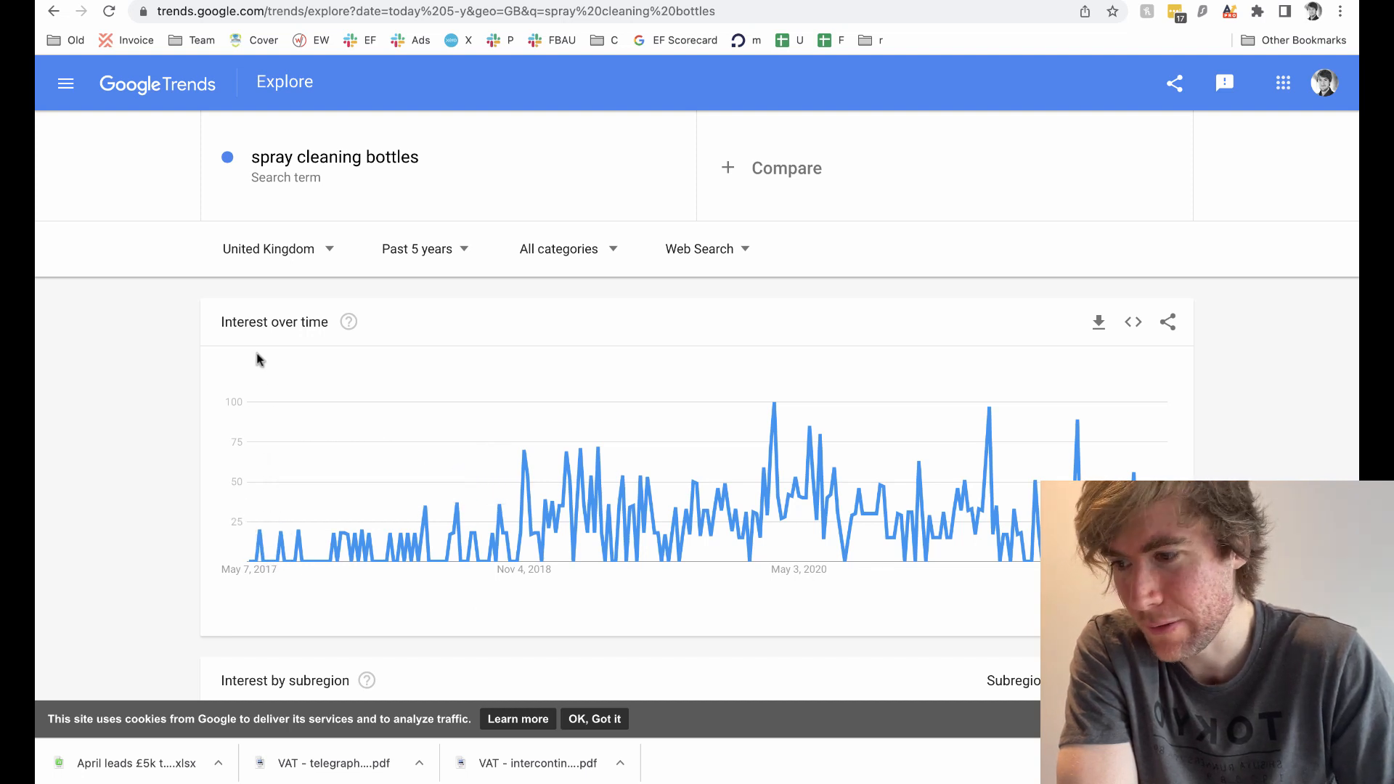
{"action": "mouse_move", "coordinate": [306, 559]}
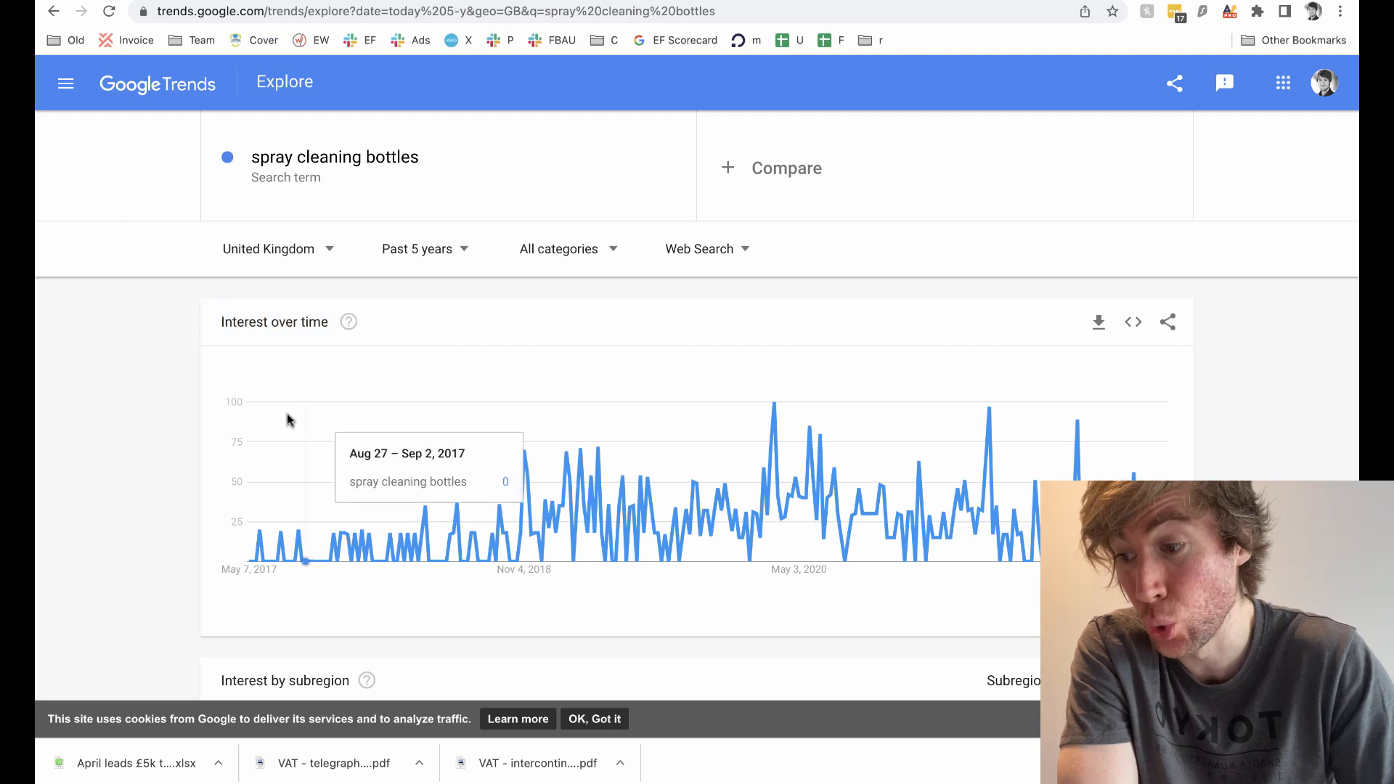
{"action": "mouse_move", "coordinate": [260, 532]}
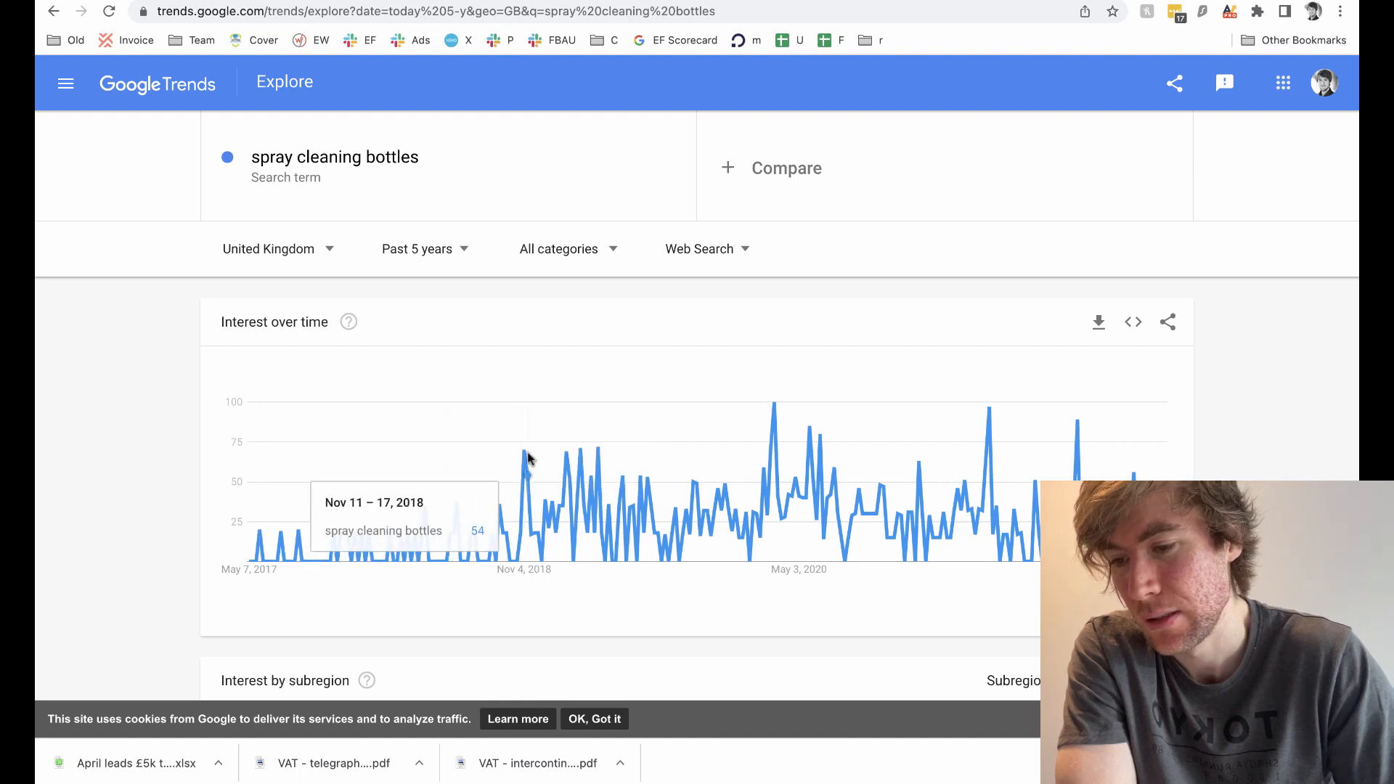
{"action": "mouse_move", "coordinate": [524, 486]}
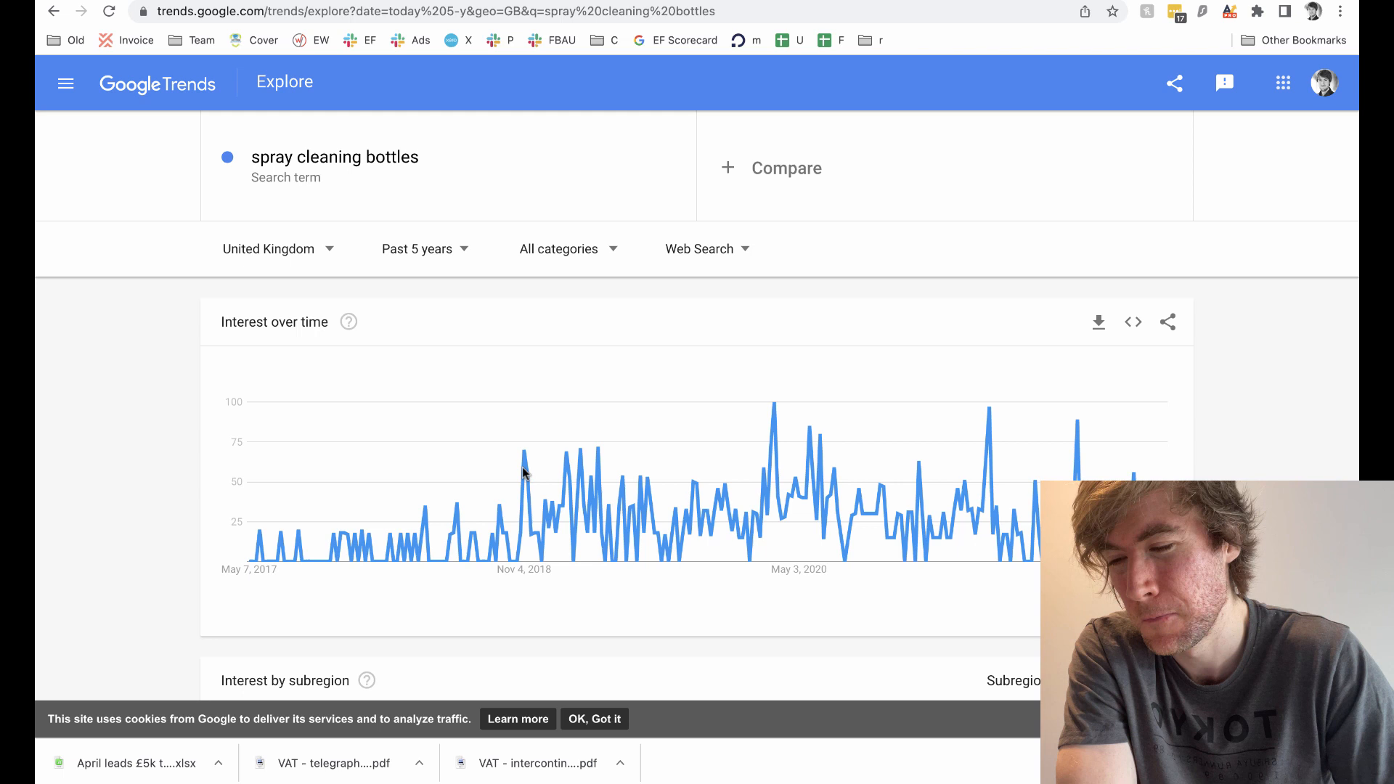
{"action": "mouse_move", "coordinate": [523, 456]}
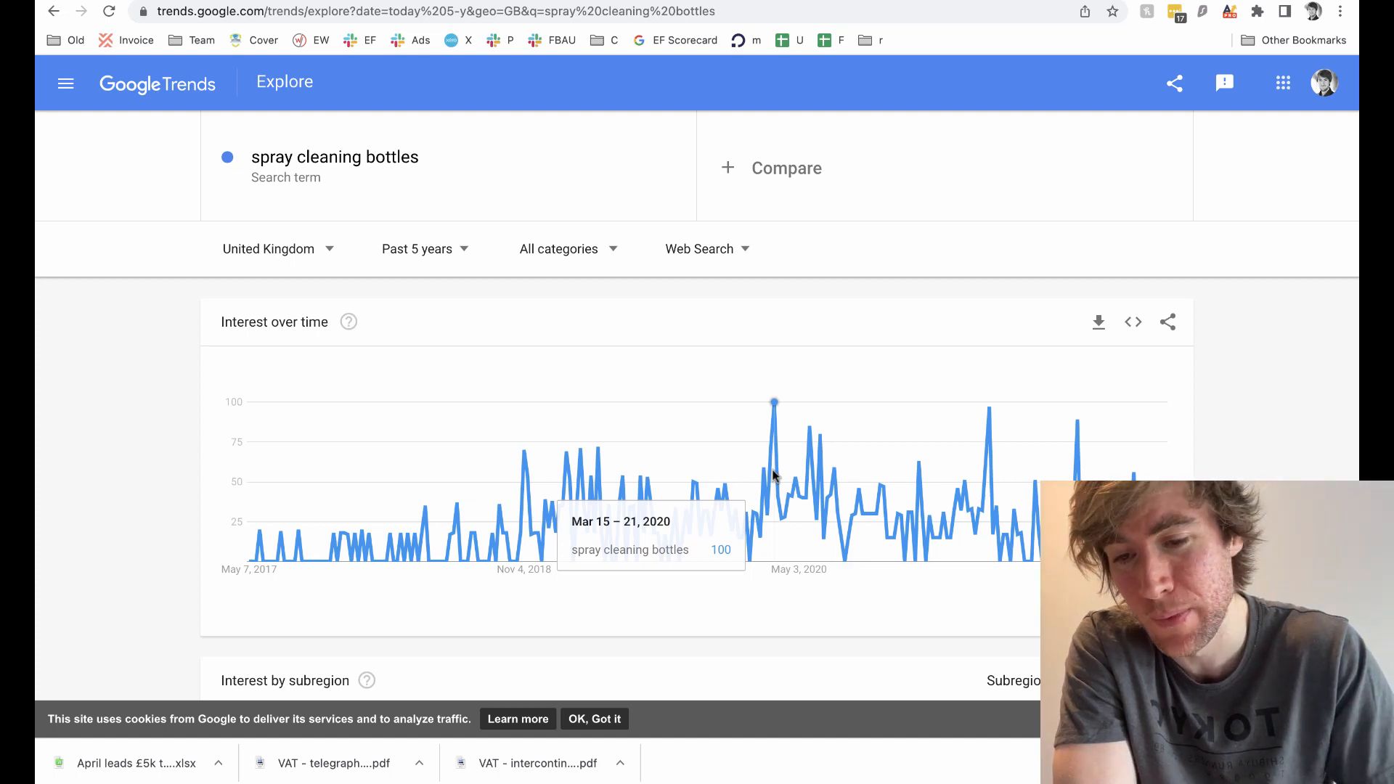
{"action": "mouse_move", "coordinate": [857, 478]}
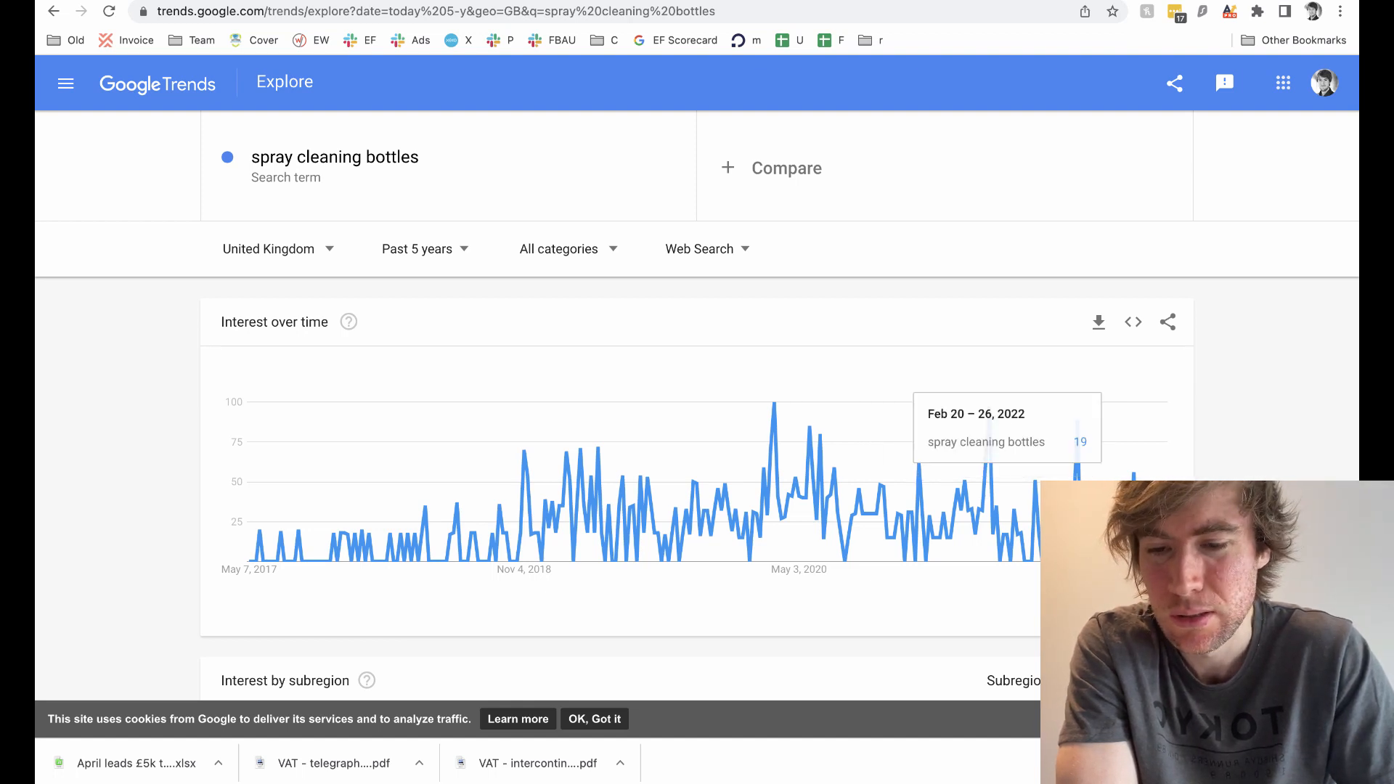
{"action": "mouse_move", "coordinate": [692, 488]}
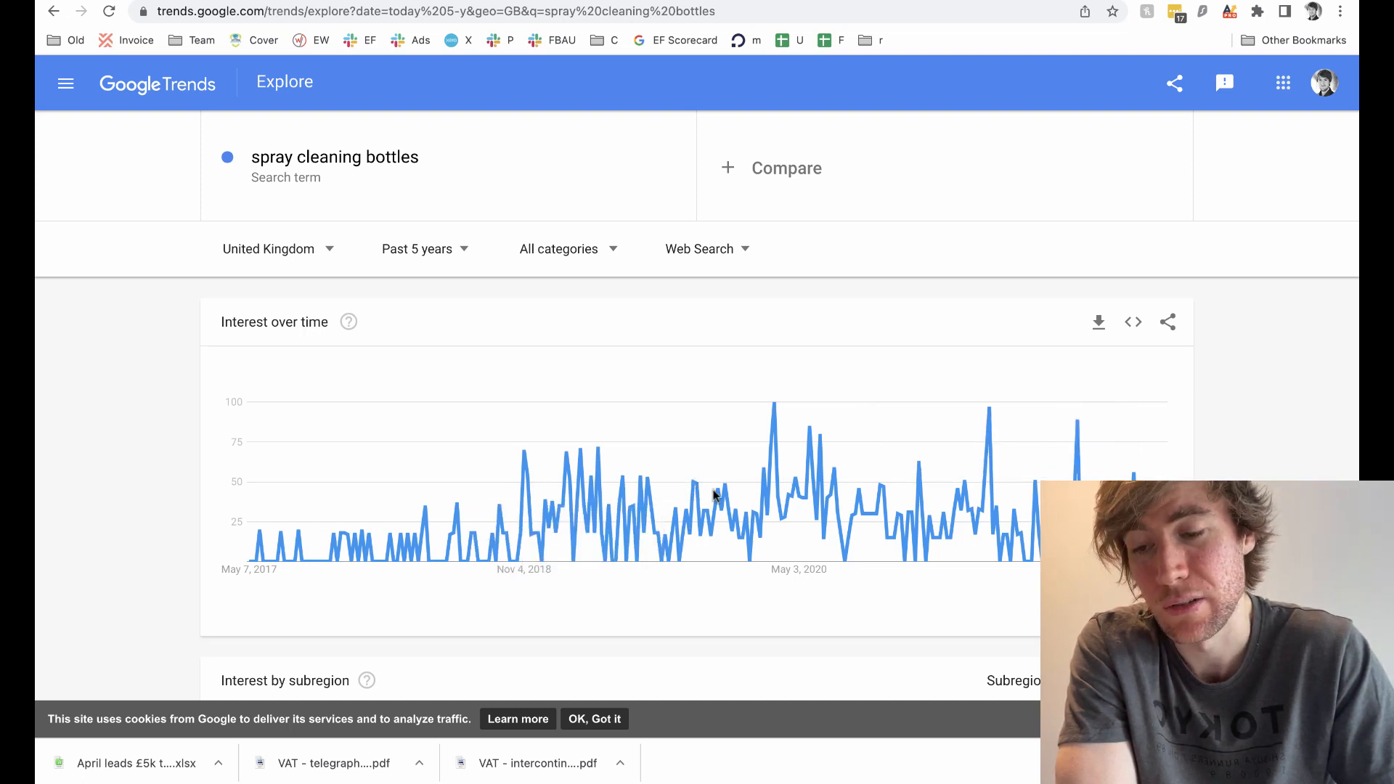
{"action": "mouse_move", "coordinate": [986, 498]}
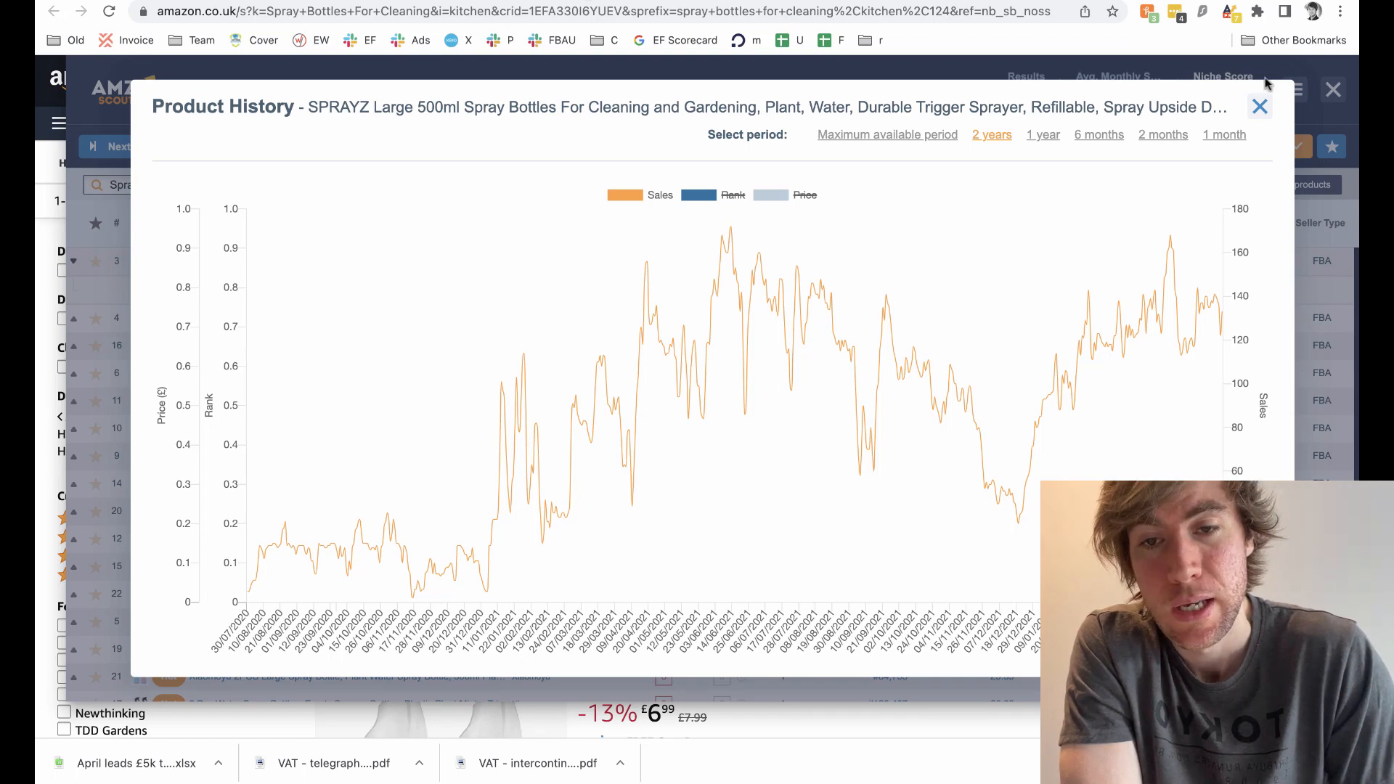
{"action": "left_click", "coordinate": [1259, 106]}
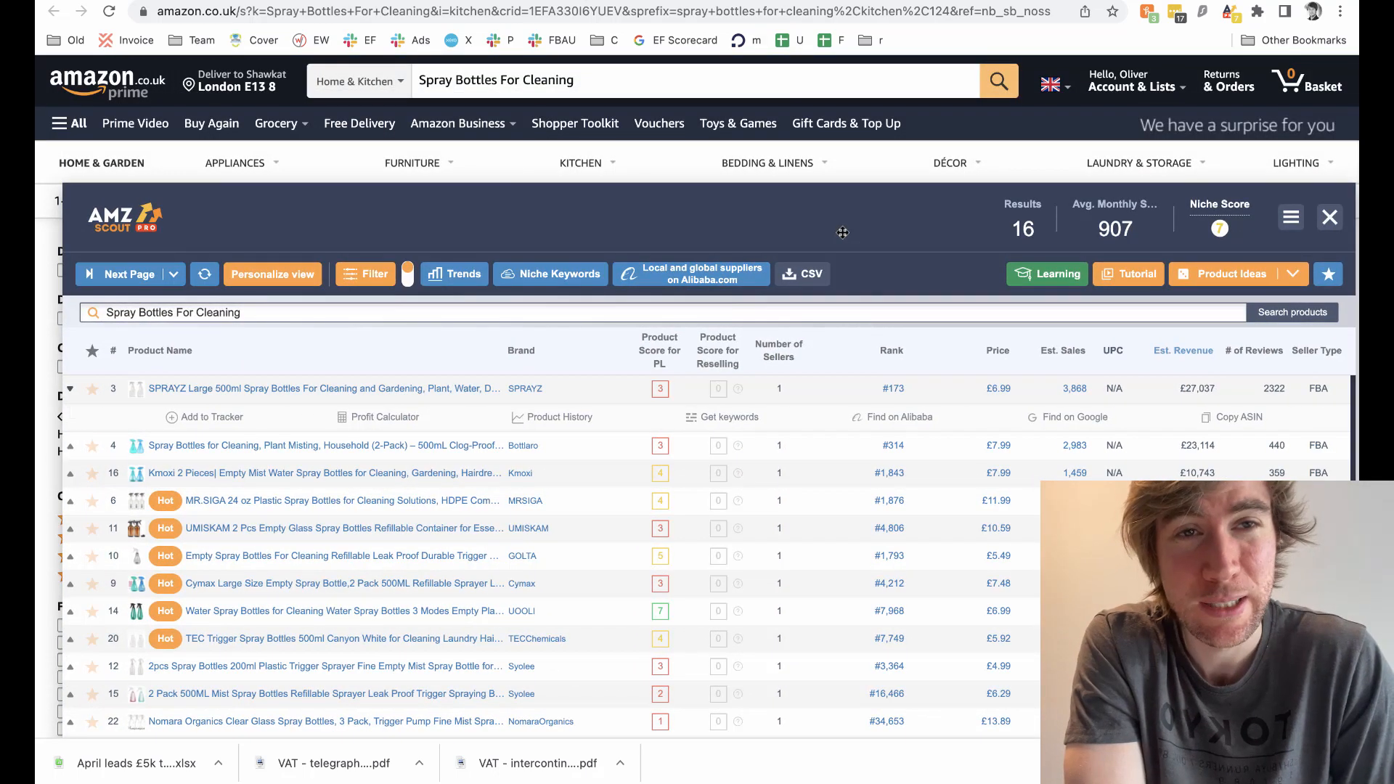
Write 16 in the High demand box of the GoodNotes scorecard.
{"action": "left_click", "coordinate": [113, 388]}
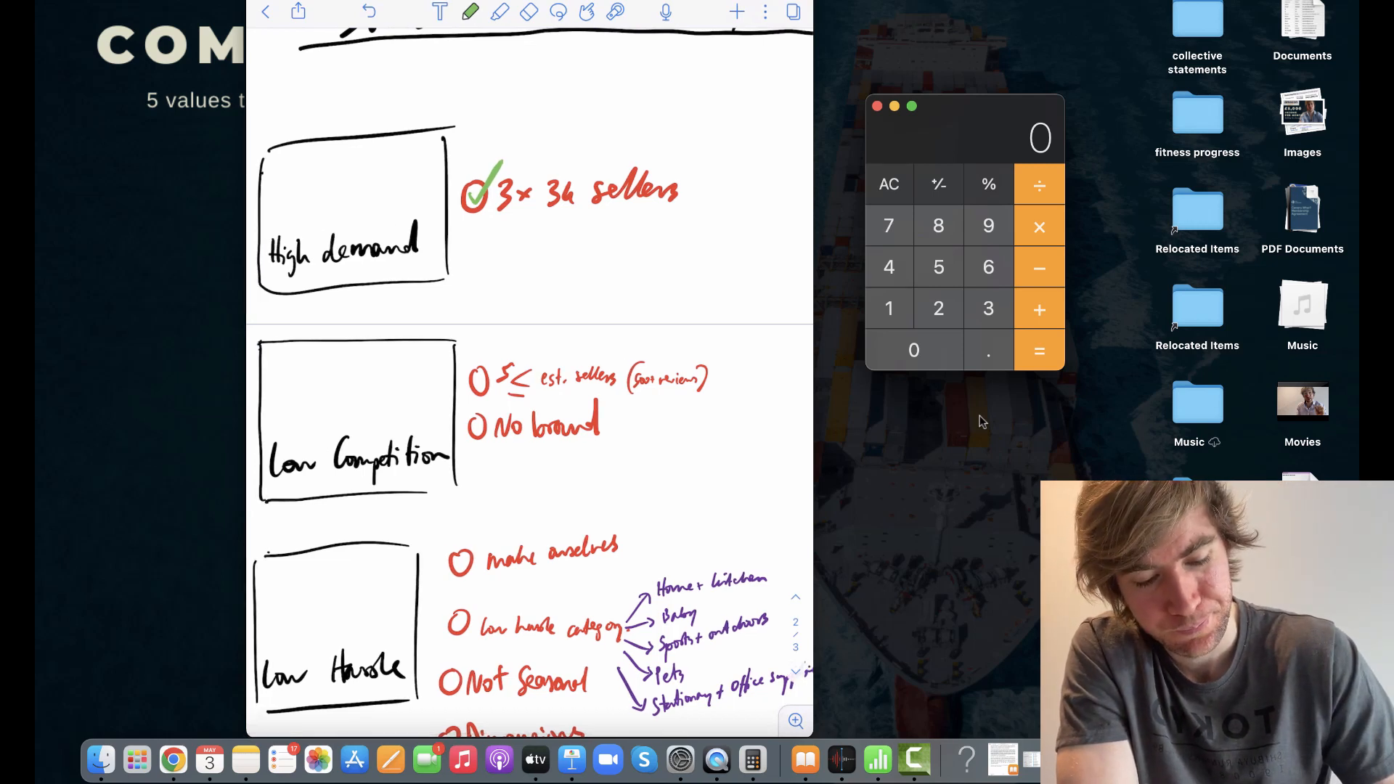
{"action": "type", "text": "16"}
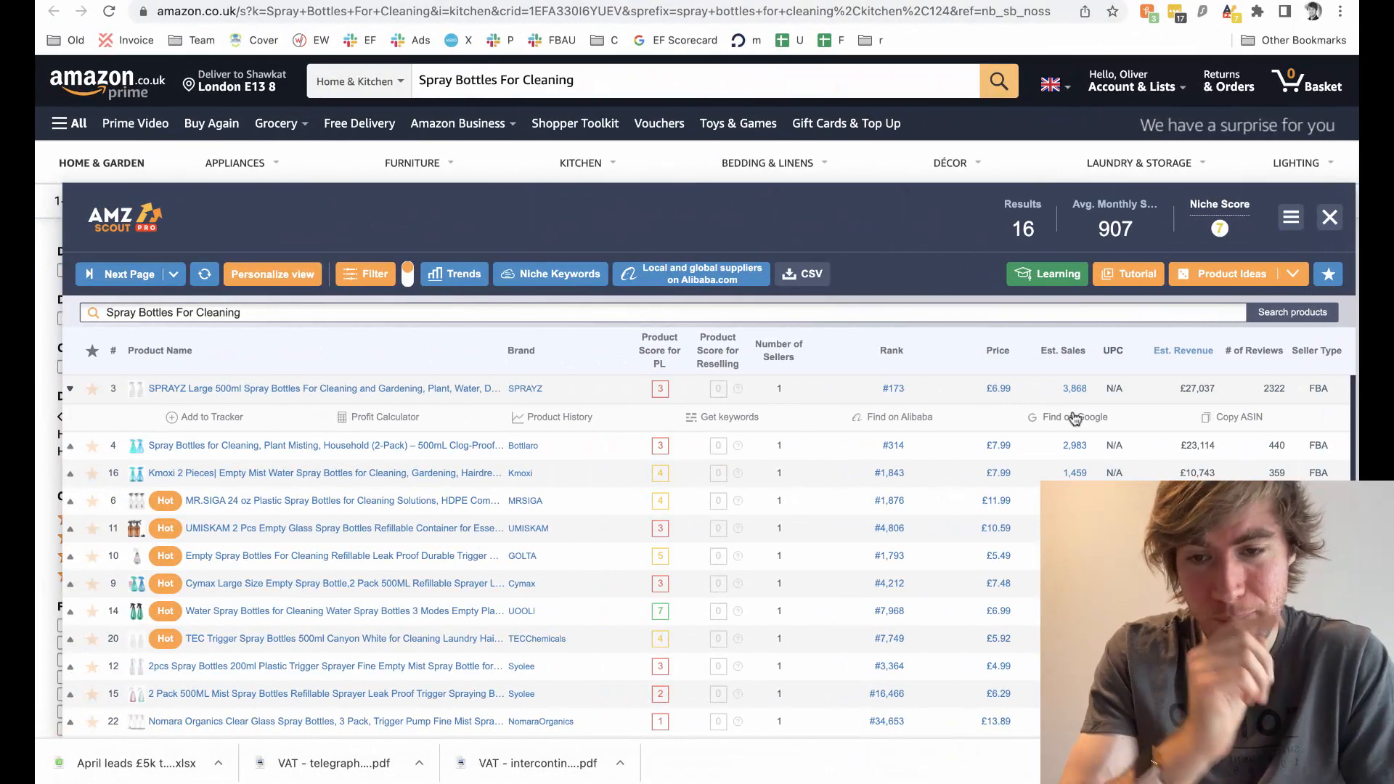
Return to the scorecard notes and drag across an area of the page.
{"action": "left_click", "coordinate": [1253, 350]}
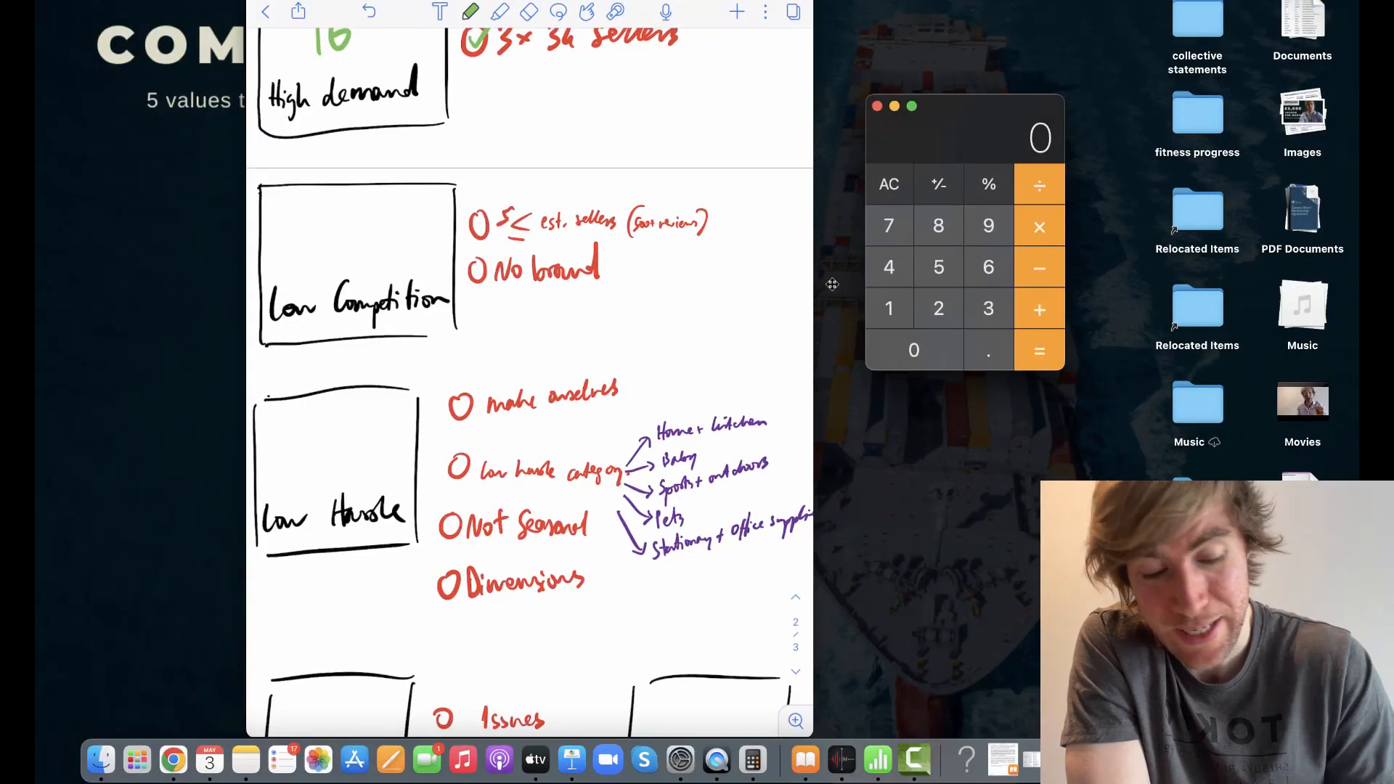
{"action": "left_click_drag", "start_coordinate": [468, 214], "coordinate": [487, 233]}
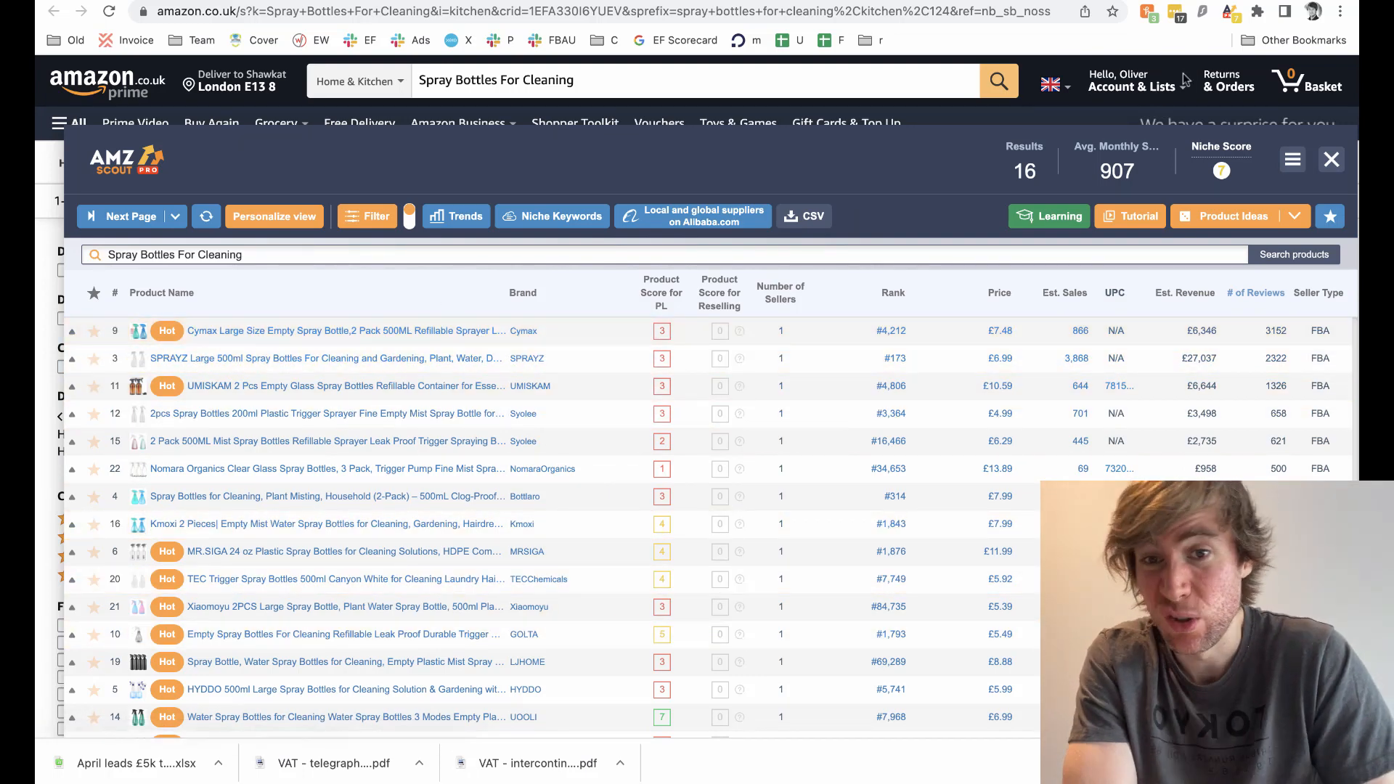
Look up the Cif brand on Google and select its description text.
{"action": "type", "text": "cymax"}
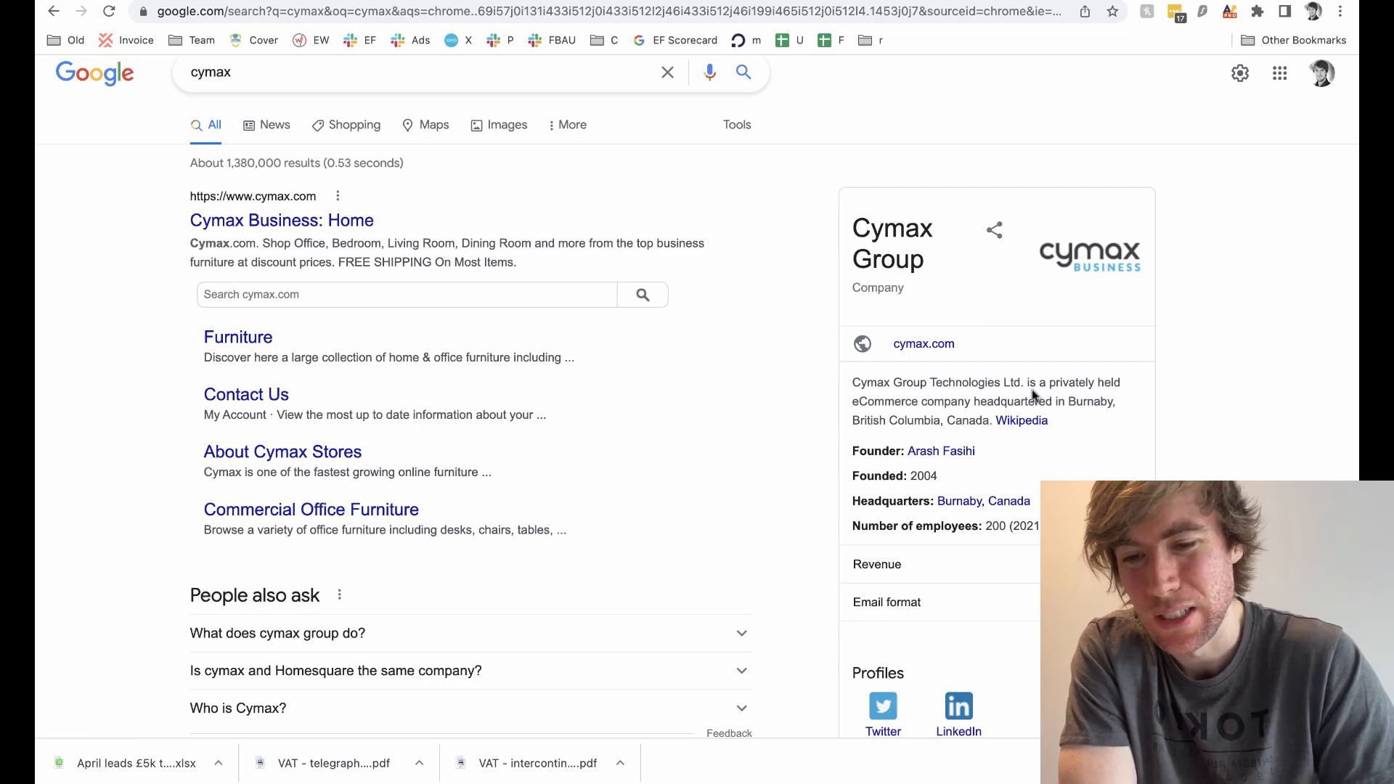
{"action": "left_click_drag", "start_coordinate": [1030, 383], "coordinate": [970, 400]}
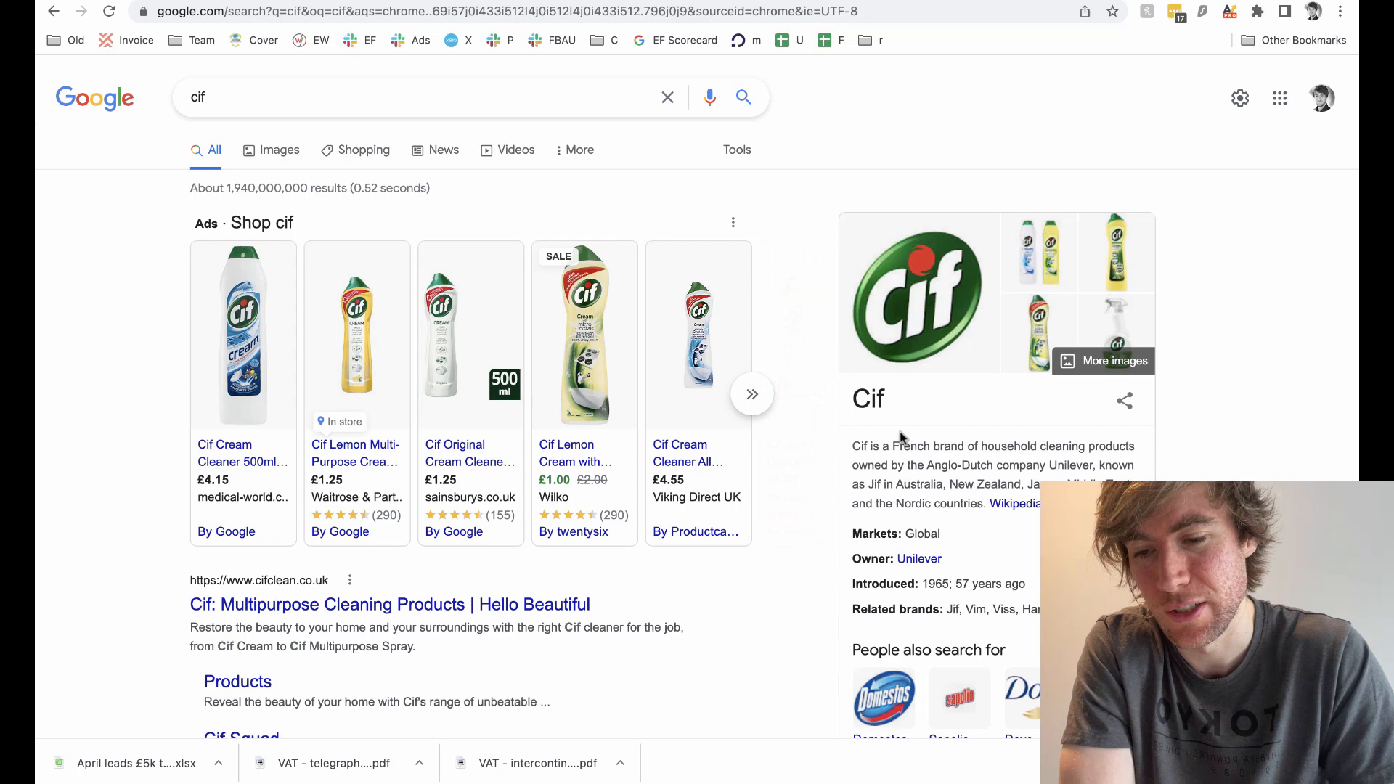
{"action": "left_click_drag", "start_coordinate": [852, 445], "coordinate": [1044, 503]}
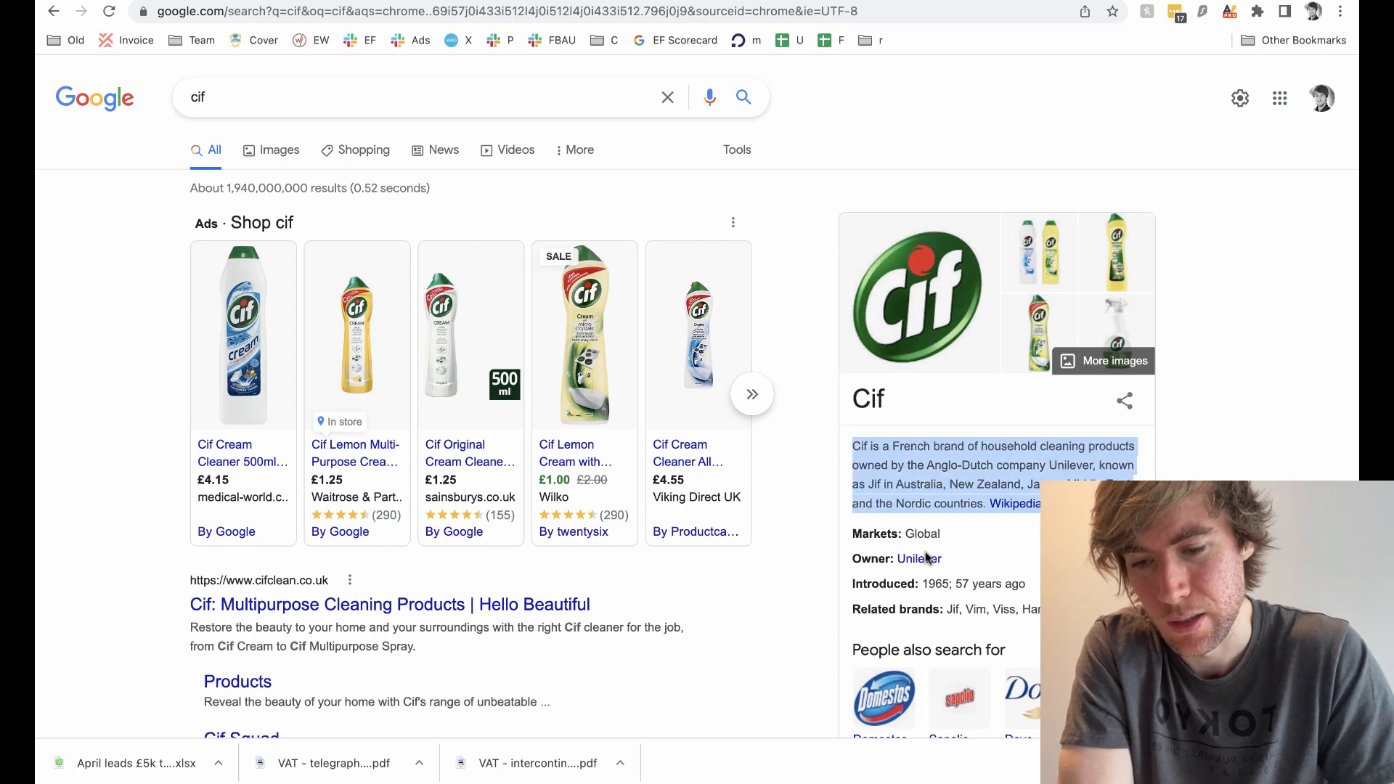
{"action": "scroll", "scroll_direction": "down", "scroll_amount": 3}
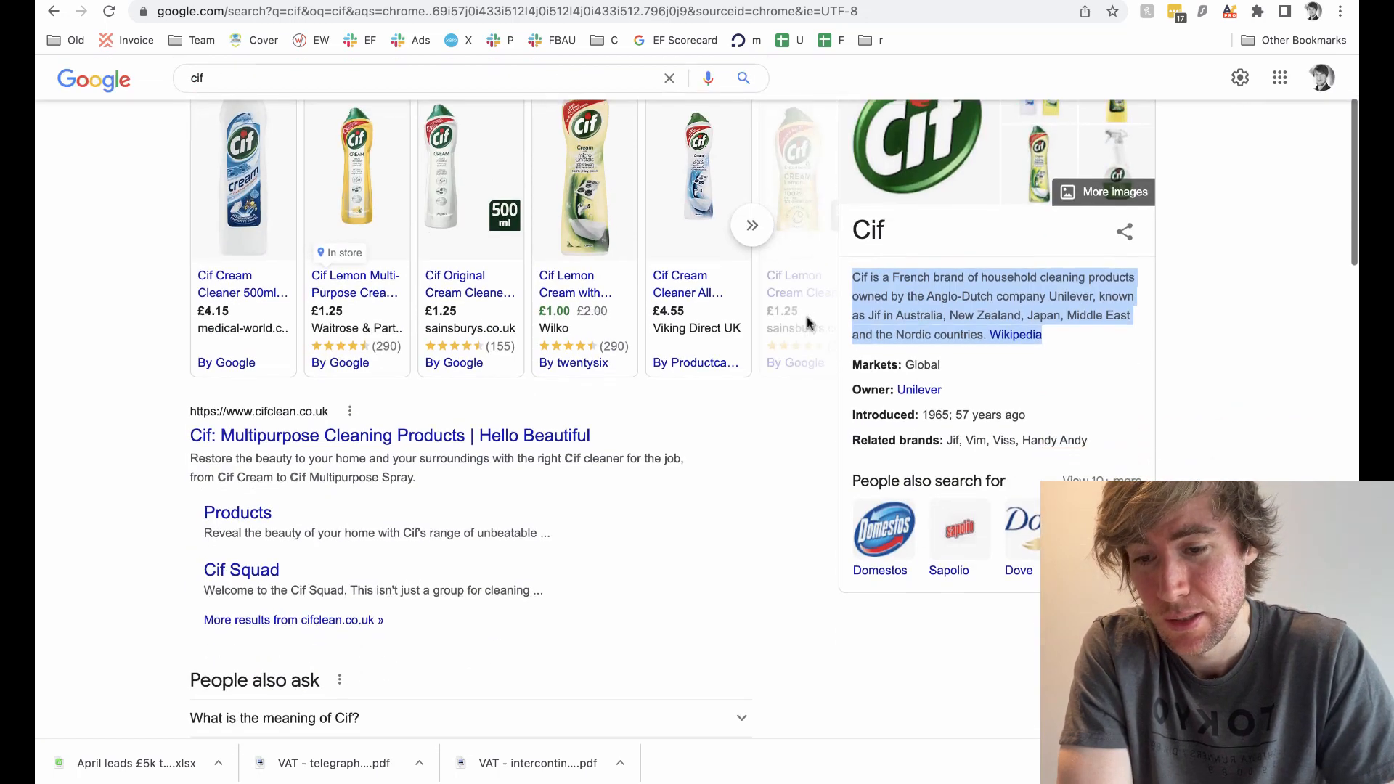
{"action": "scroll", "scroll_direction": "up", "scroll_amount": 3}
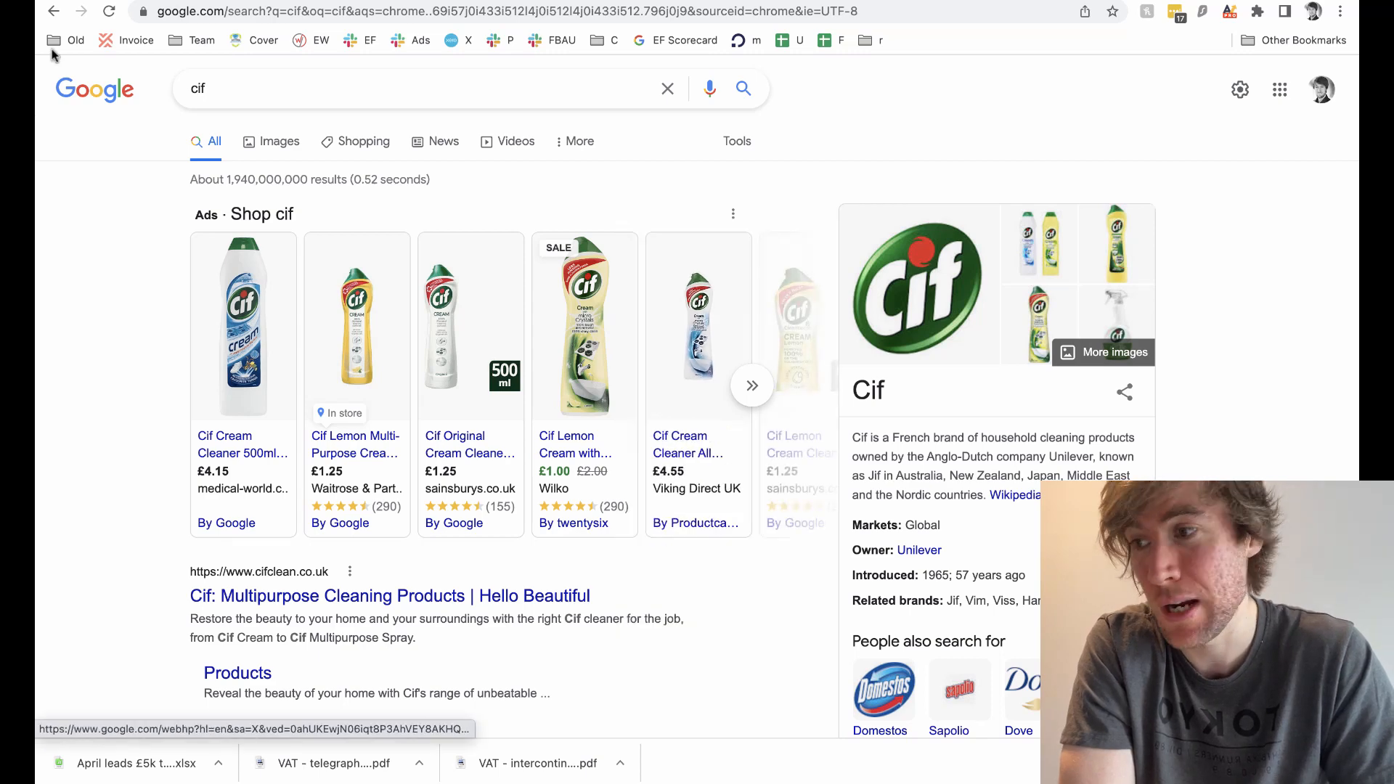
Search Google for 'cymax' and scroll through the results.
{"action": "type", "text": "cymax"}
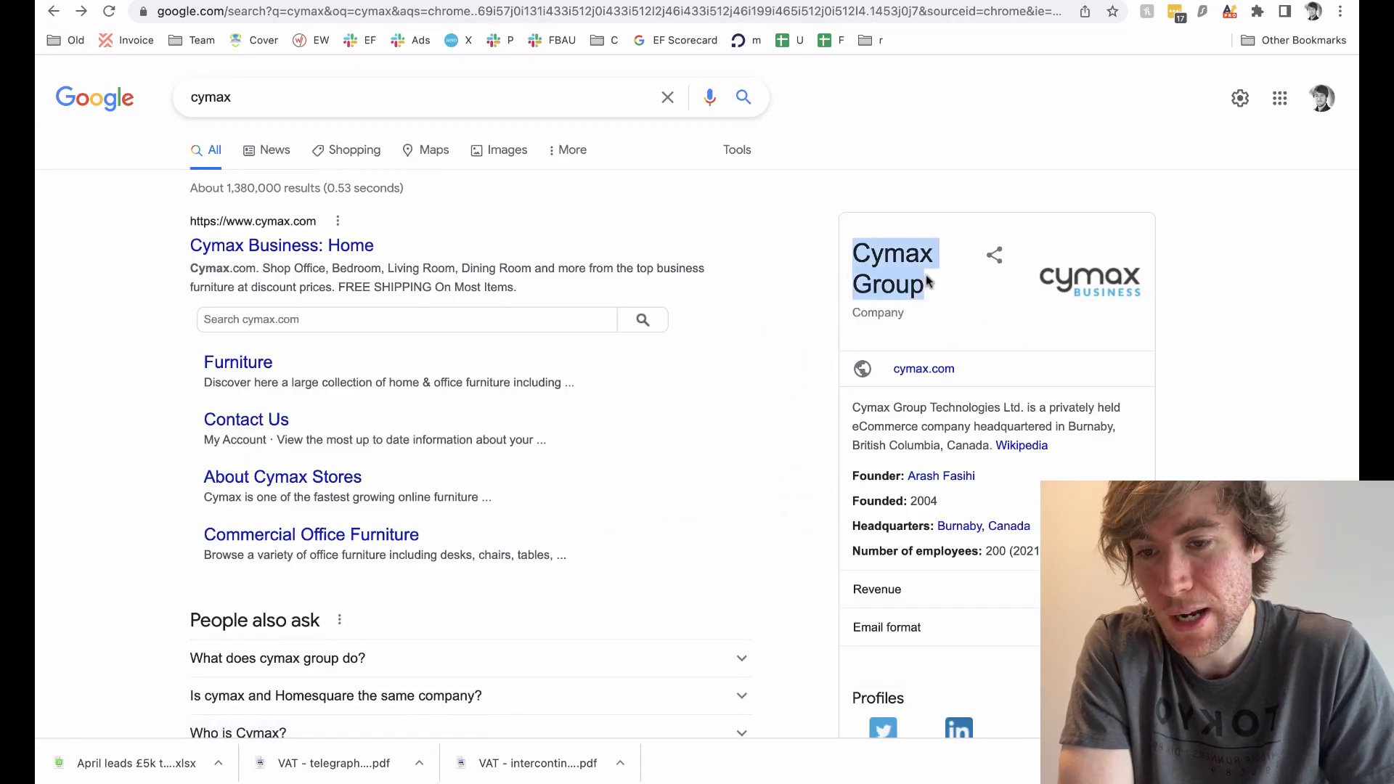
{"action": "scroll", "scroll_direction": "down", "scroll_amount": 3}
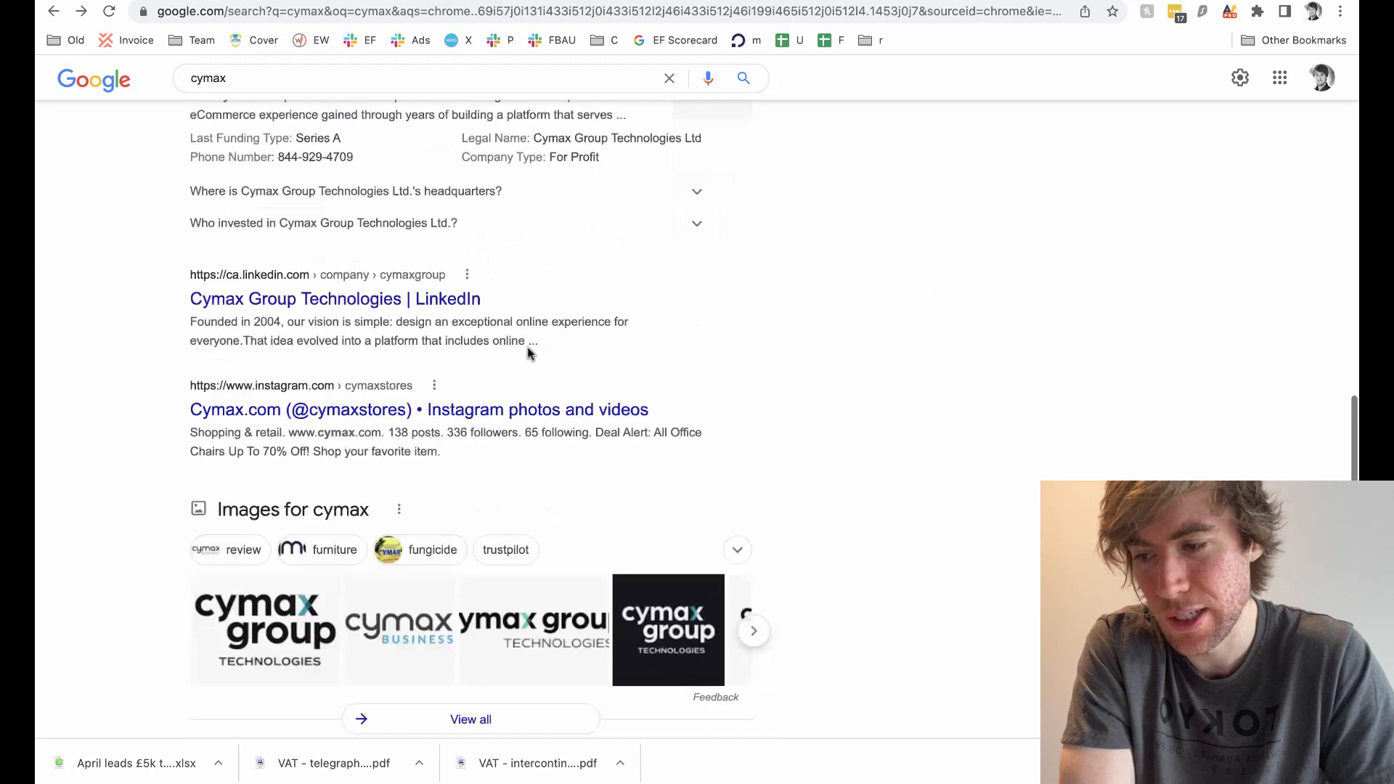
{"action": "scroll", "scroll_direction": "up", "scroll_amount": 3}
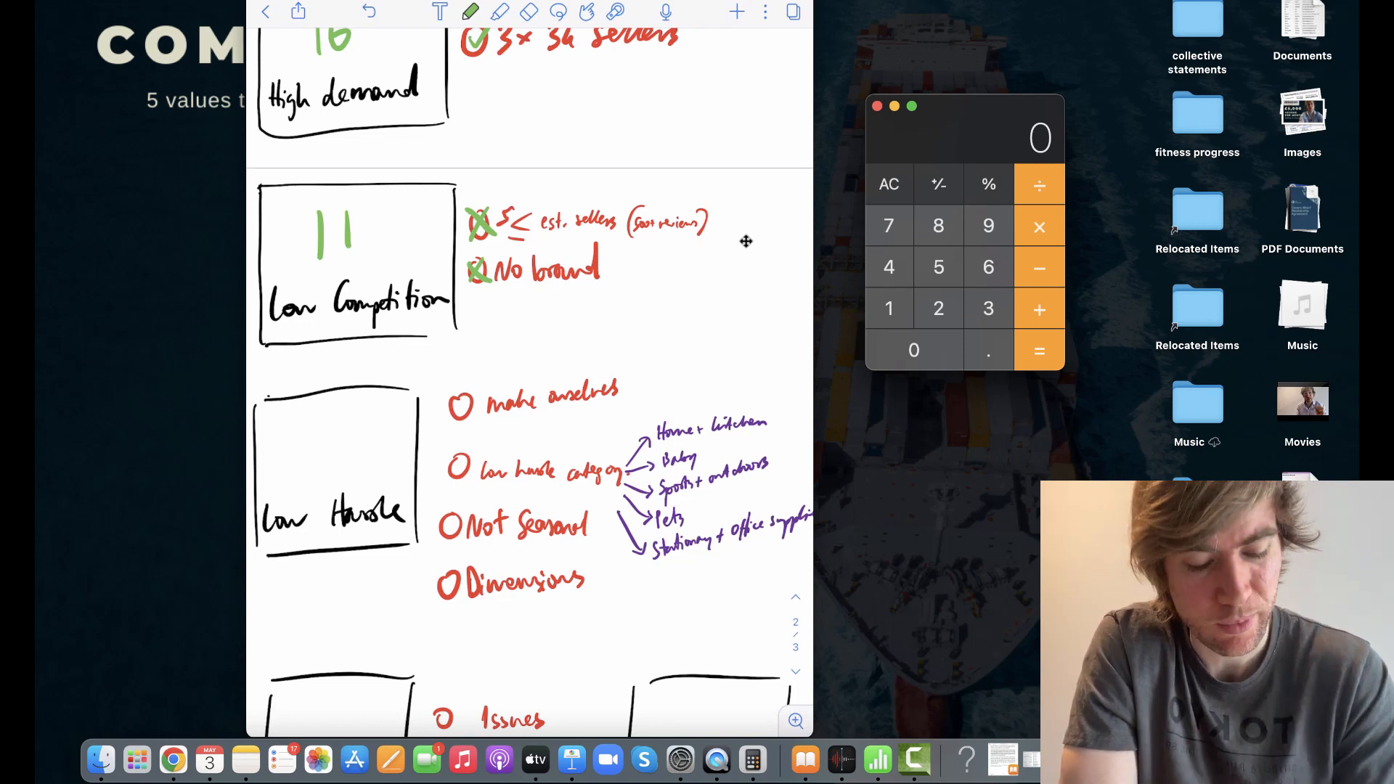
Scroll the Amazon results down to the Bottlaro and HYDDO listings.
{"action": "scroll", "scroll_direction": "down", "scroll_amount": 3}
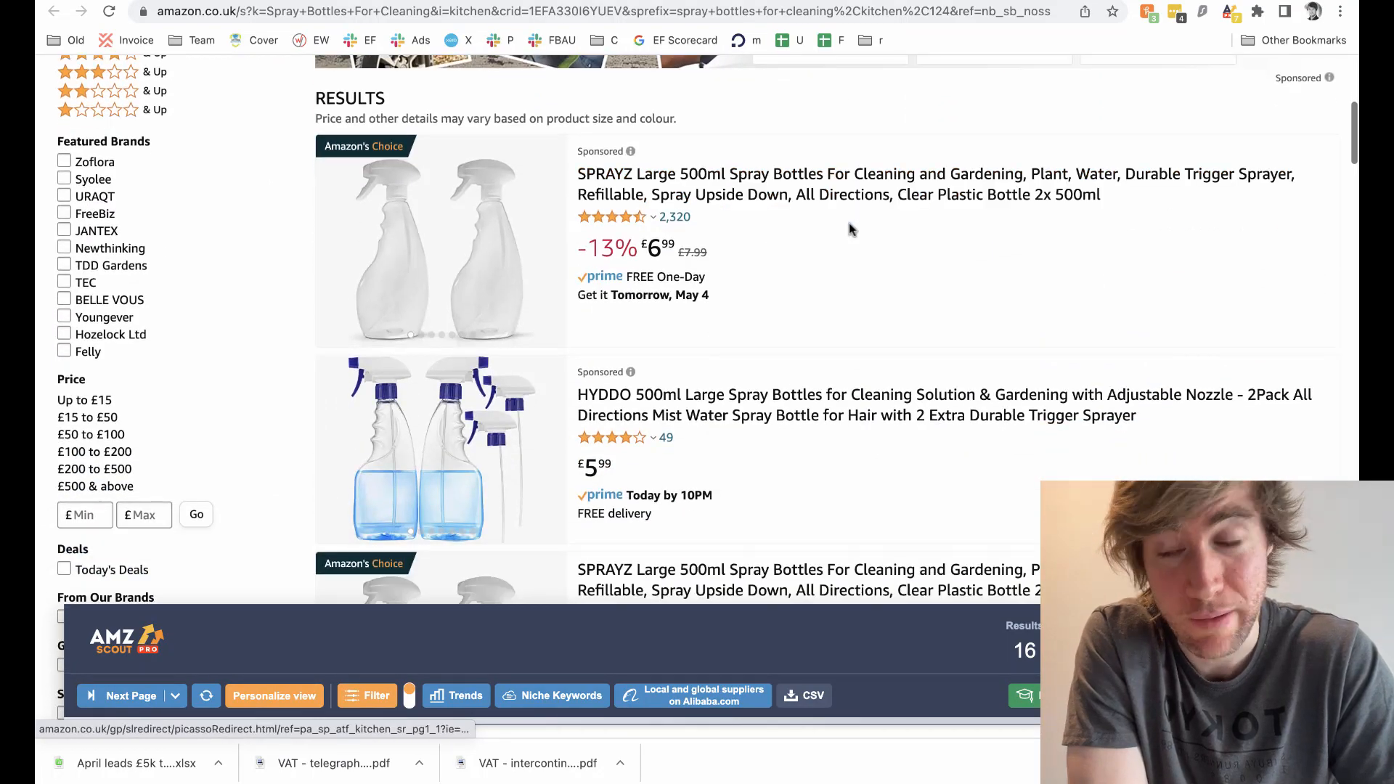
{"action": "scroll", "scroll_direction": "down", "scroll_amount": 3}
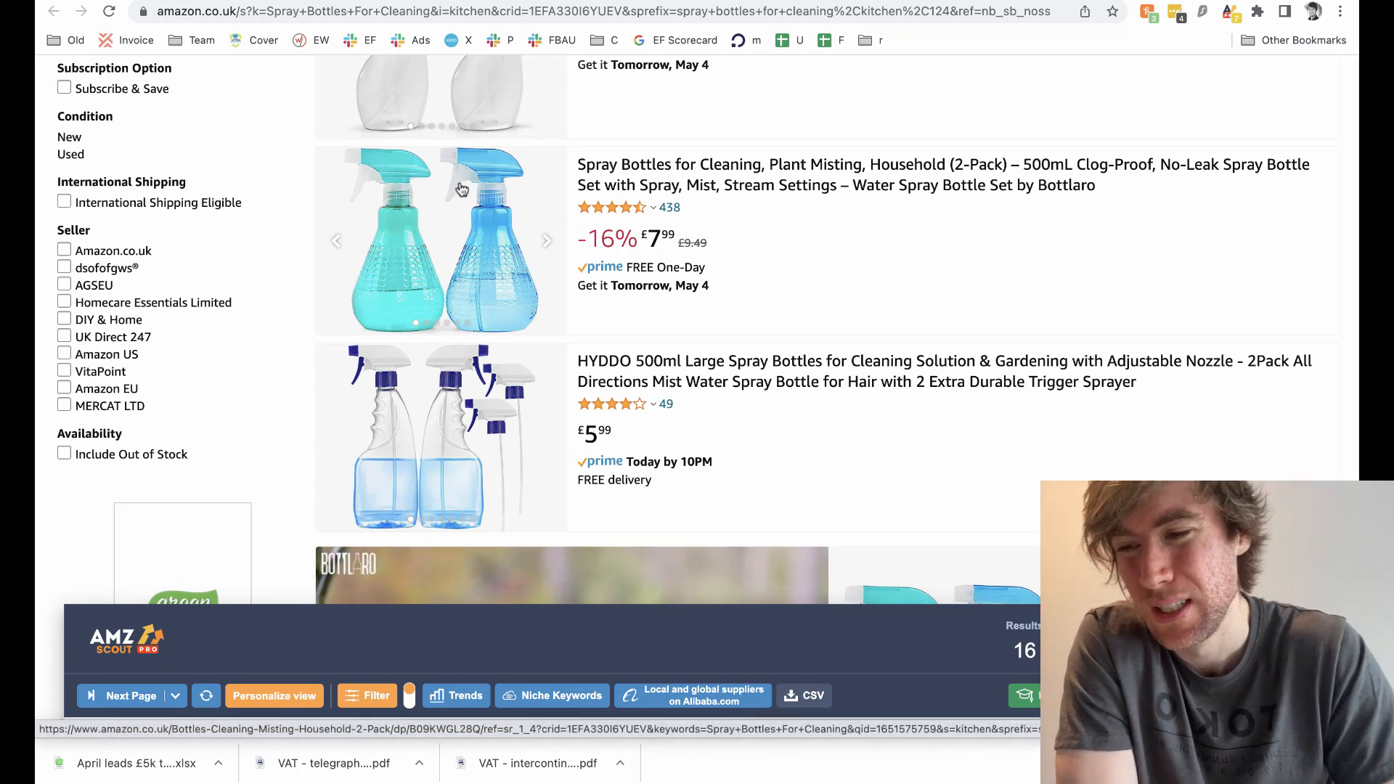
Scroll further through the spray bottle listings, past the UMISKAM glass bottles.
{"action": "scroll", "scroll_direction": "down", "scroll_amount": 3}
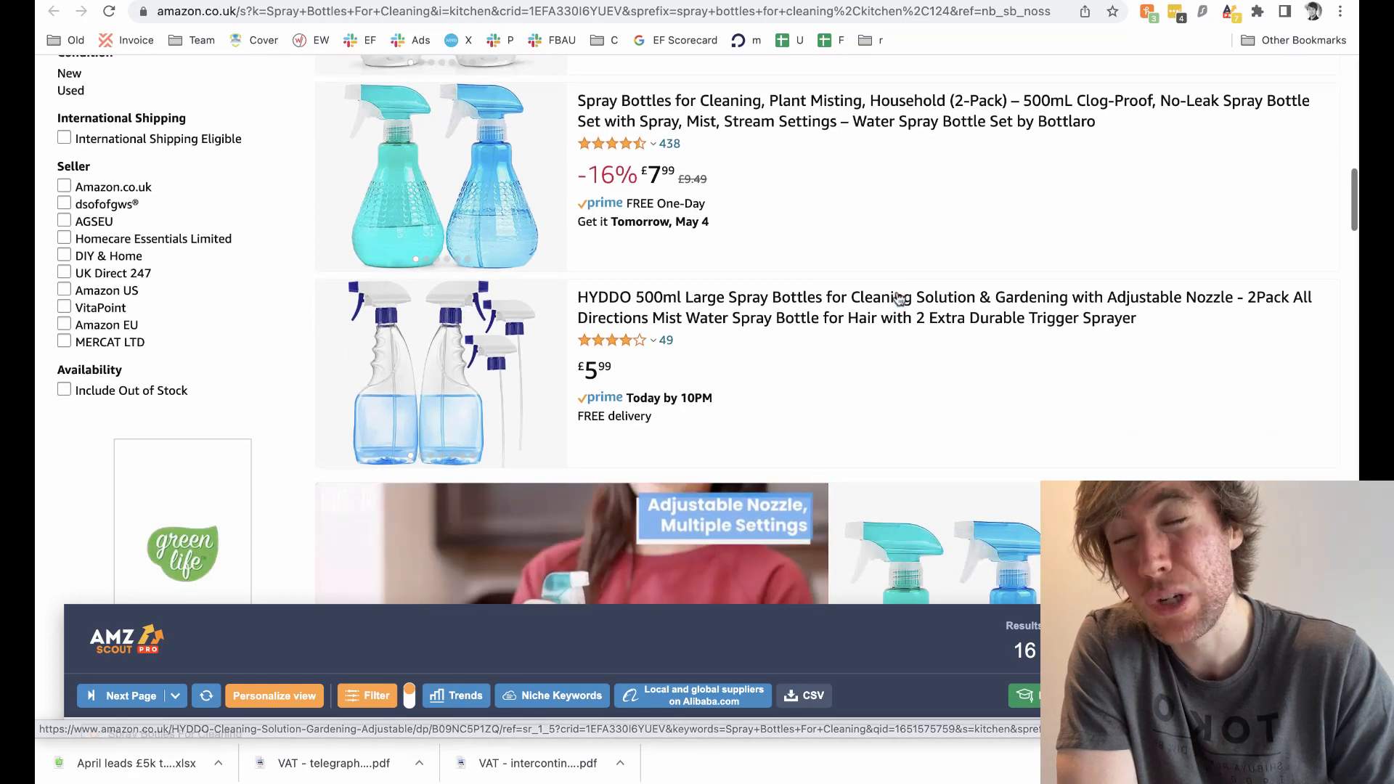
{"action": "scroll", "scroll_direction": "down", "scroll_amount": 3}
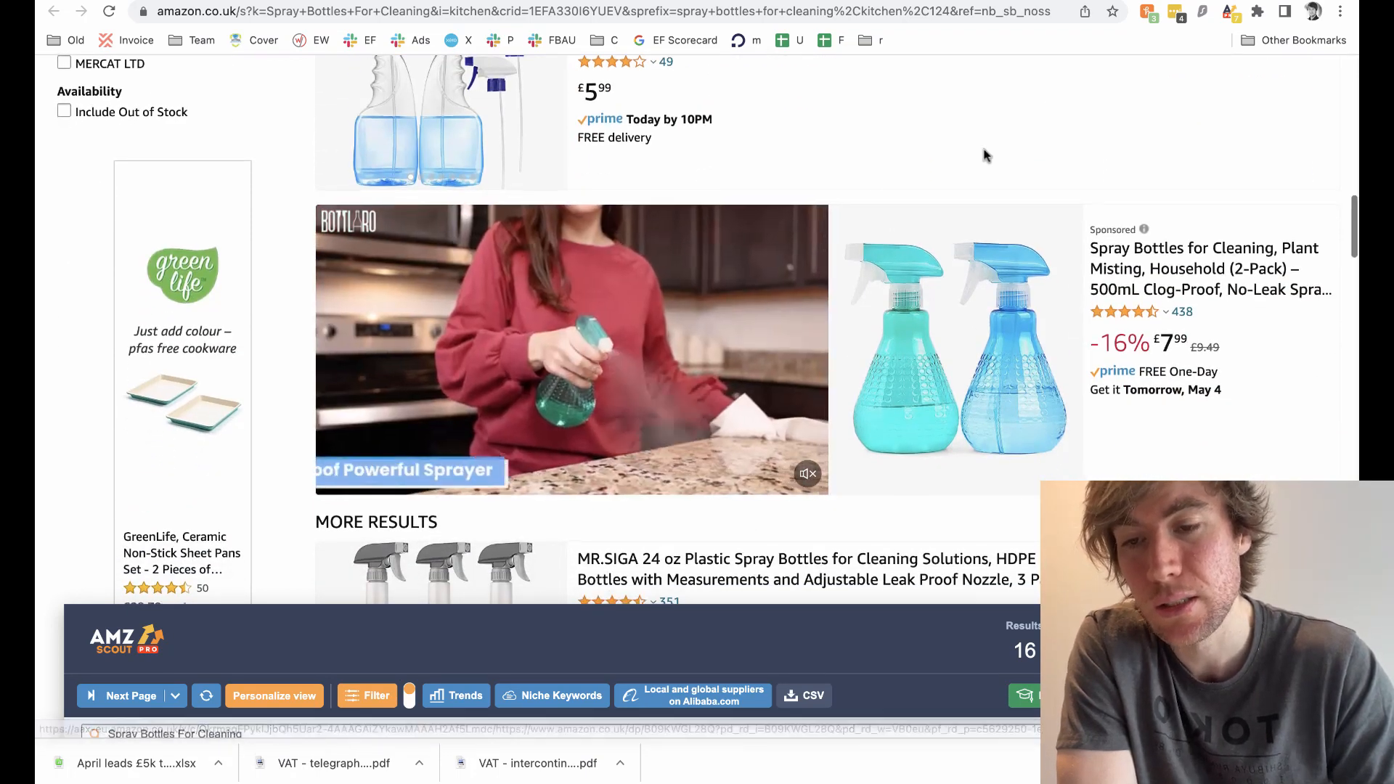
{"action": "scroll", "scroll_direction": "down", "scroll_amount": 3}
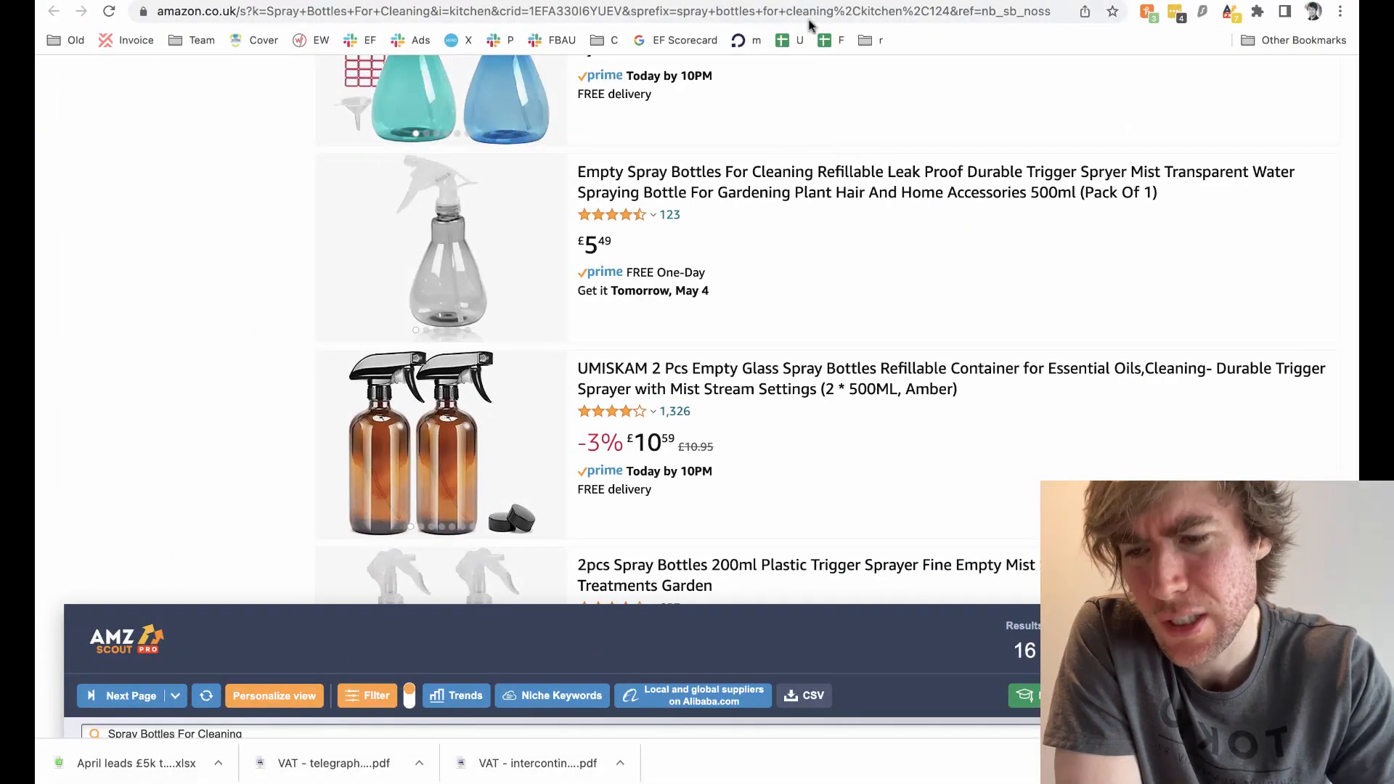
{"action": "mouse_move", "coordinate": [888, 291]}
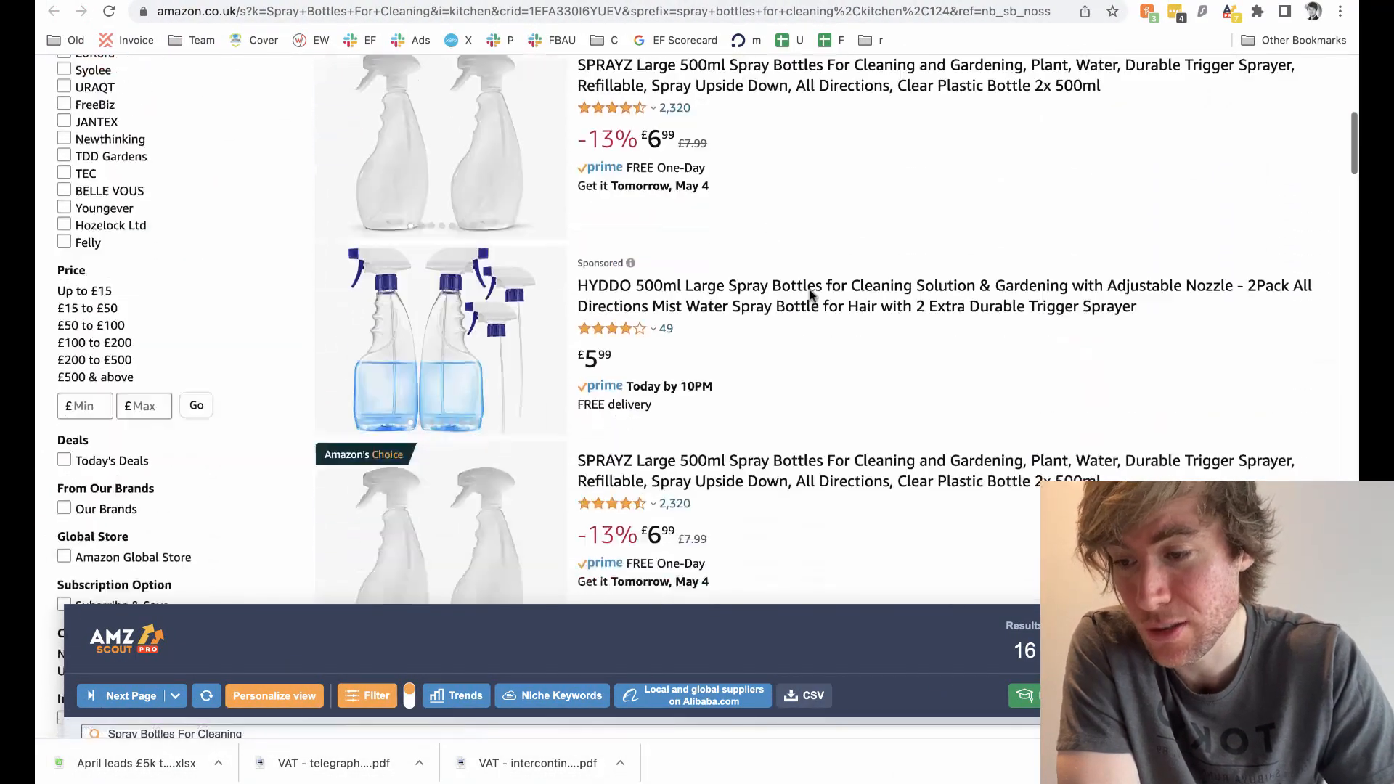
{"action": "scroll", "scroll_direction": "down", "scroll_amount": 3}
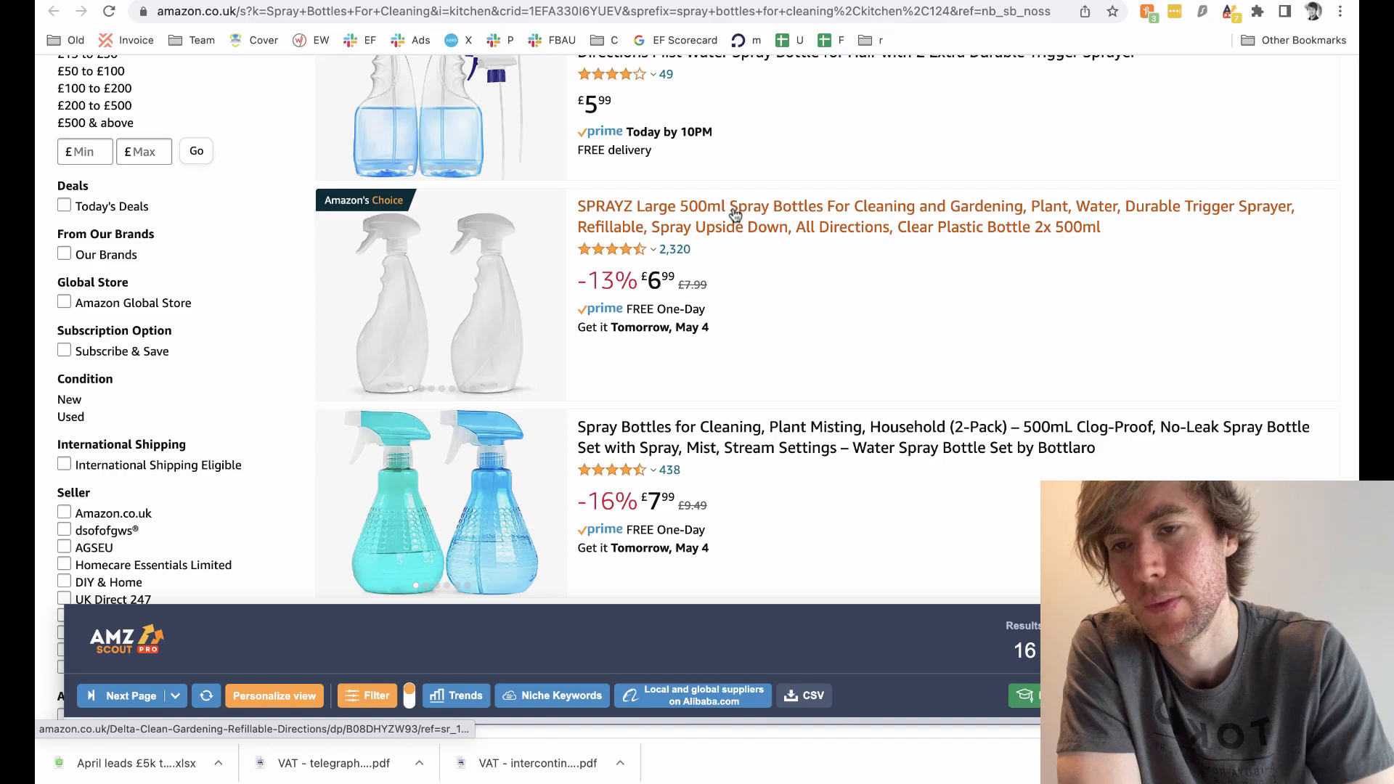
{"action": "left_click", "coordinate": [733, 206]}
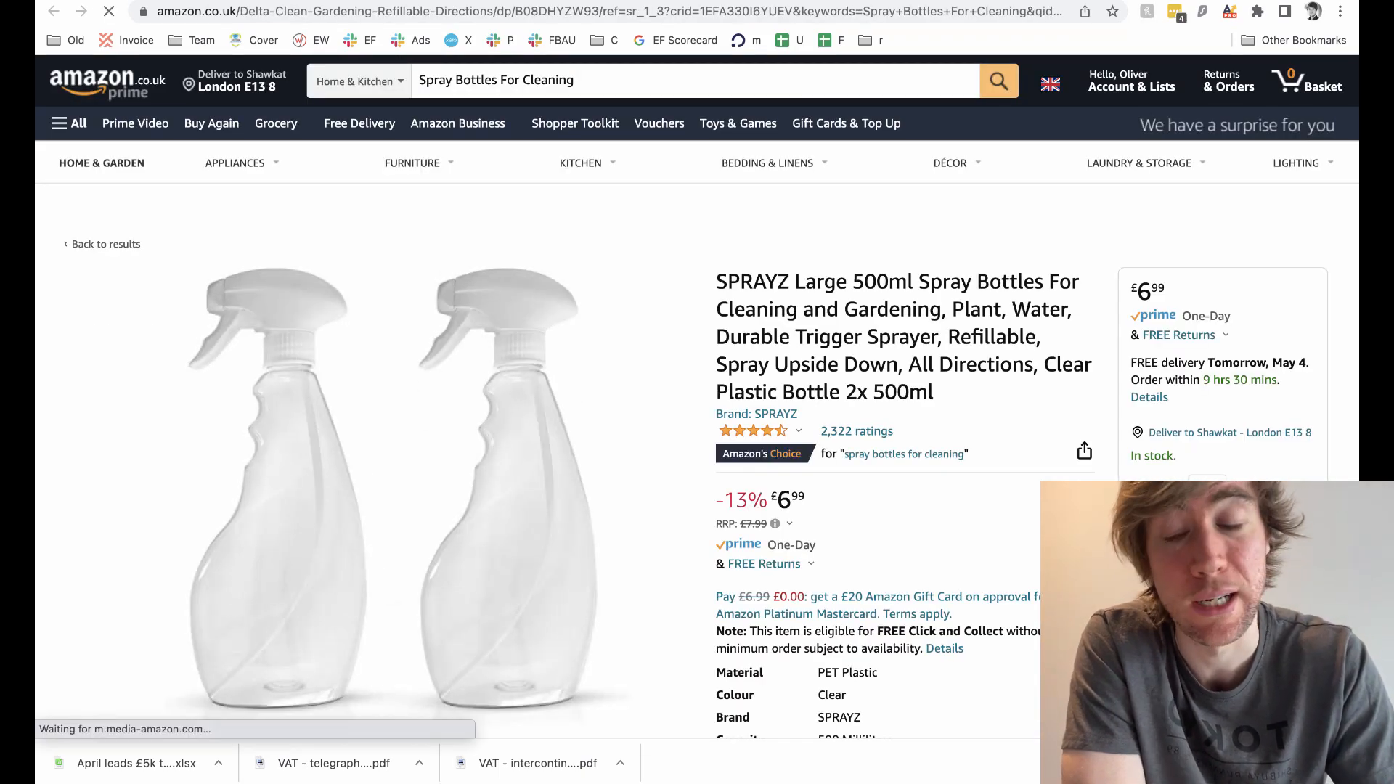
{"action": "scroll", "scroll_direction": "down", "scroll_amount": 3}
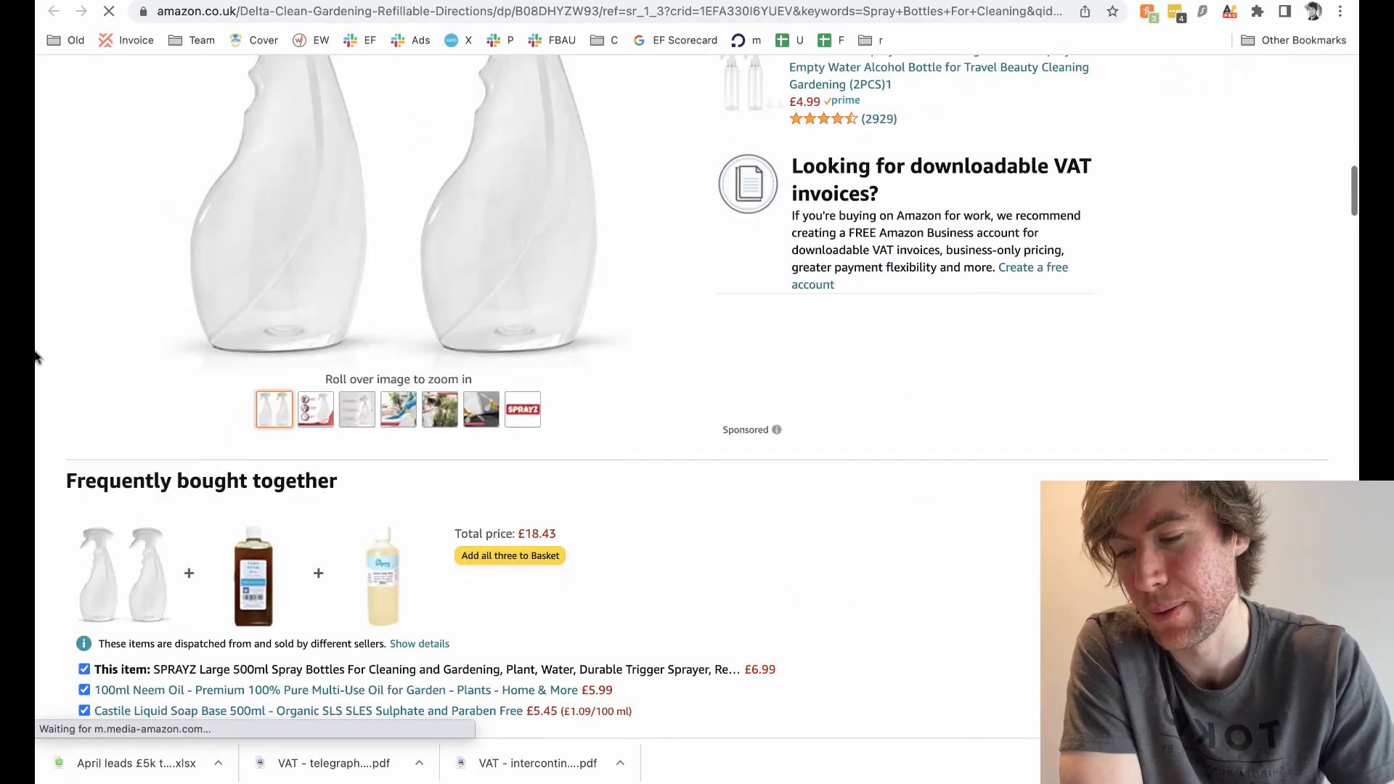
{"action": "scroll", "scroll_direction": "down", "scroll_amount": 3}
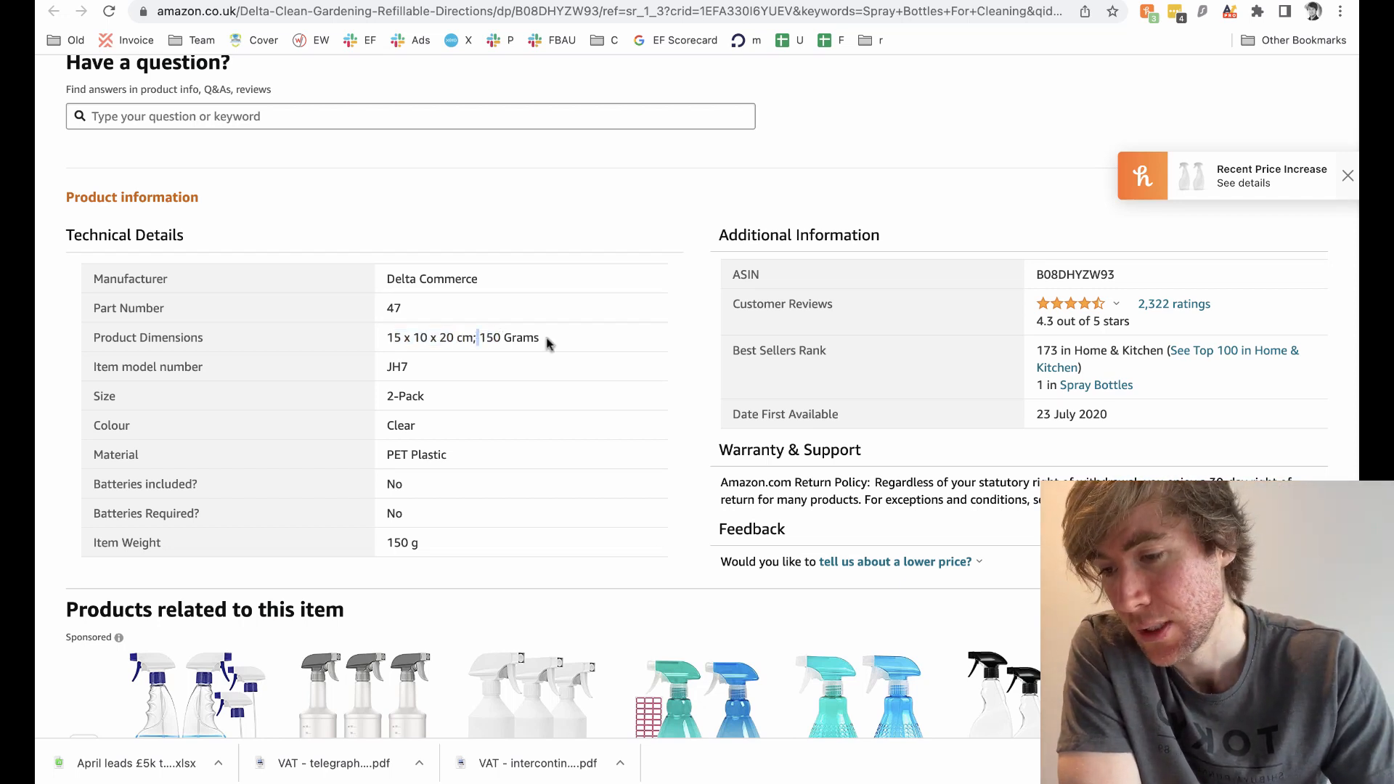
{"action": "left_click", "coordinate": [1347, 175]}
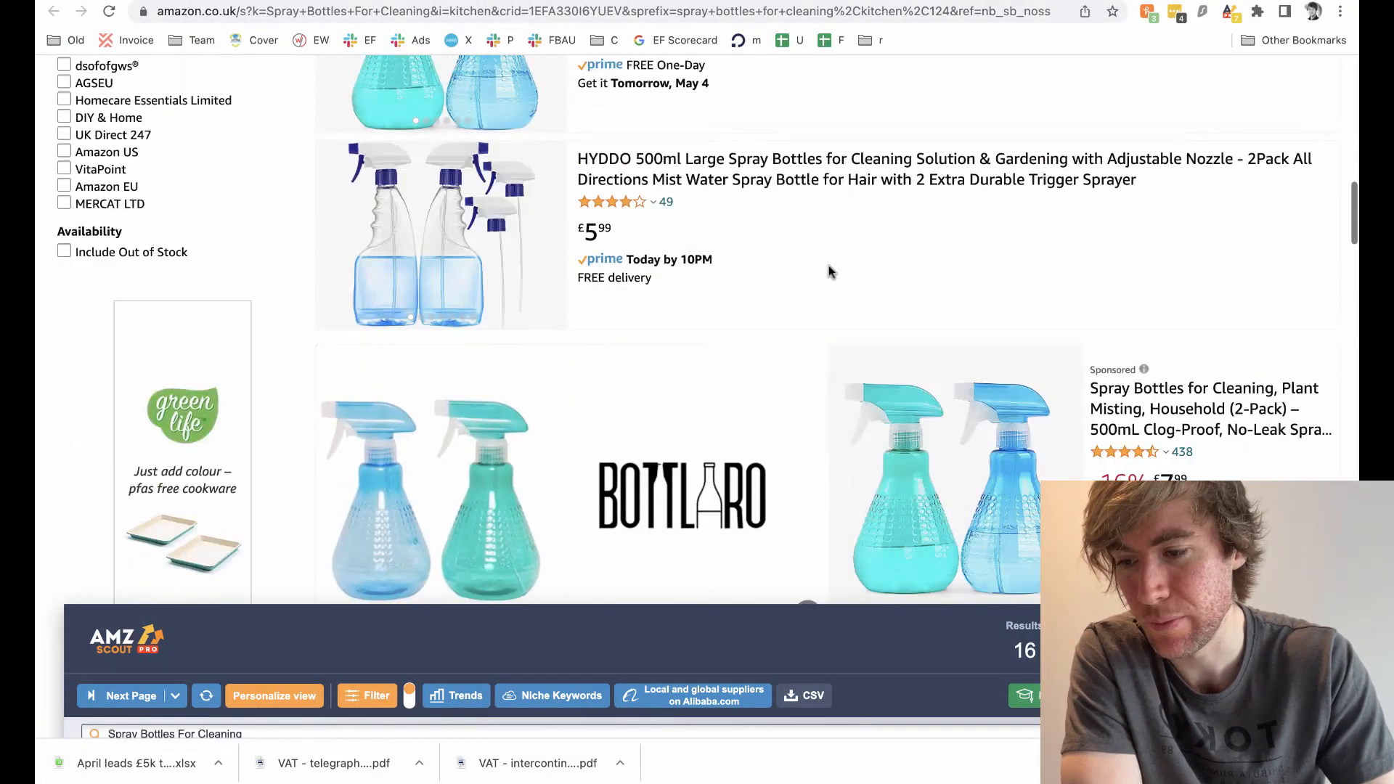
{"action": "scroll", "scroll_direction": "down", "scroll_amount": 3}
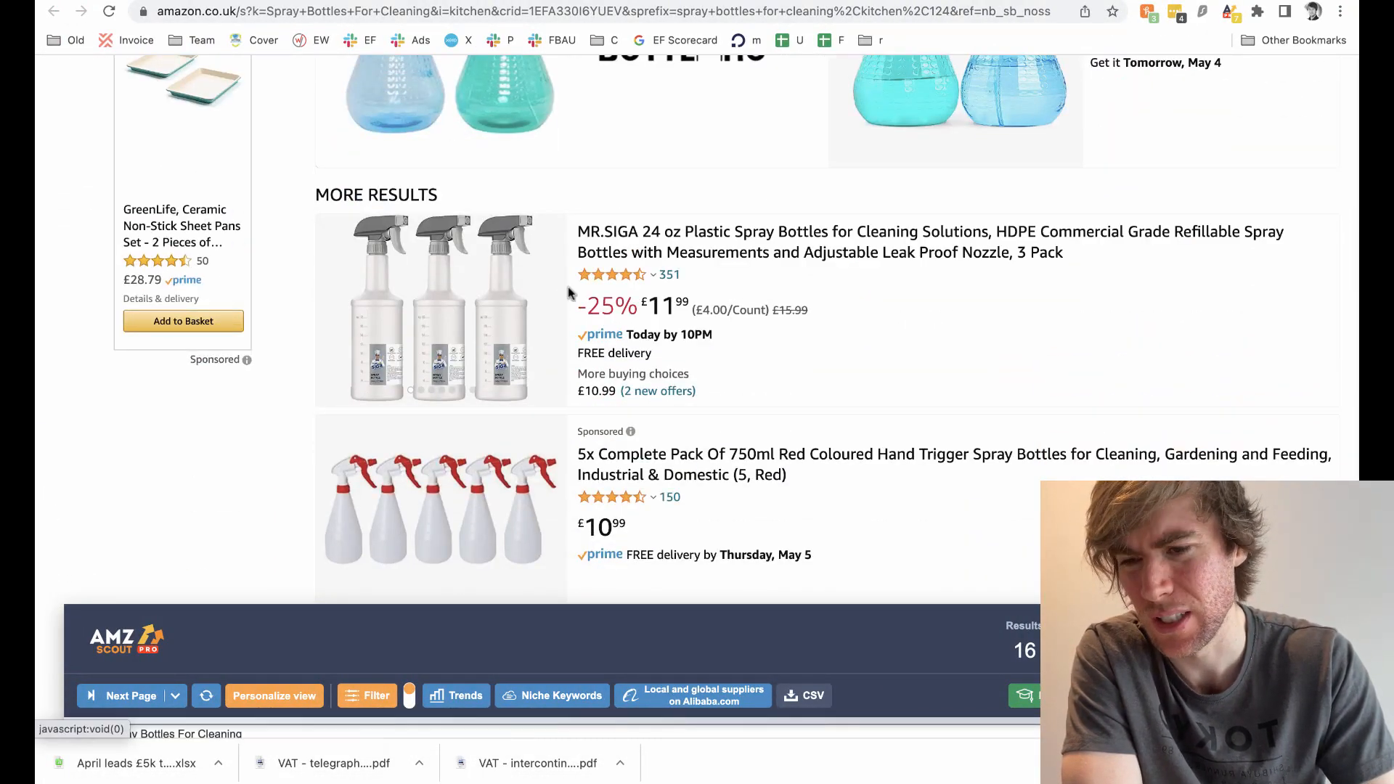
{"action": "scroll", "scroll_direction": "down", "scroll_amount": 3}
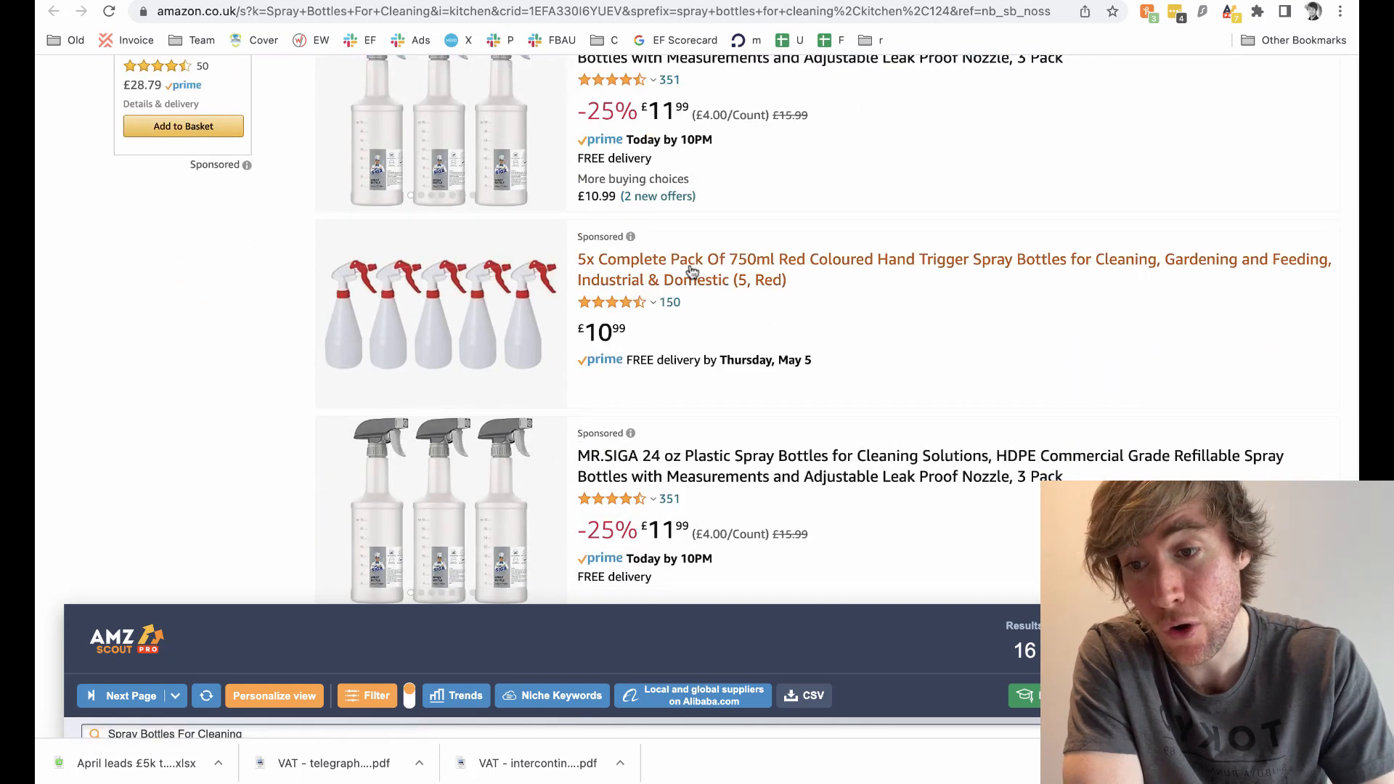
{"action": "scroll", "scroll_direction": "down", "scroll_amount": 3}
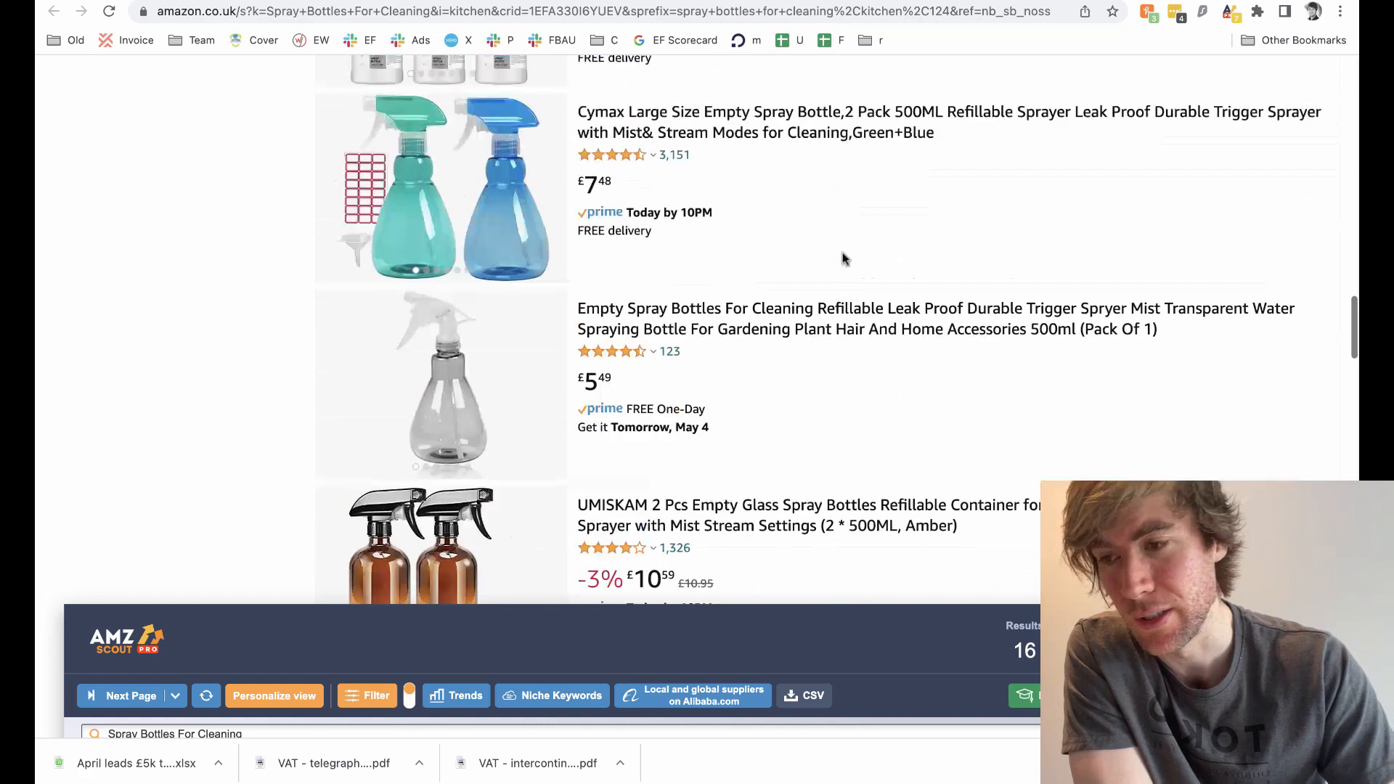
{"action": "scroll", "scroll_direction": "up", "scroll_amount": 3}
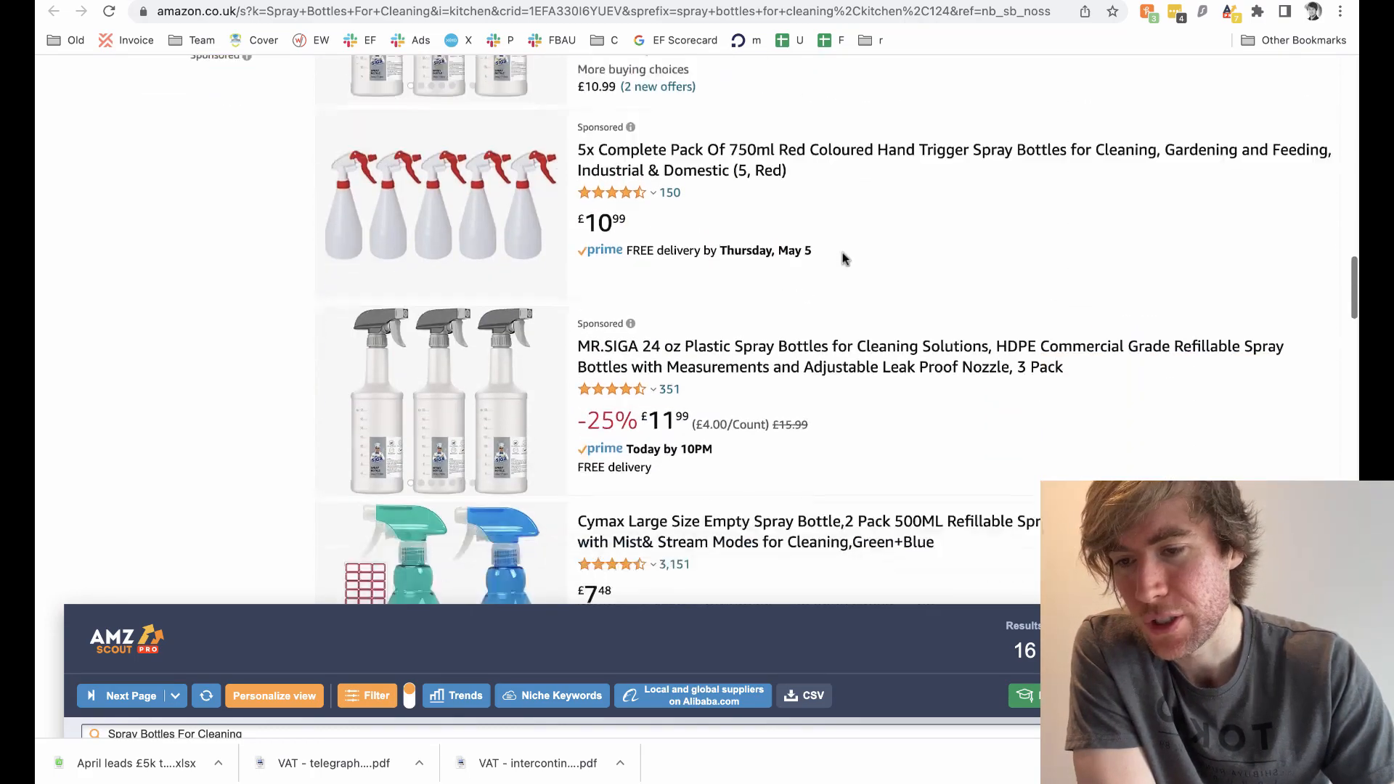
{"action": "scroll", "scroll_direction": "down", "scroll_amount": 3}
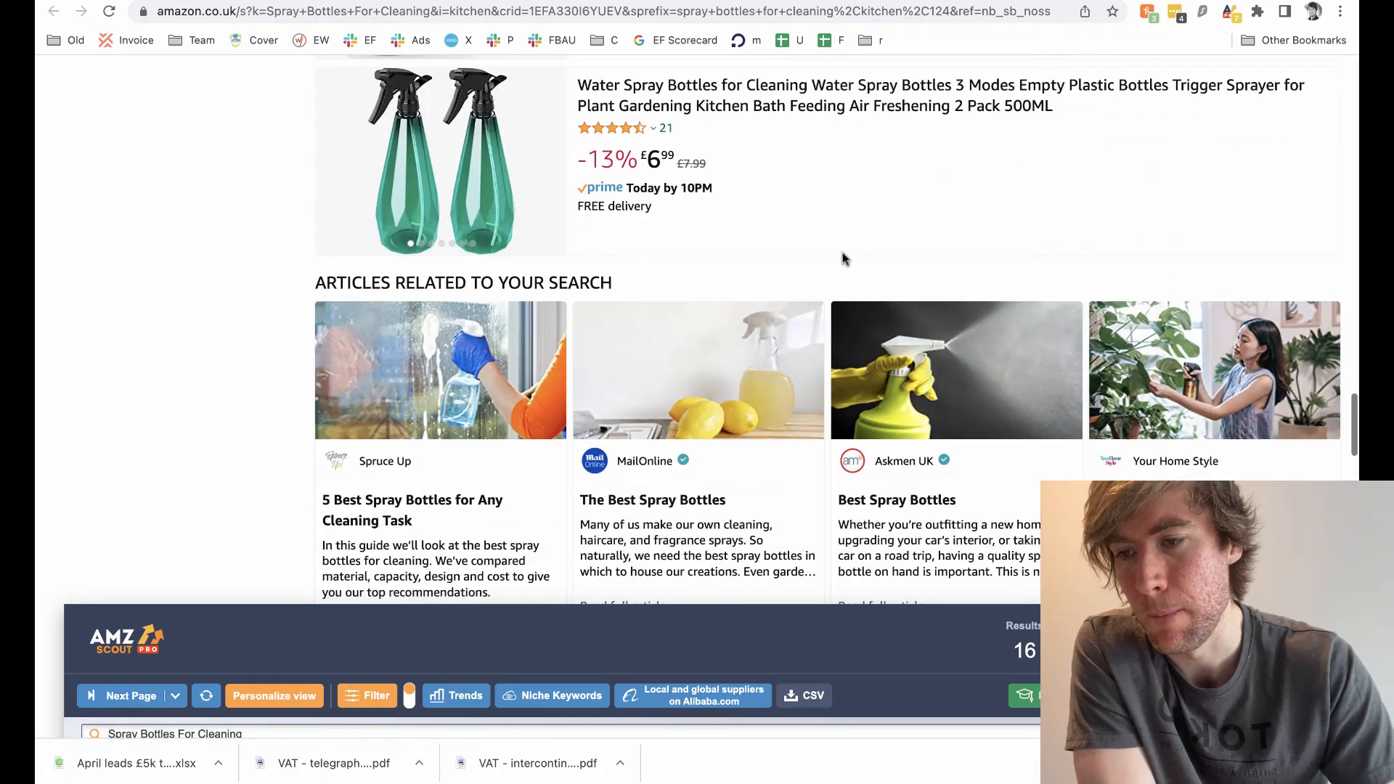
{"action": "scroll", "scroll_direction": "down", "scroll_amount": 3}
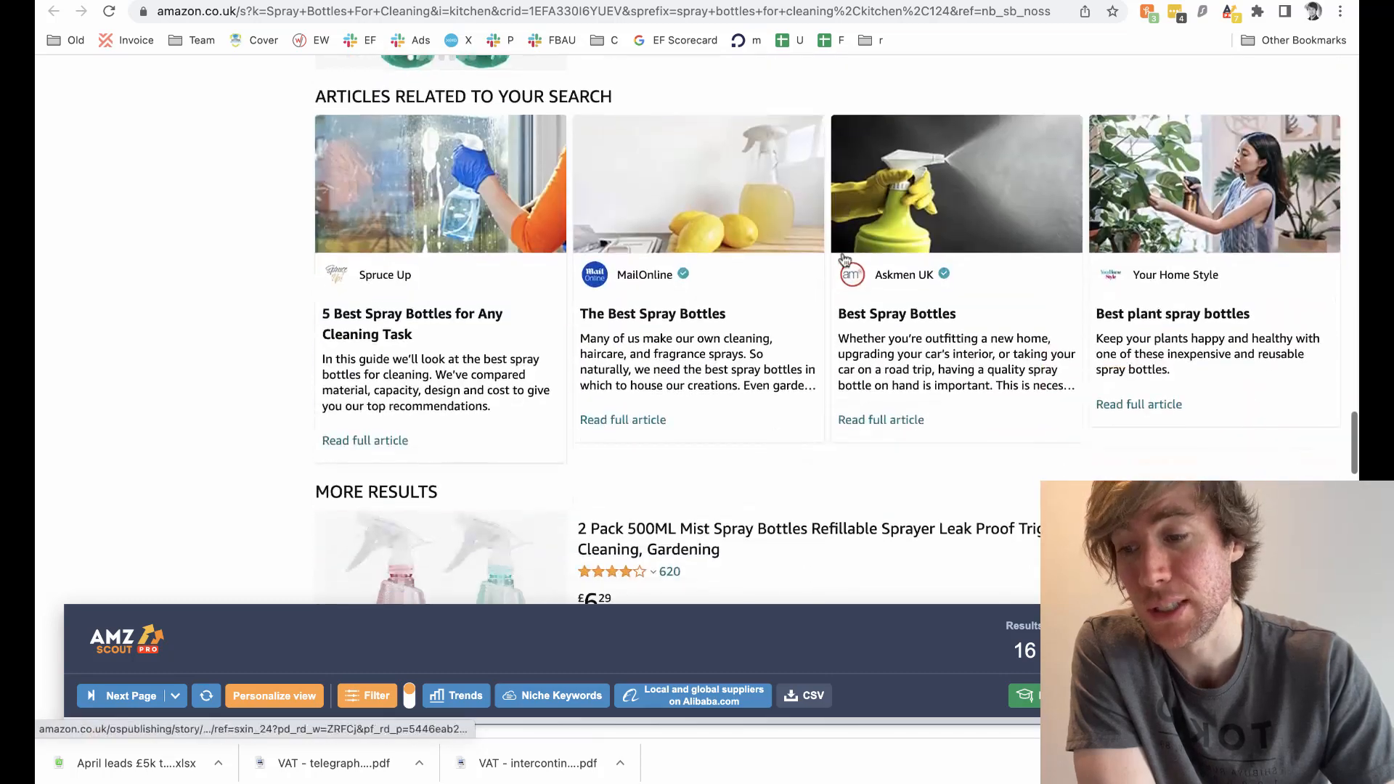
{"action": "scroll", "scroll_direction": "down", "scroll_amount": 3}
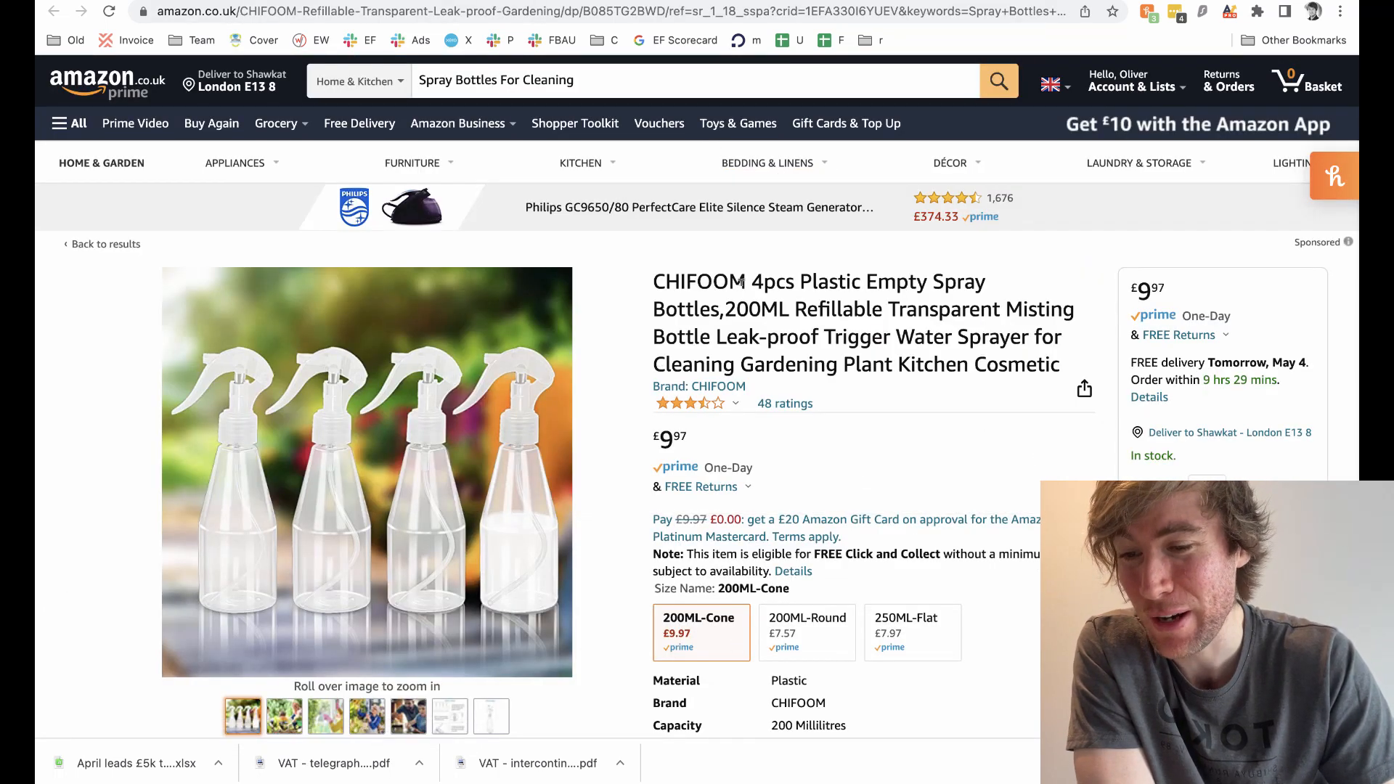
Check the CHIFOOM 4-pack listing's package size (25×24×5 cm) and weight (140 g).
{"action": "scroll", "scroll_direction": "down", "scroll_amount": 3}
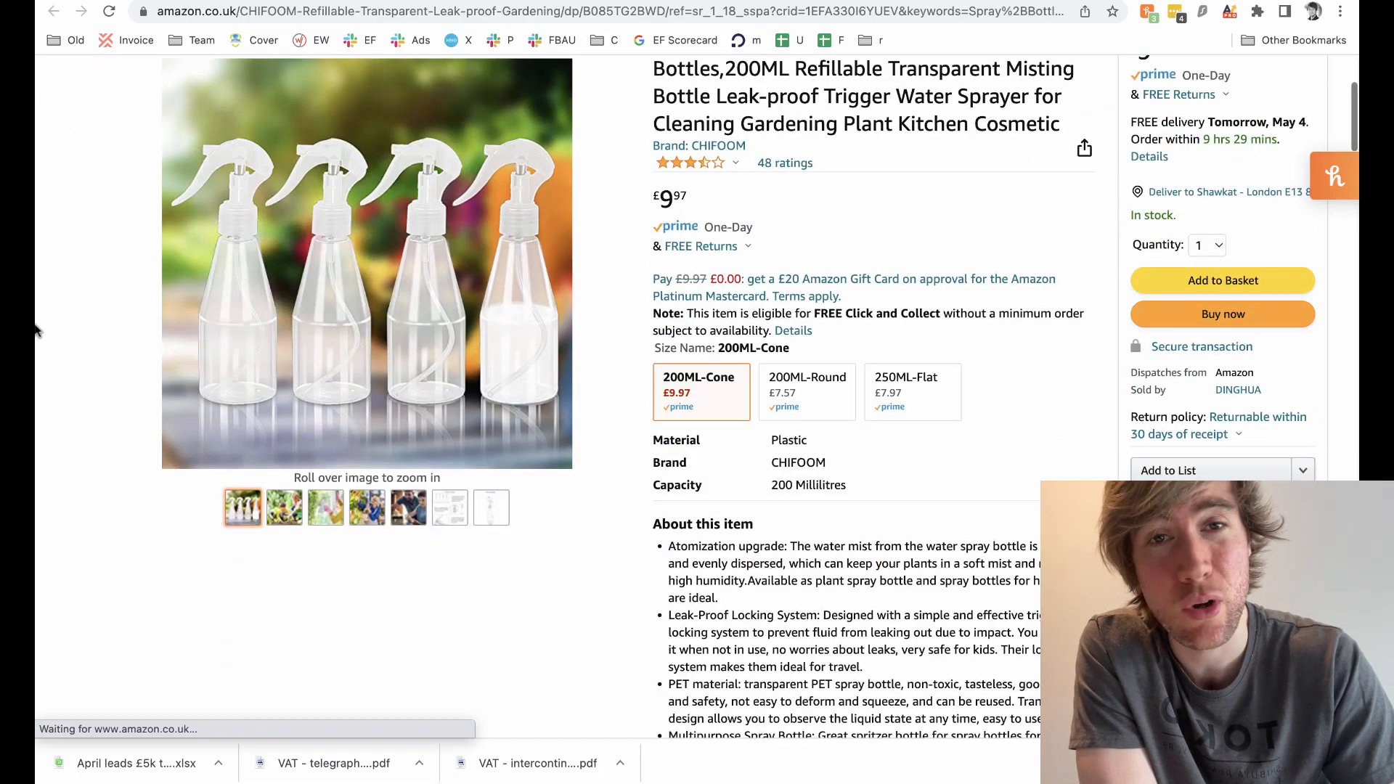
{"action": "scroll", "scroll_direction": "down", "scroll_amount": 3}
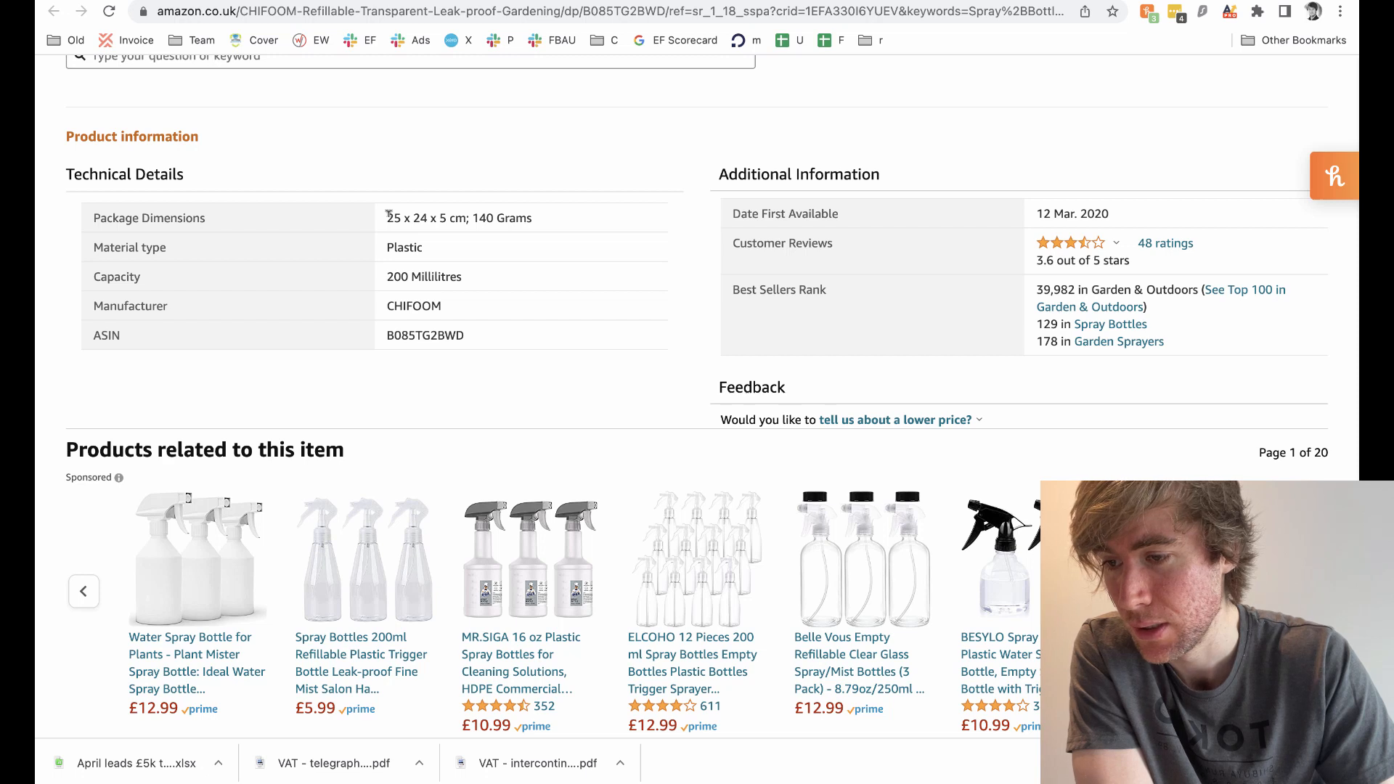
{"action": "left_click_drag", "start_coordinate": [386, 218], "coordinate": [458, 218]}
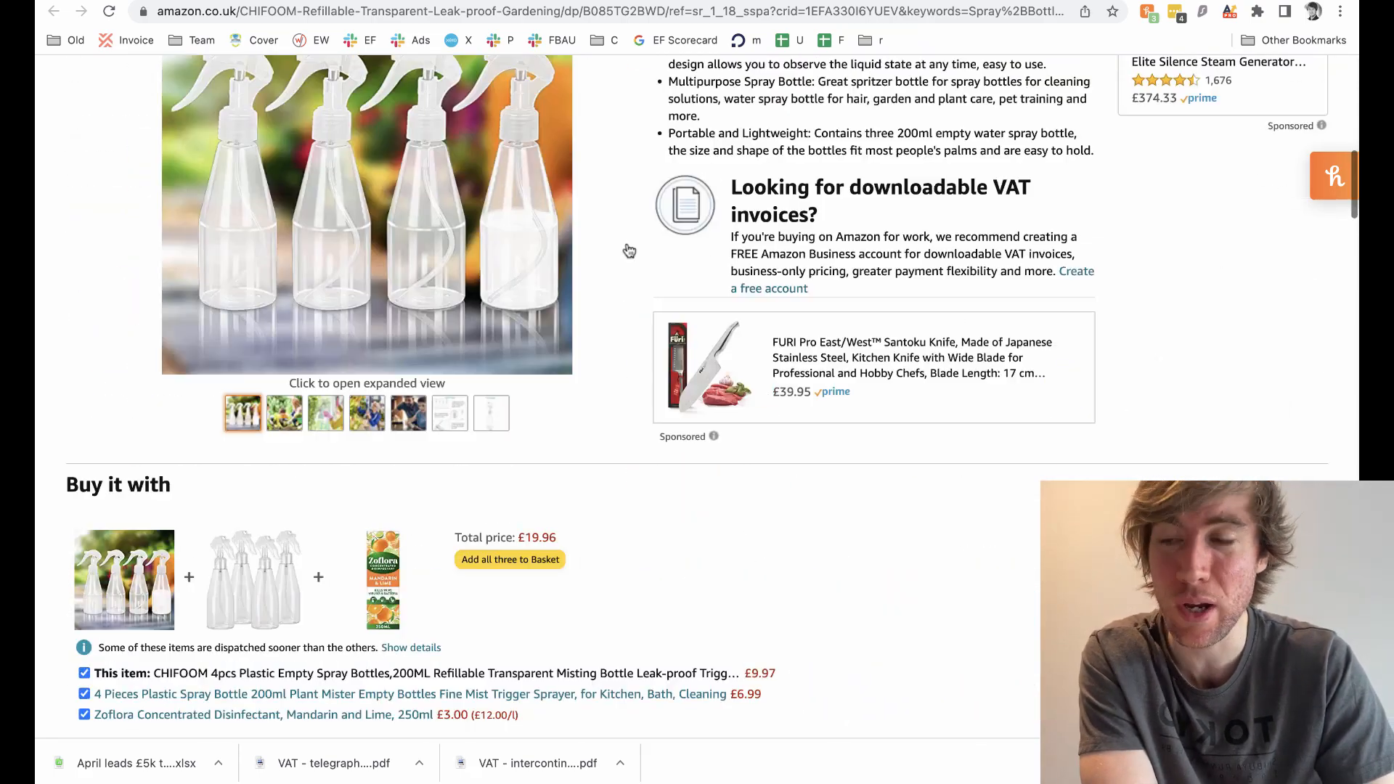
{"action": "left_click", "coordinate": [387, 693]}
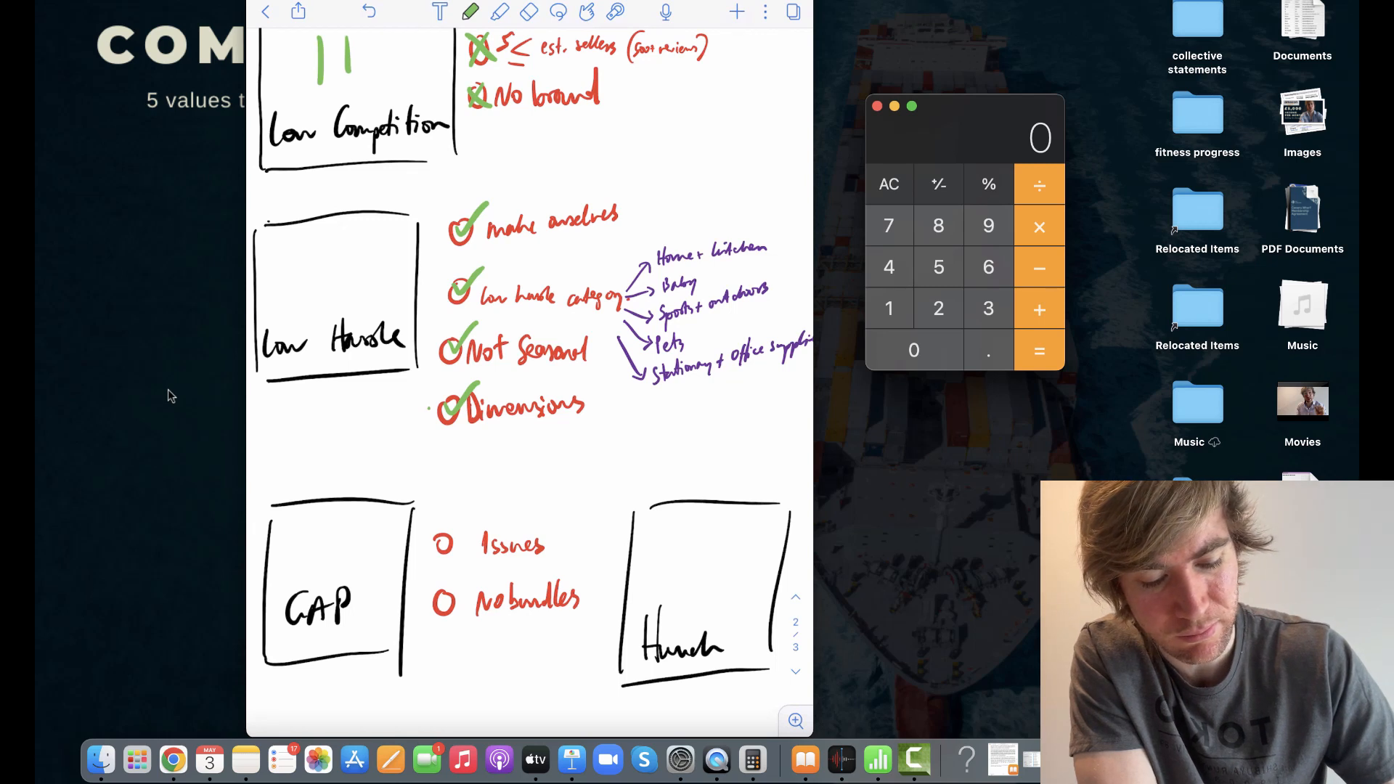
Write 17 in green in the Low Hassle box of the scorecard.
{"action": "type", "text": "17"}
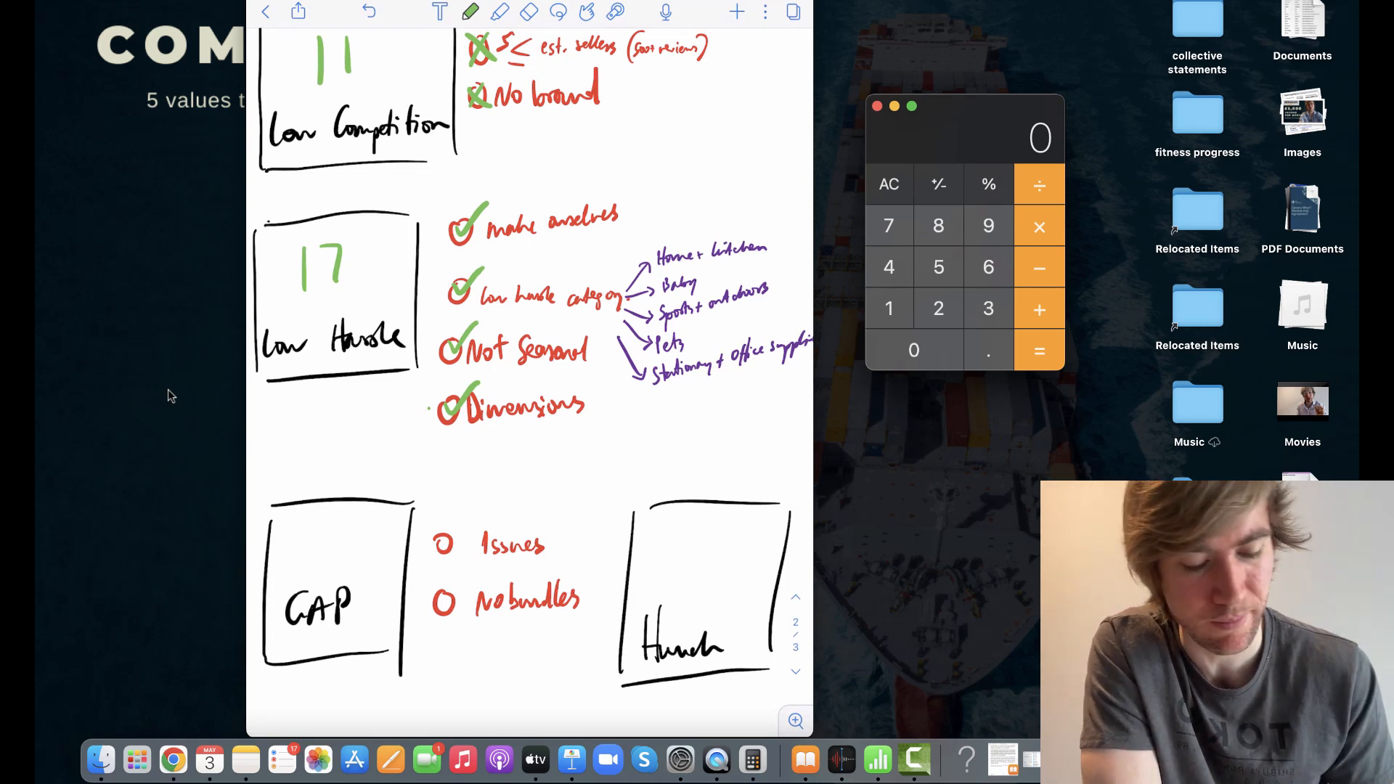
{"action": "scroll", "scroll_direction": "down", "scroll_amount": 3}
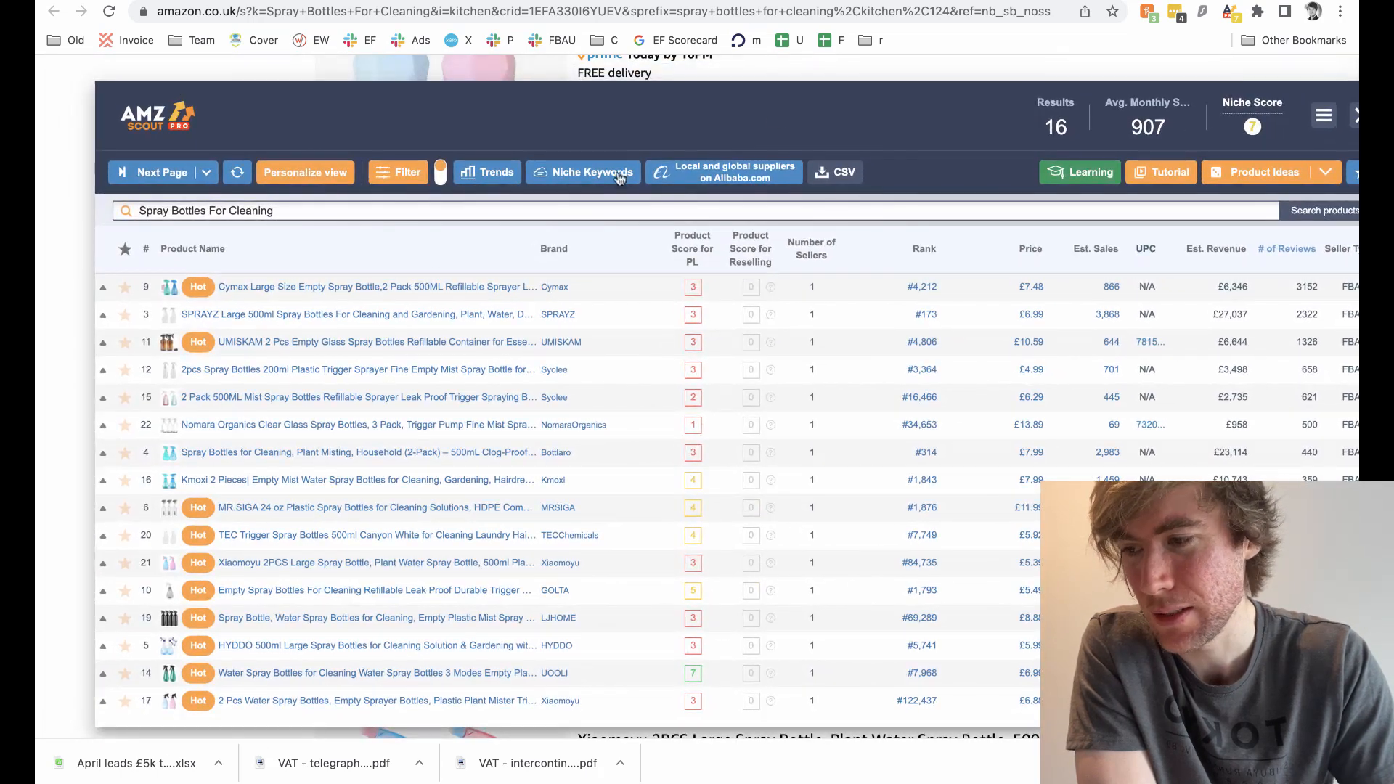
{"action": "mouse_move", "coordinate": [408, 286]}
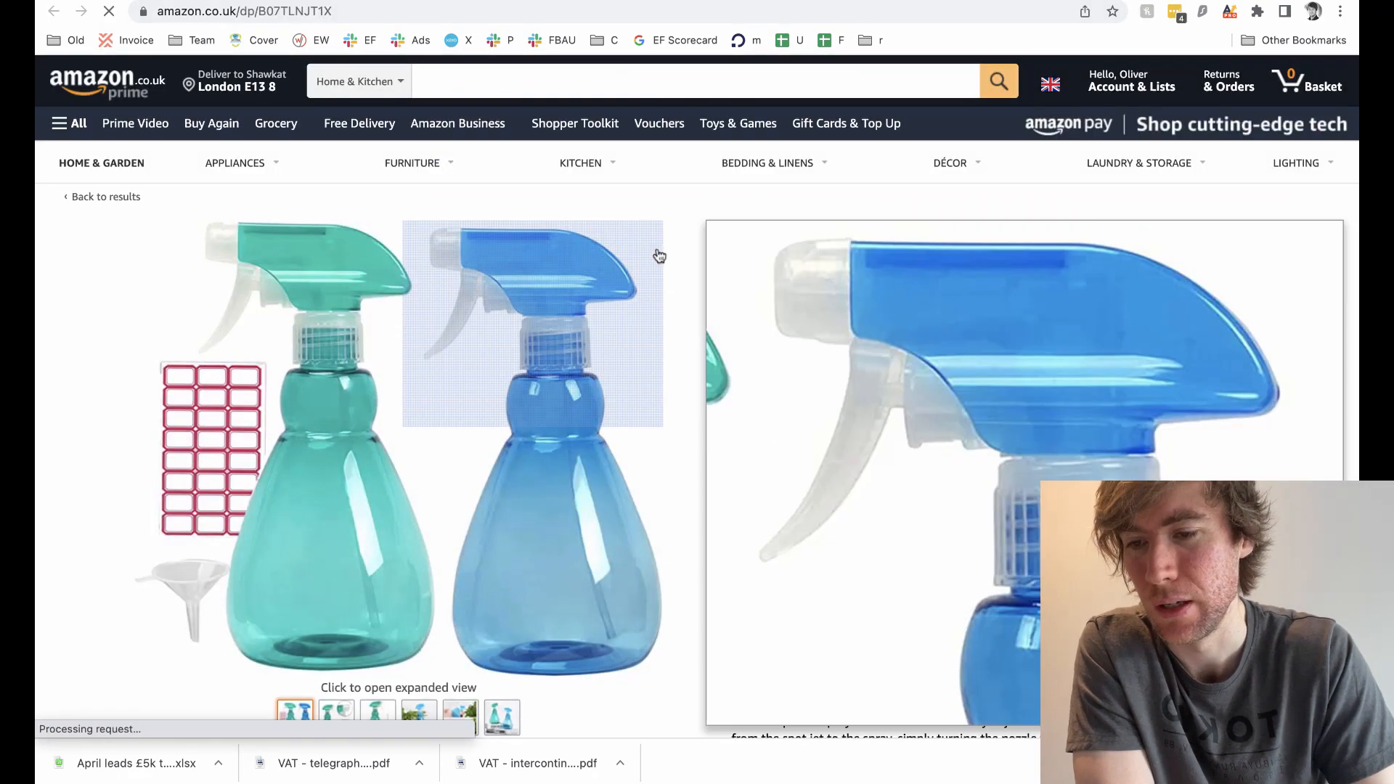
Filter the Cymax green and blue two-pack reviews to 1 star only.
{"action": "scroll", "scroll_direction": "down", "scroll_amount": 3}
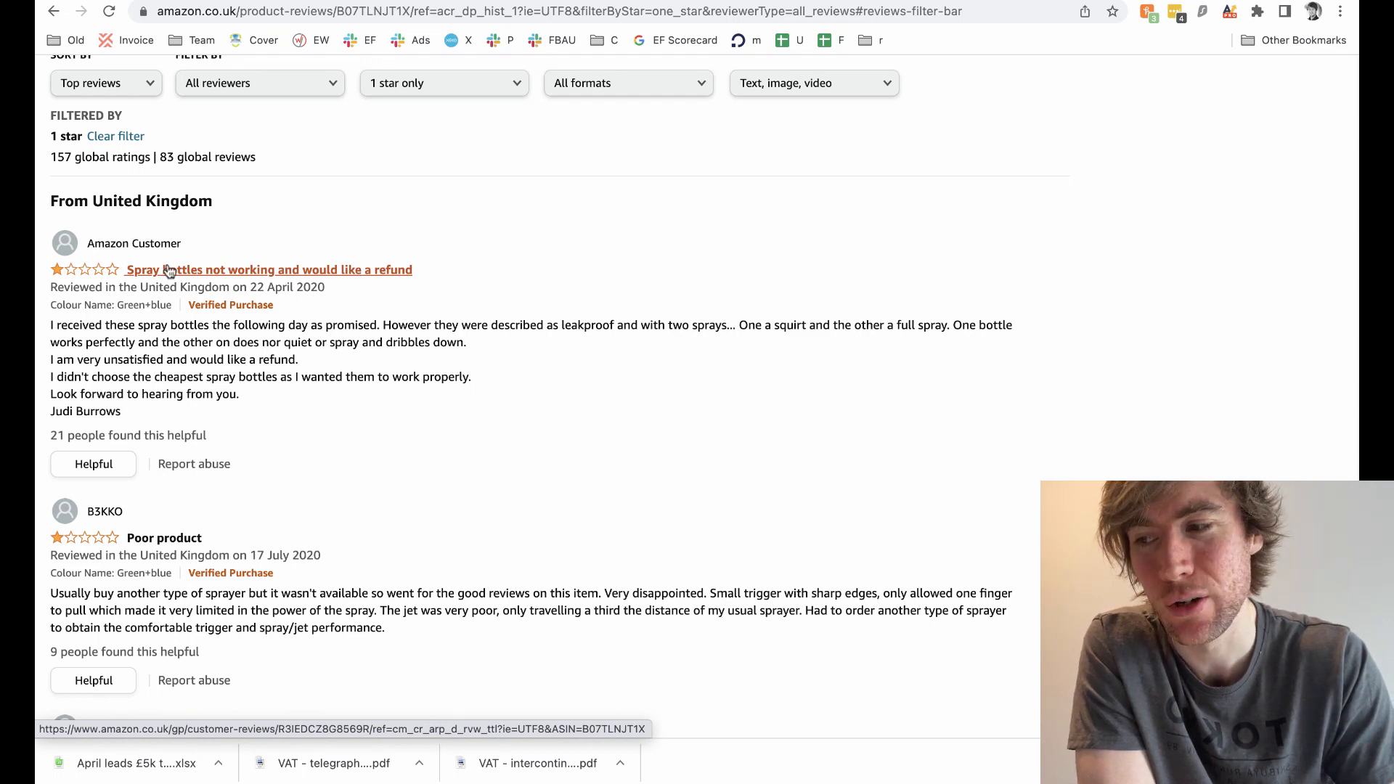
{"action": "mouse_move", "coordinate": [40, 282]}
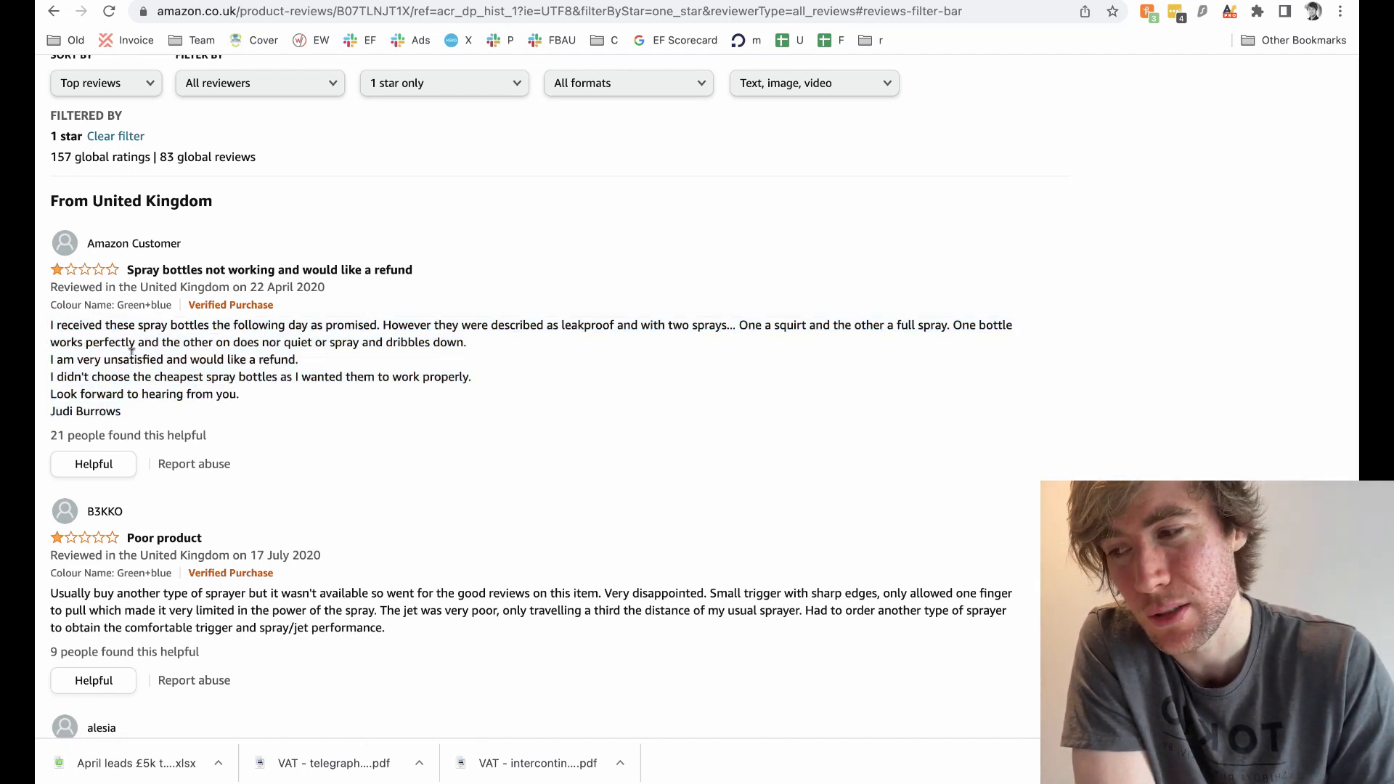
{"action": "left_click_drag", "start_coordinate": [50, 325], "coordinate": [119, 411]}
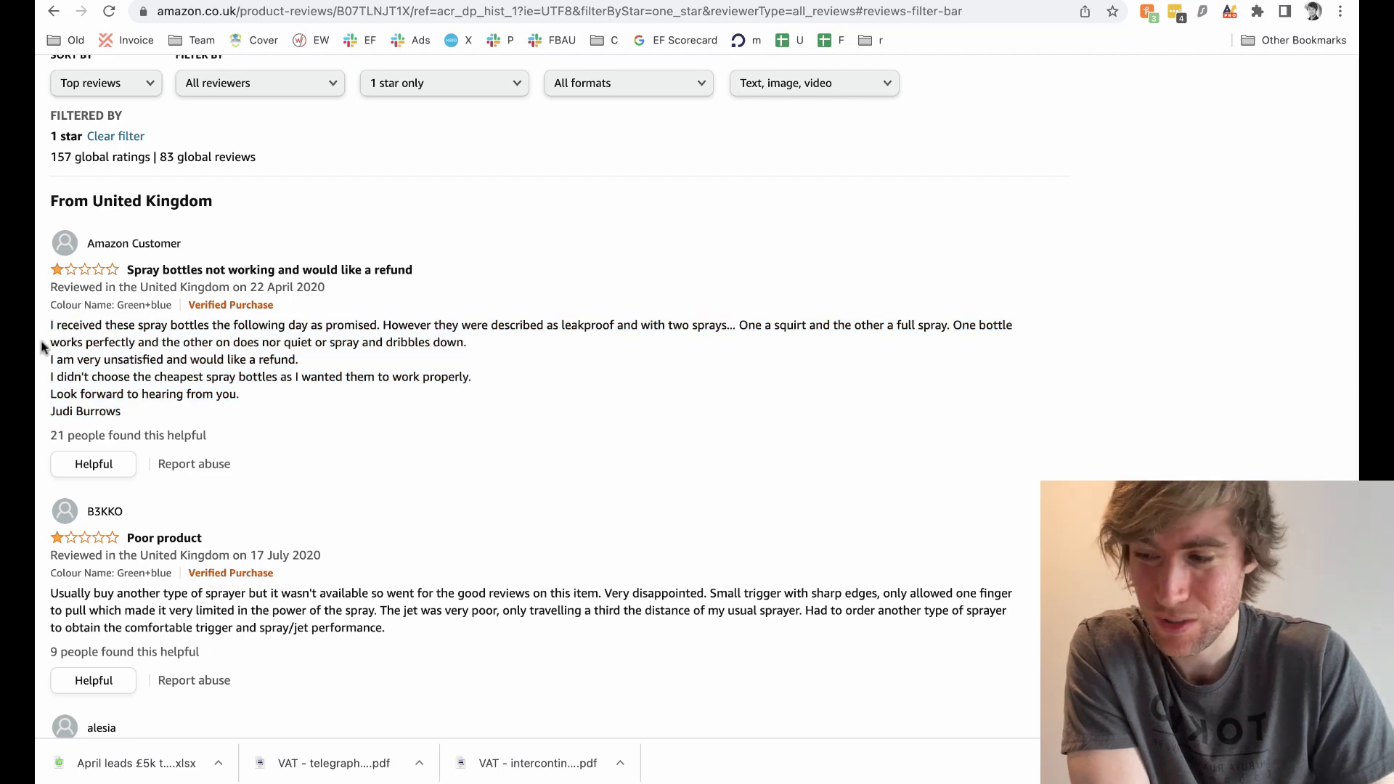
{"action": "scroll", "scroll_direction": "down", "scroll_amount": 3}
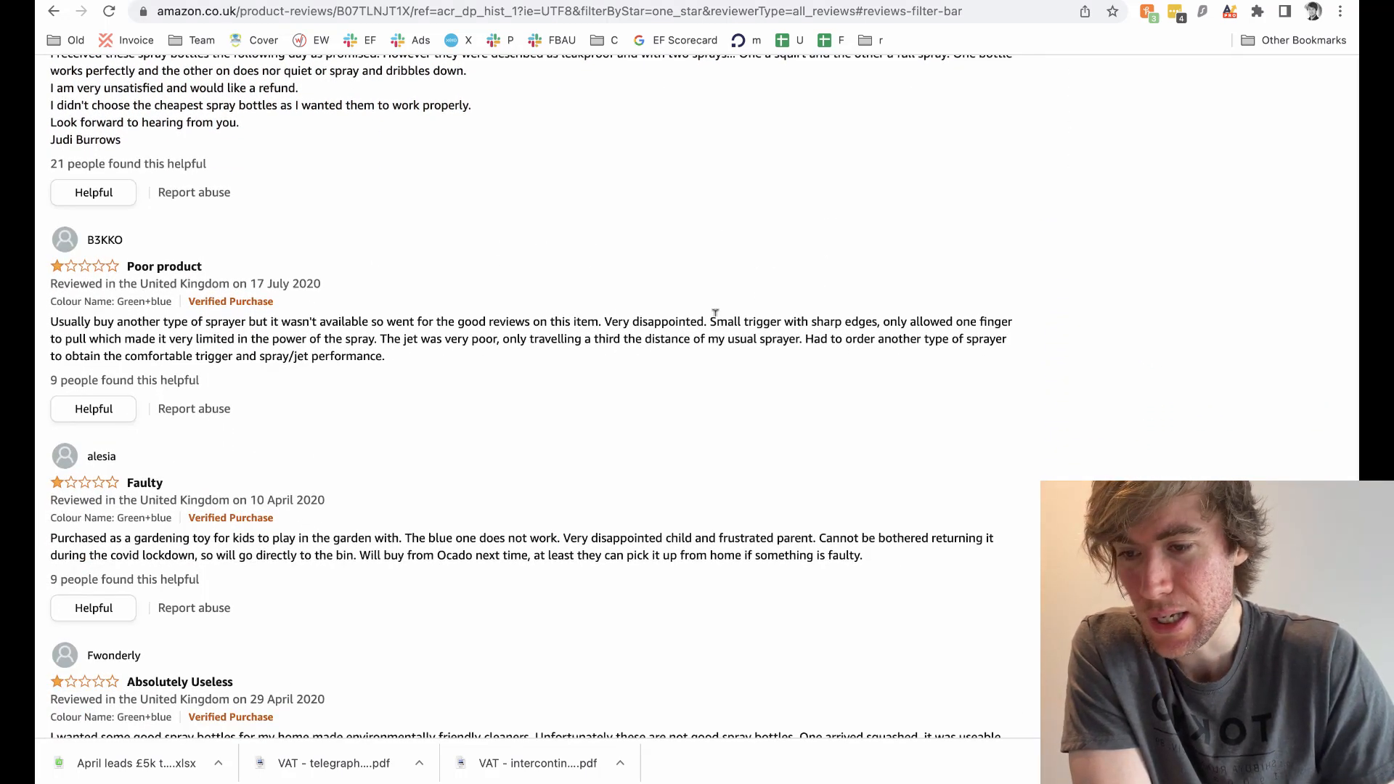
{"action": "left_click_drag", "start_coordinate": [710, 321], "coordinate": [866, 321]}
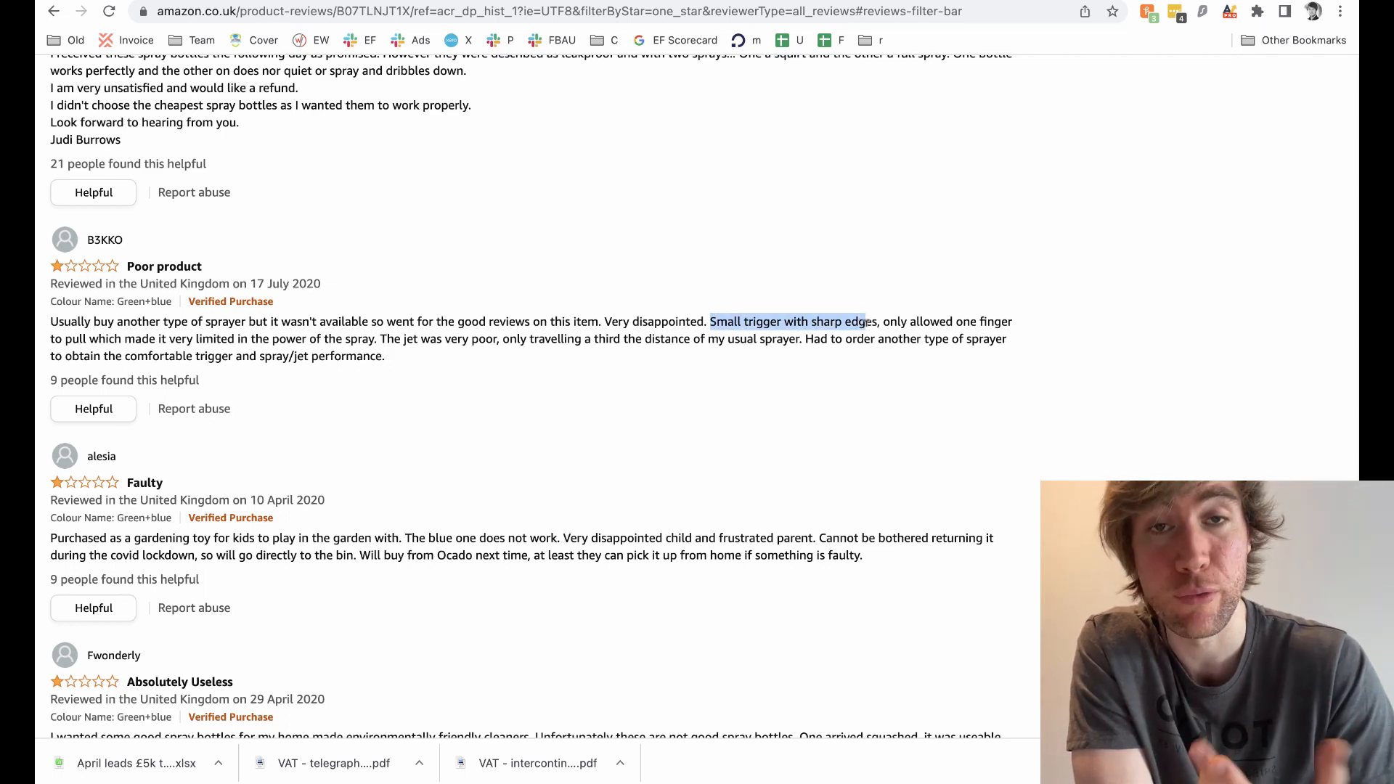
{"action": "scroll", "scroll_direction": "down", "scroll_amount": 3}
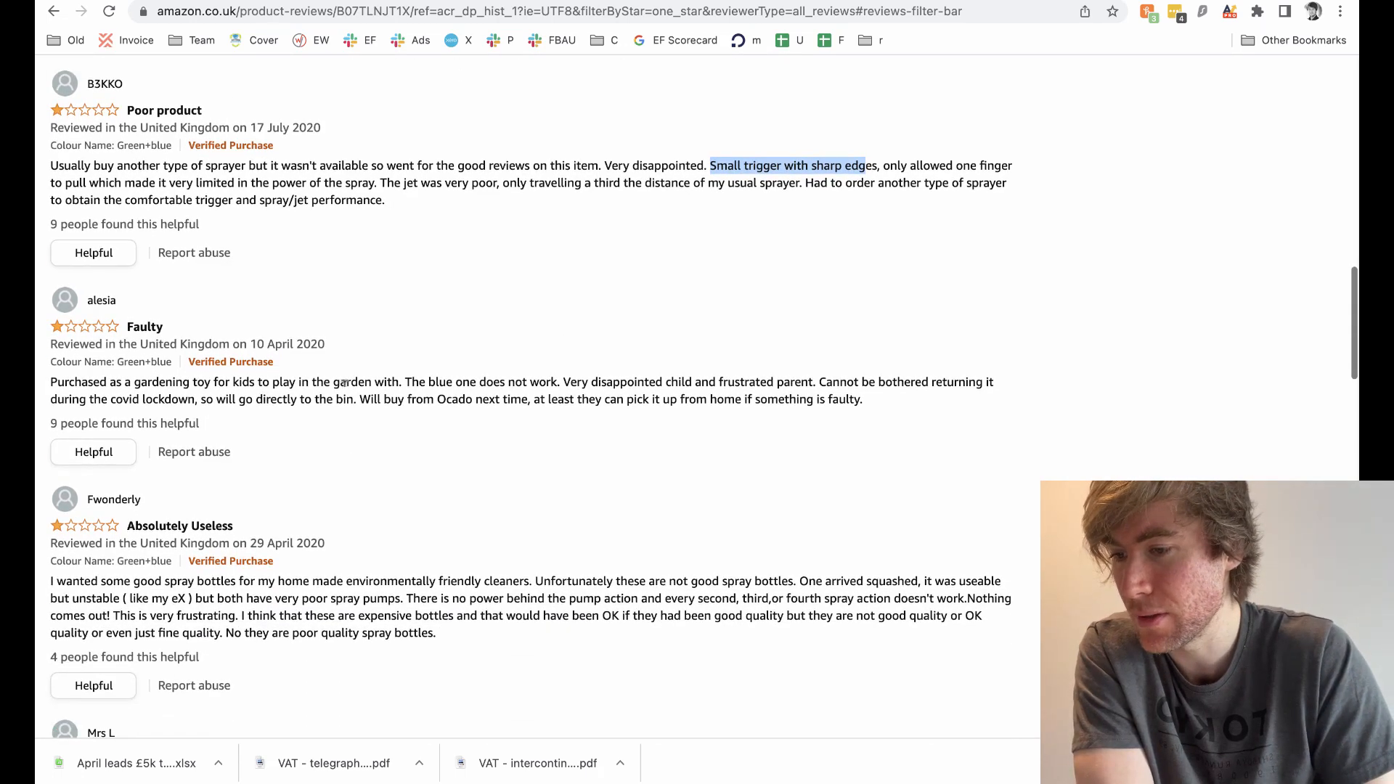
{"action": "scroll", "scroll_direction": "down", "scroll_amount": 3}
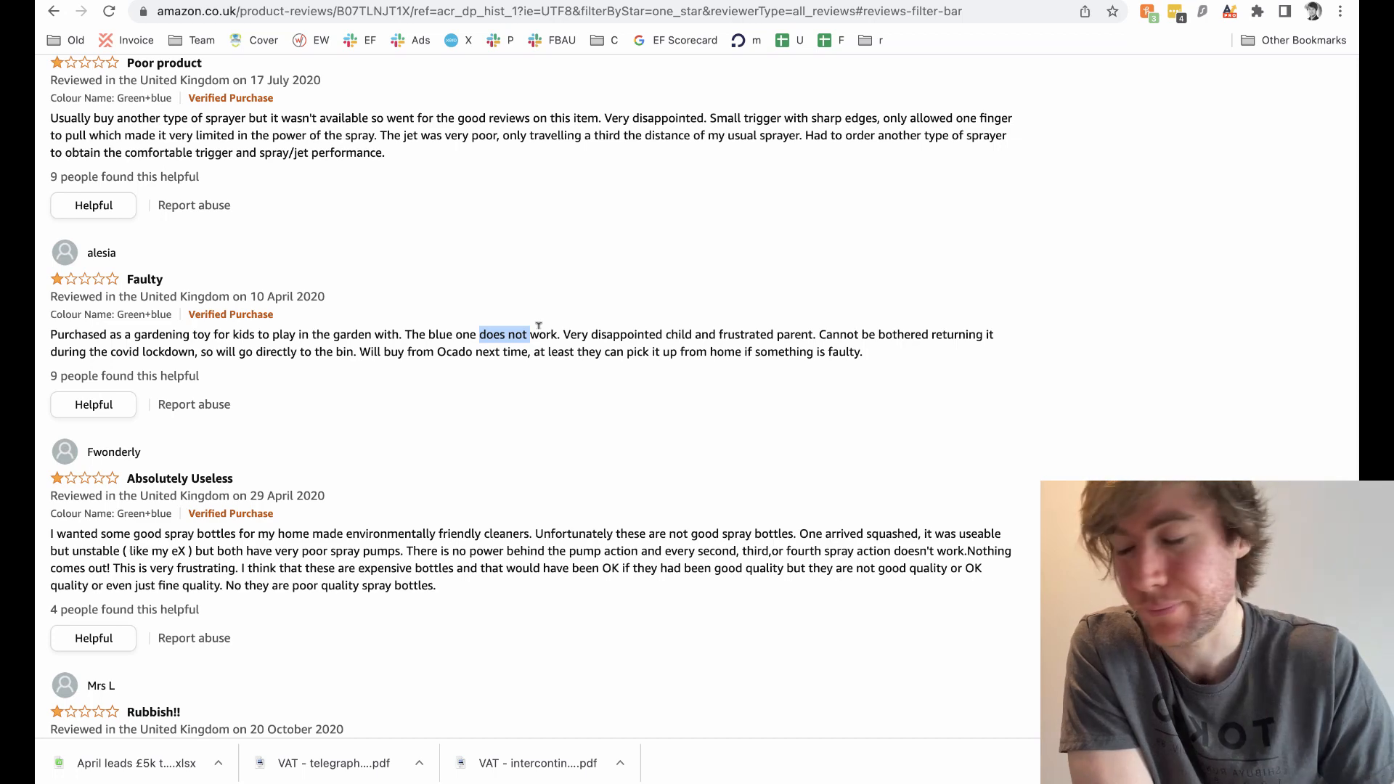
{"action": "scroll", "scroll_direction": "down", "scroll_amount": 3}
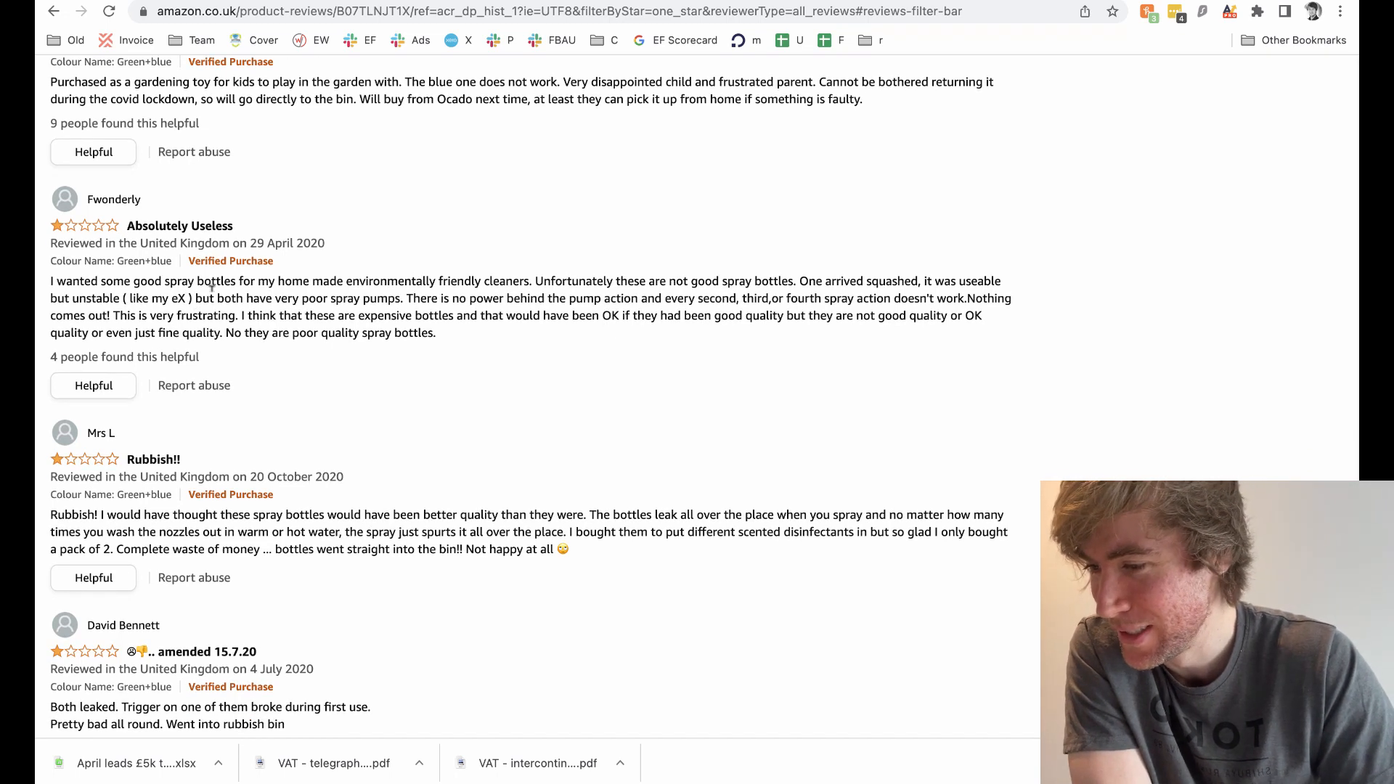
{"action": "left_click_drag", "start_coordinate": [194, 298], "coordinate": [400, 297]}
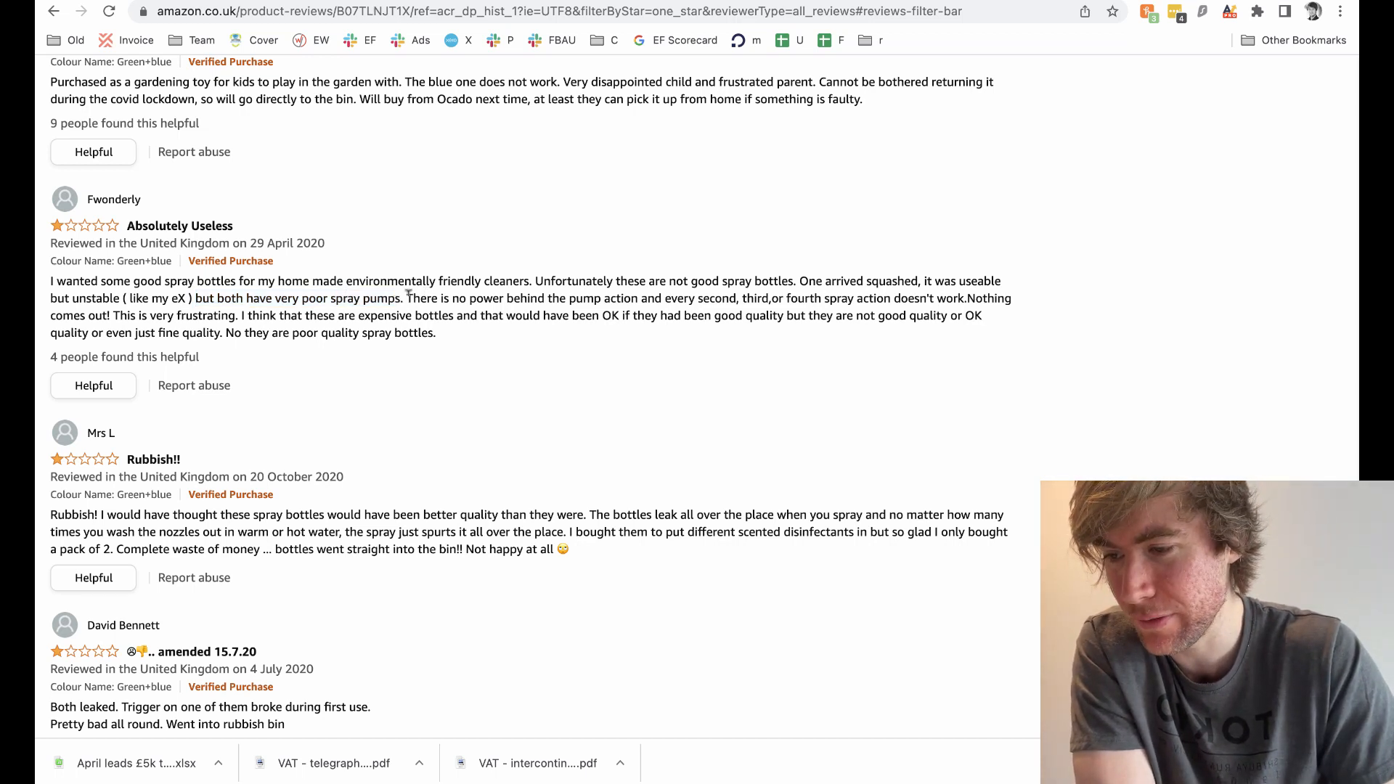
{"action": "left_click_drag", "start_coordinate": [406, 298], "coordinate": [724, 298]}
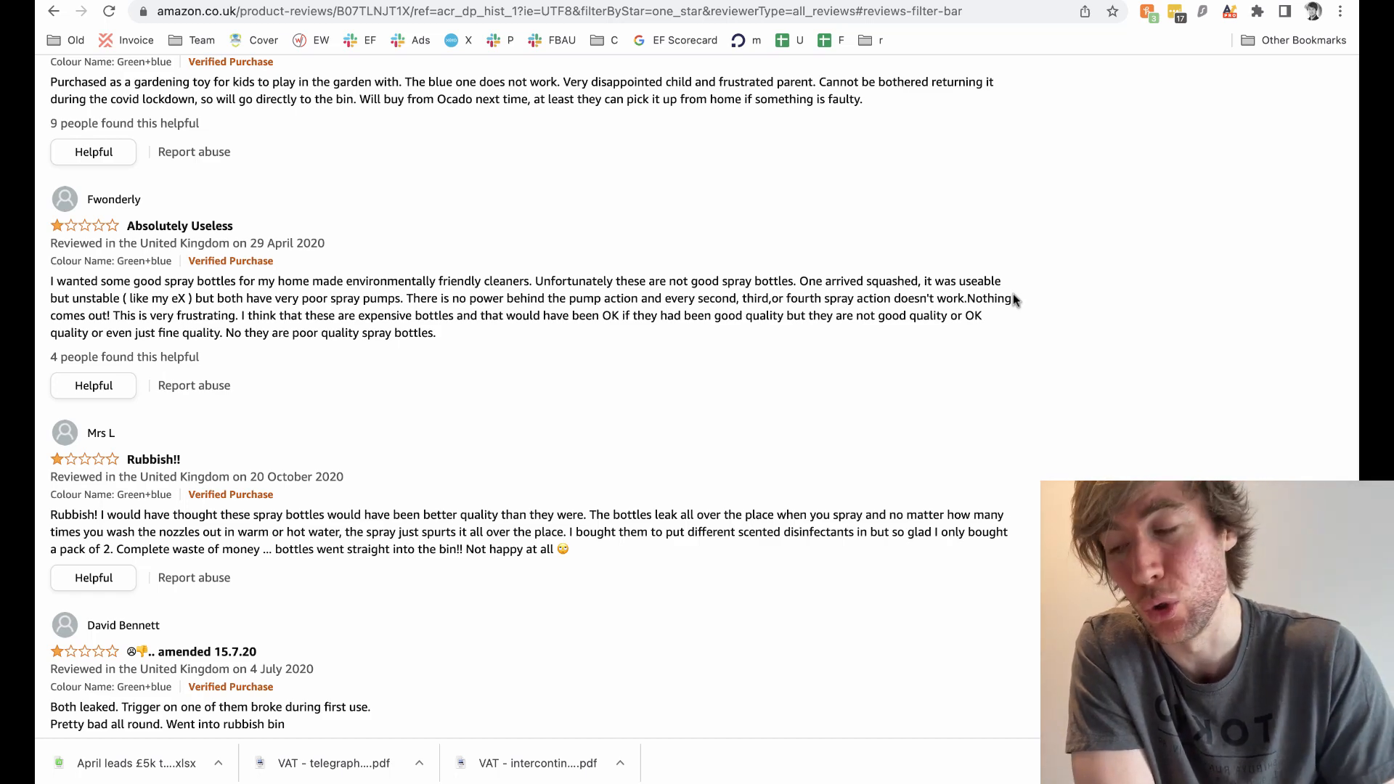
{"action": "scroll", "scroll_direction": "down", "scroll_amount": 3}
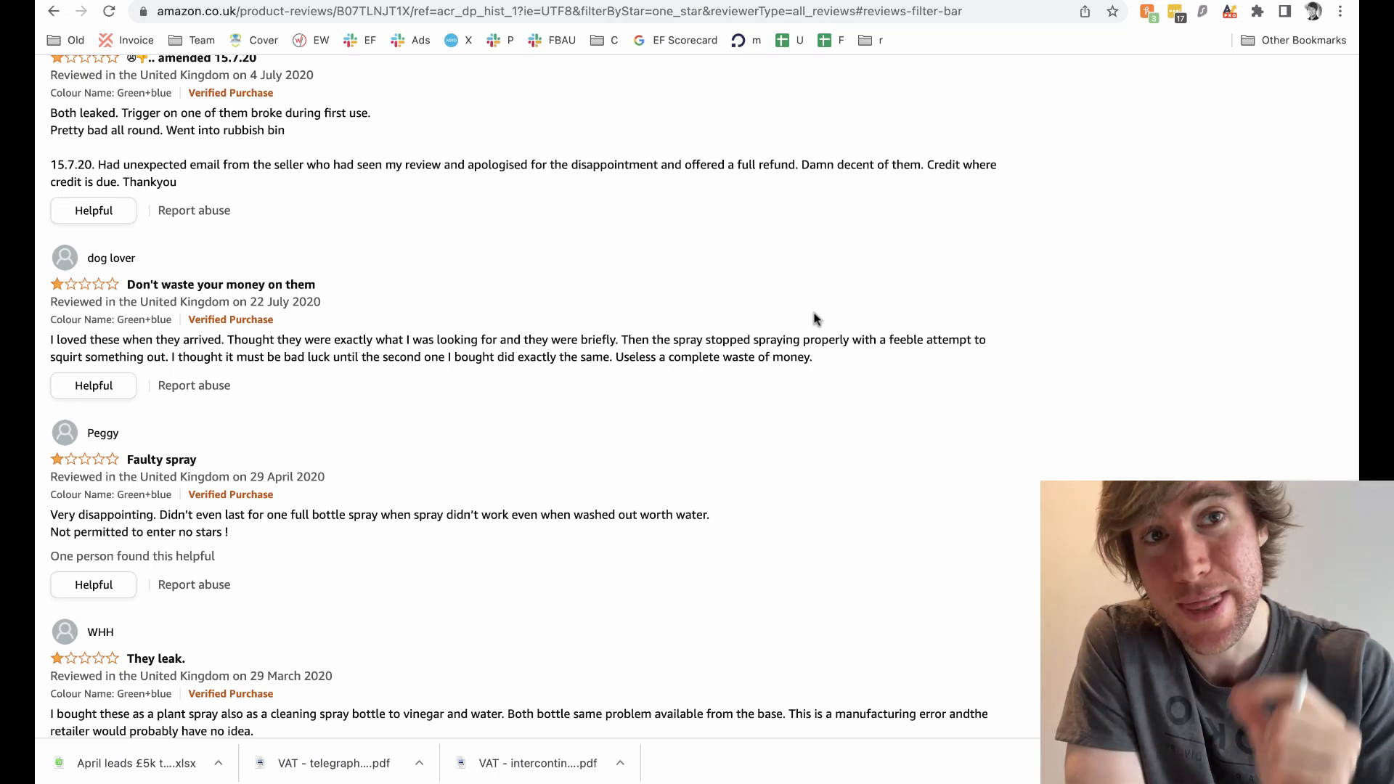
{"action": "mouse_move", "coordinate": [736, 155]}
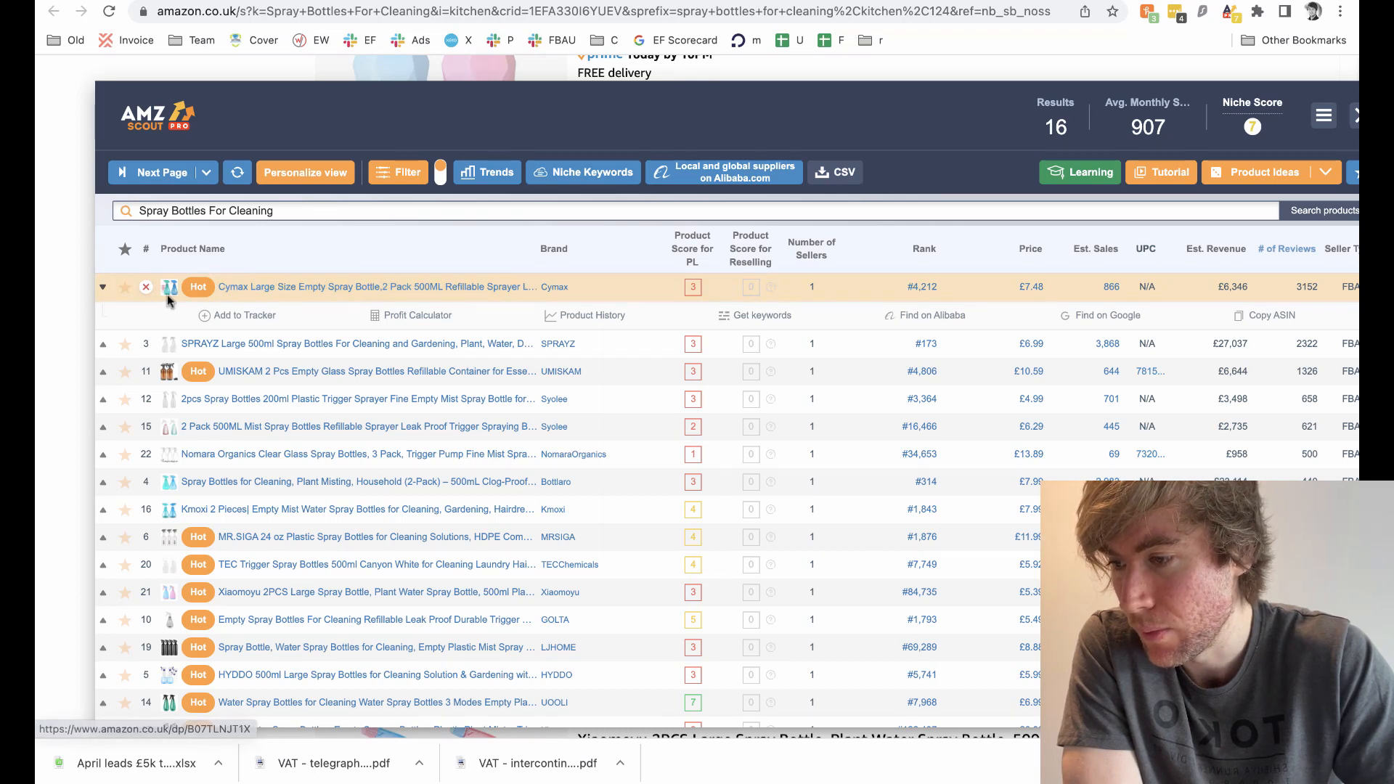
{"action": "mouse_move", "coordinate": [170, 285]}
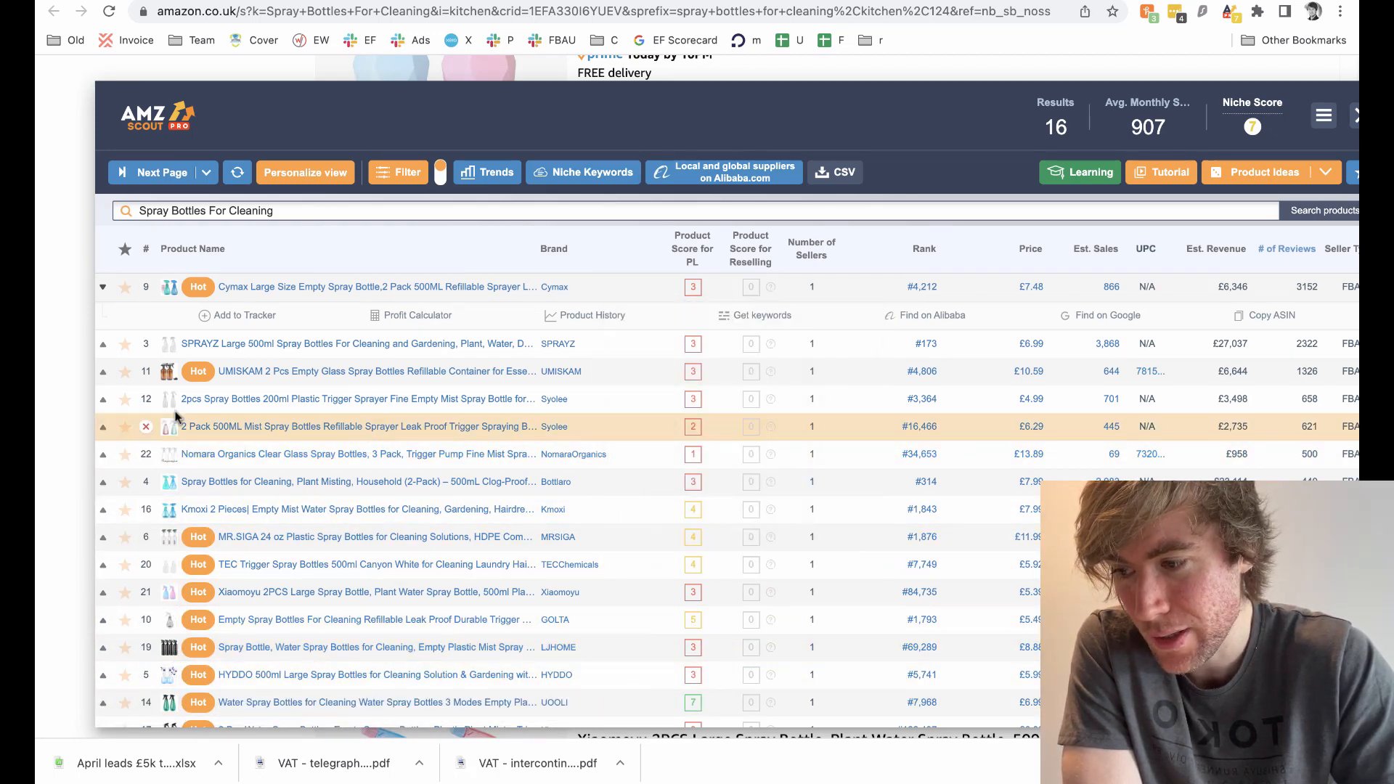
Return to the spray bottle results with the AMZScout PRO panel open.
{"action": "scroll", "scroll_direction": "down", "scroll_amount": 3}
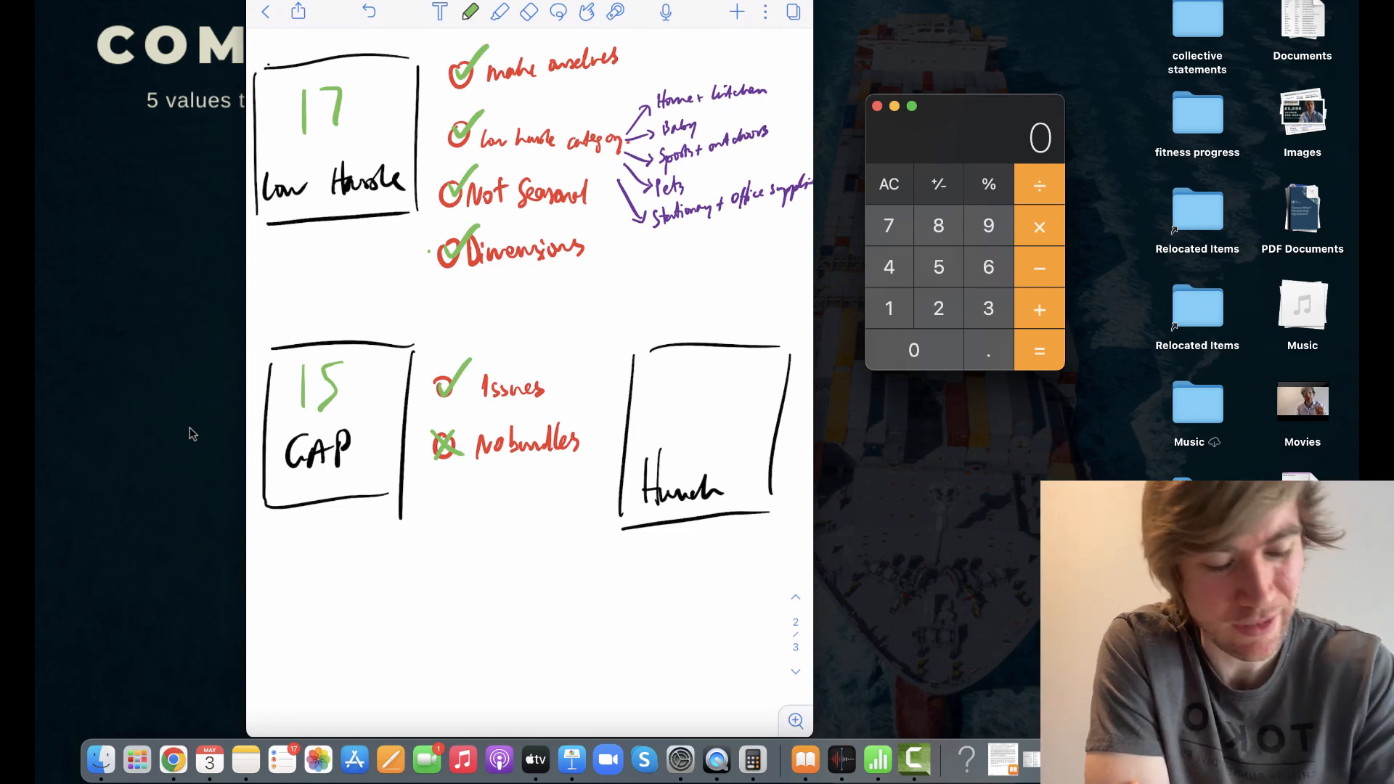
{"action": "scroll", "scroll_direction": "down", "scroll_amount": 3}
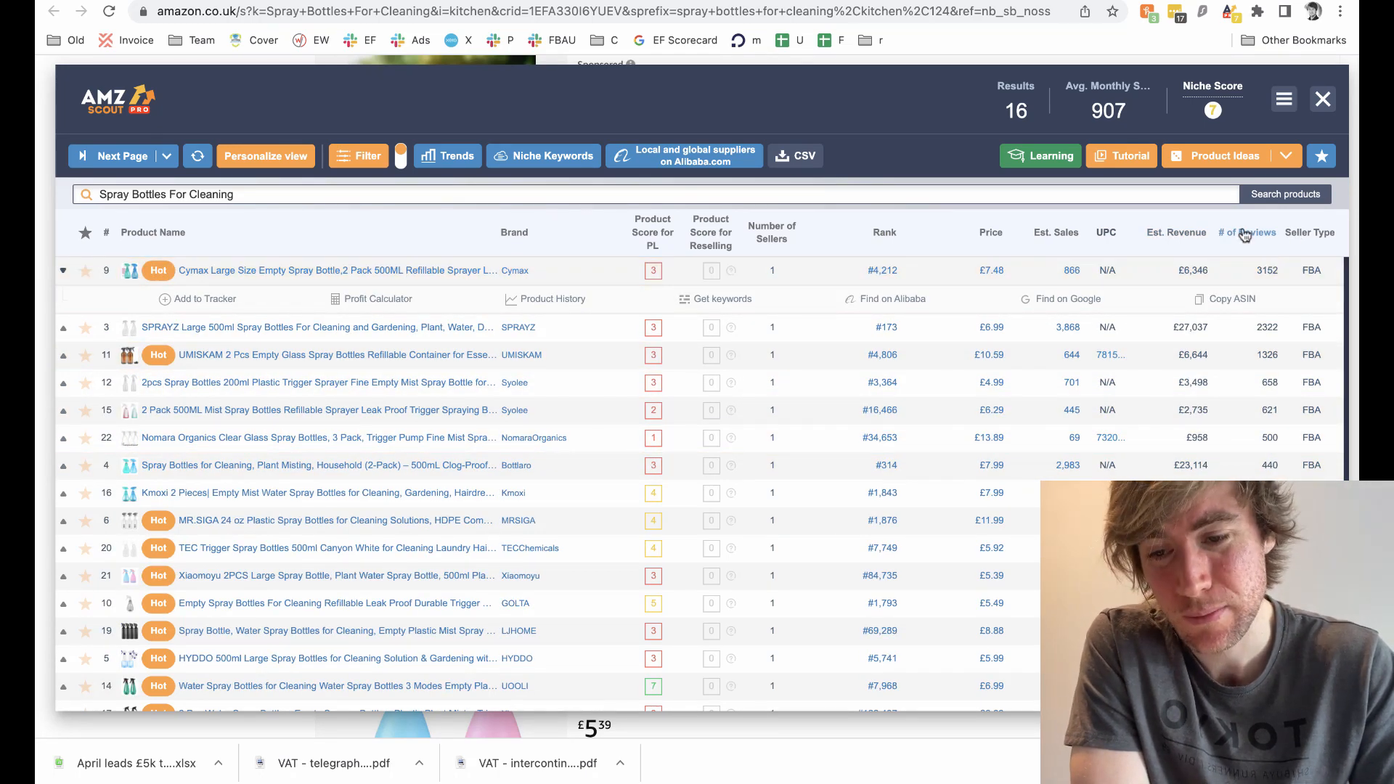
Lower the AMZScout panel to reveal the TEC and Xiaomoyu listings.
{"action": "left_click", "coordinate": [990, 233]}
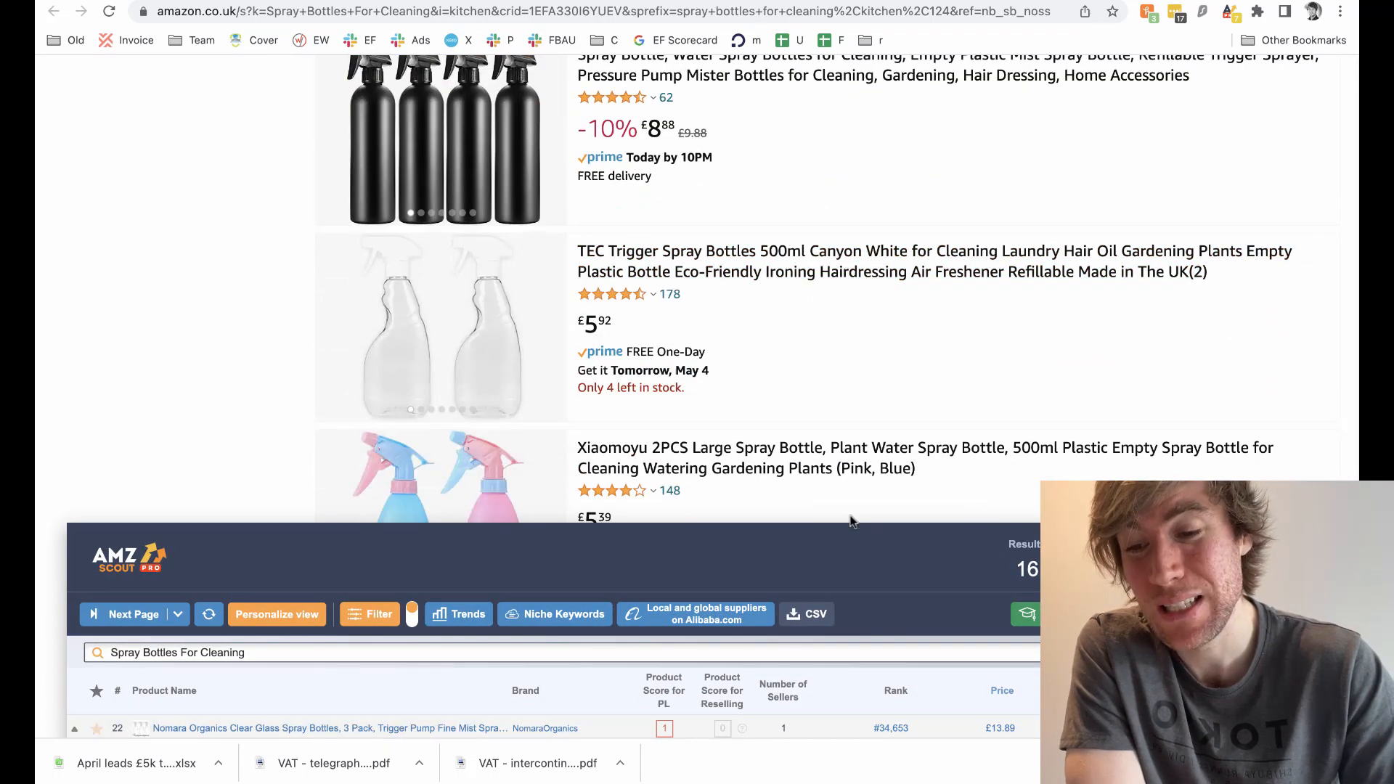
Sort the AMZScout product list by Price, highest first.
{"action": "scroll", "scroll_direction": "down", "scroll_amount": 3}
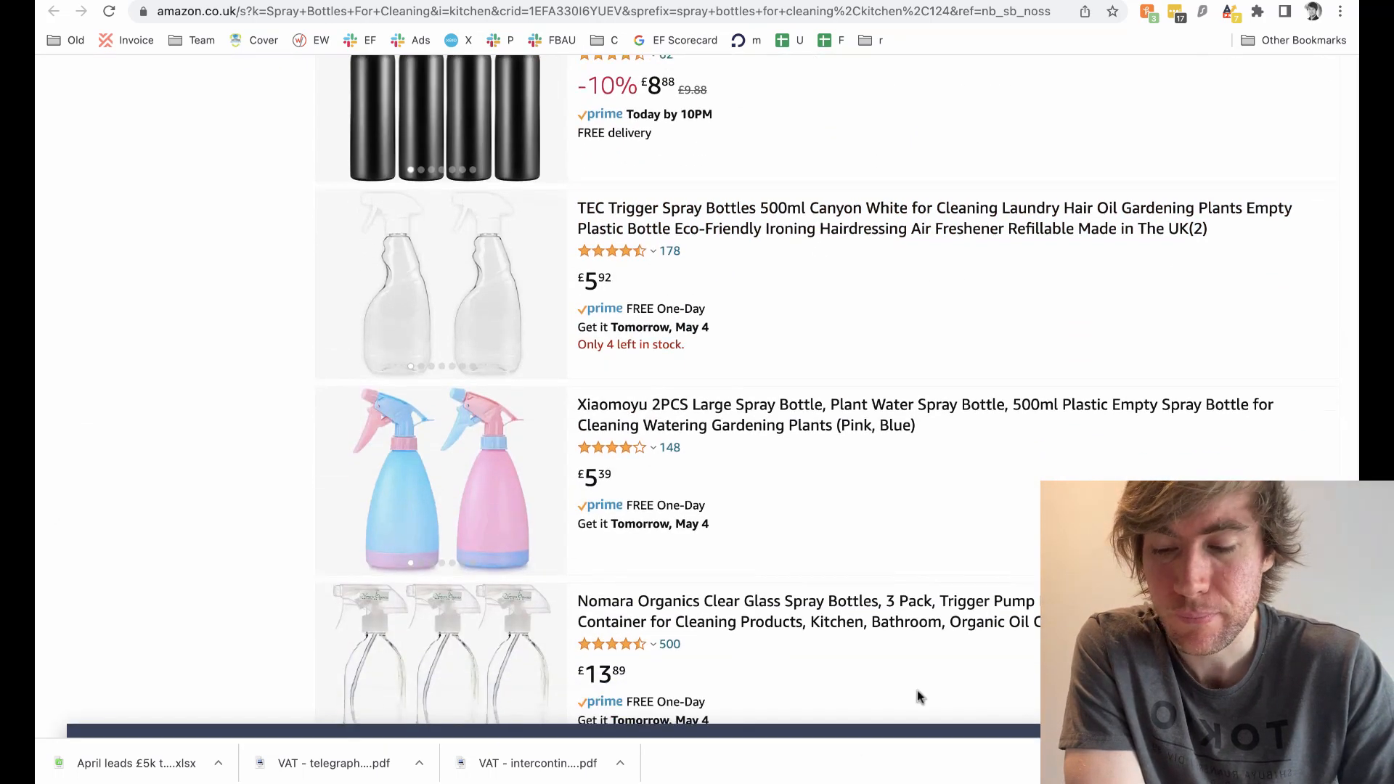
{"action": "scroll", "scroll_direction": "down", "scroll_amount": 3}
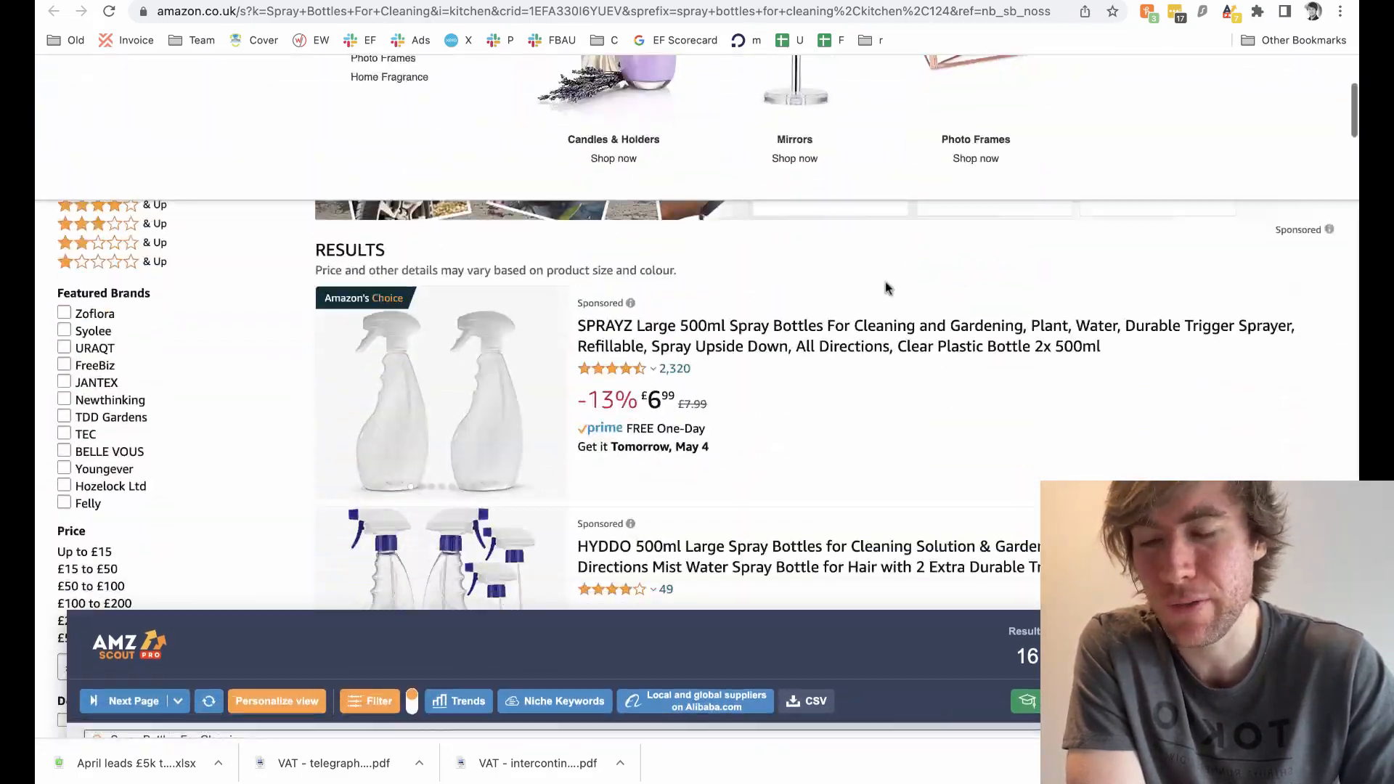
{"action": "scroll", "scroll_direction": "down", "scroll_amount": 3}
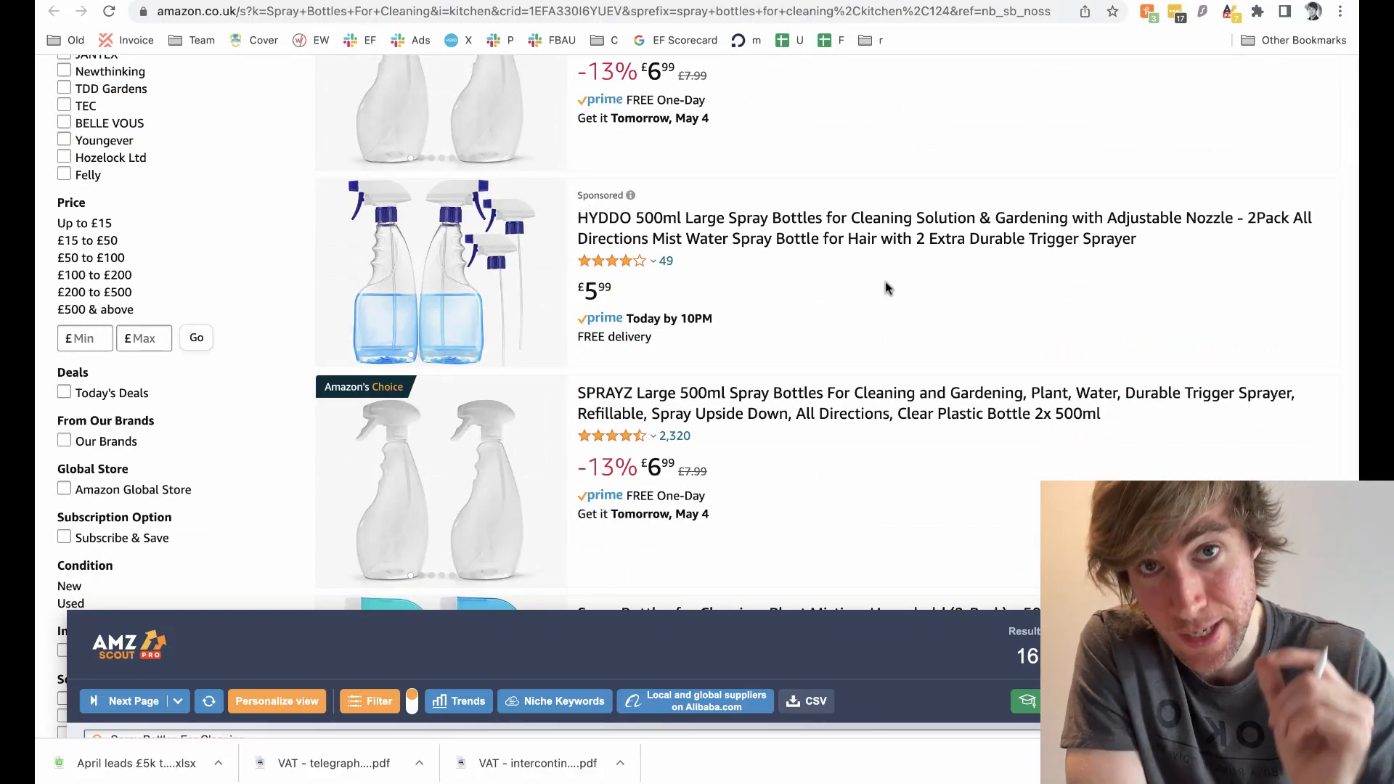
{"action": "mouse_move", "coordinate": [884, 473]}
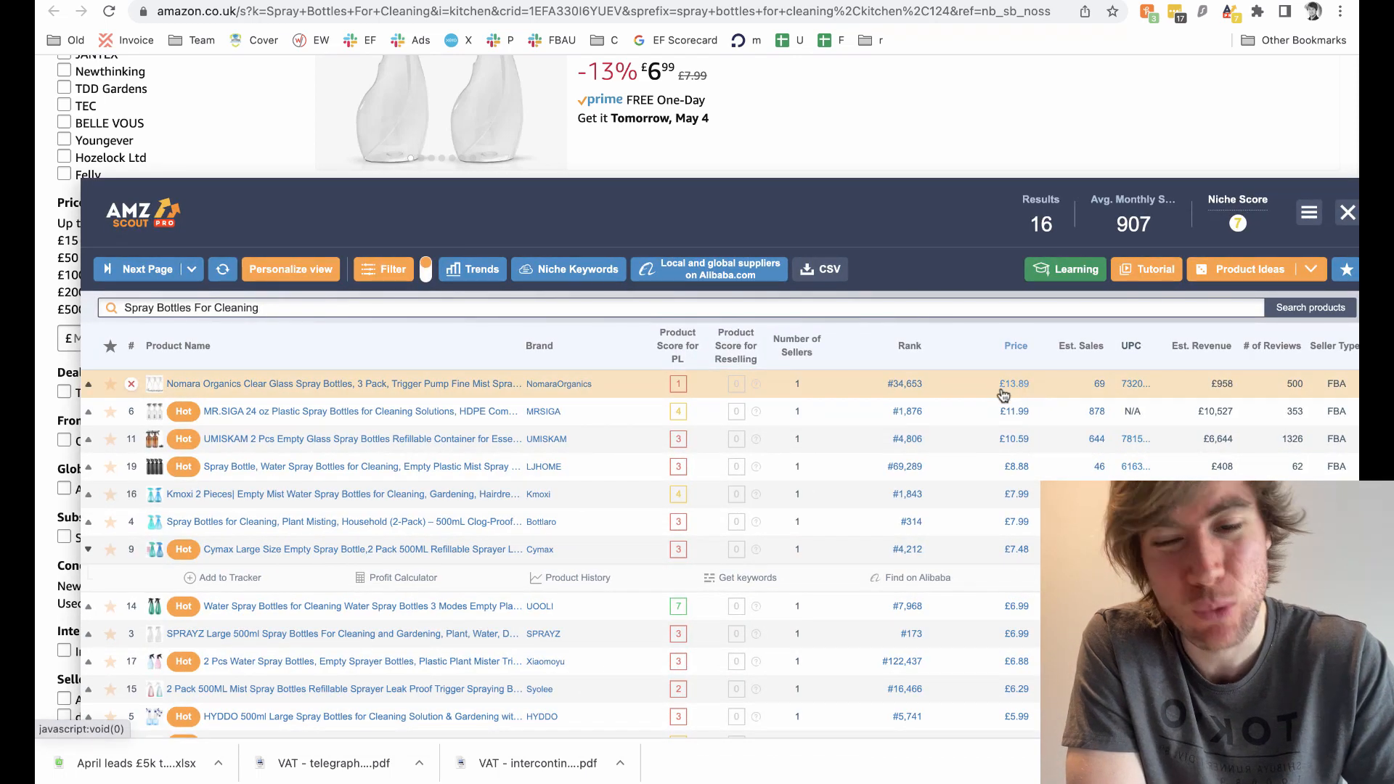
{"action": "mouse_move", "coordinate": [1008, 391]}
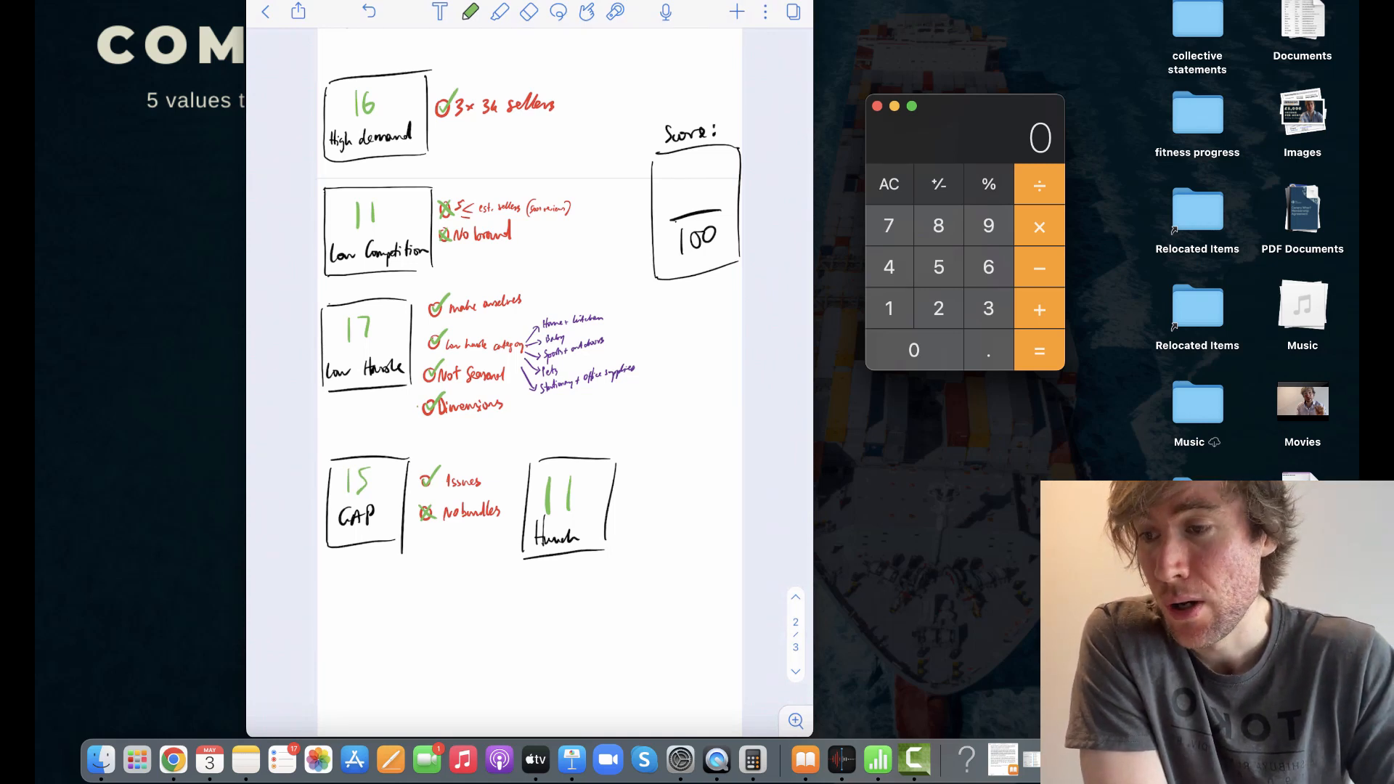
Handwrite 11 in the Hunch box of the Notability cheatsheet.
{"action": "scroll", "scroll_direction": "down", "scroll_amount": 3}
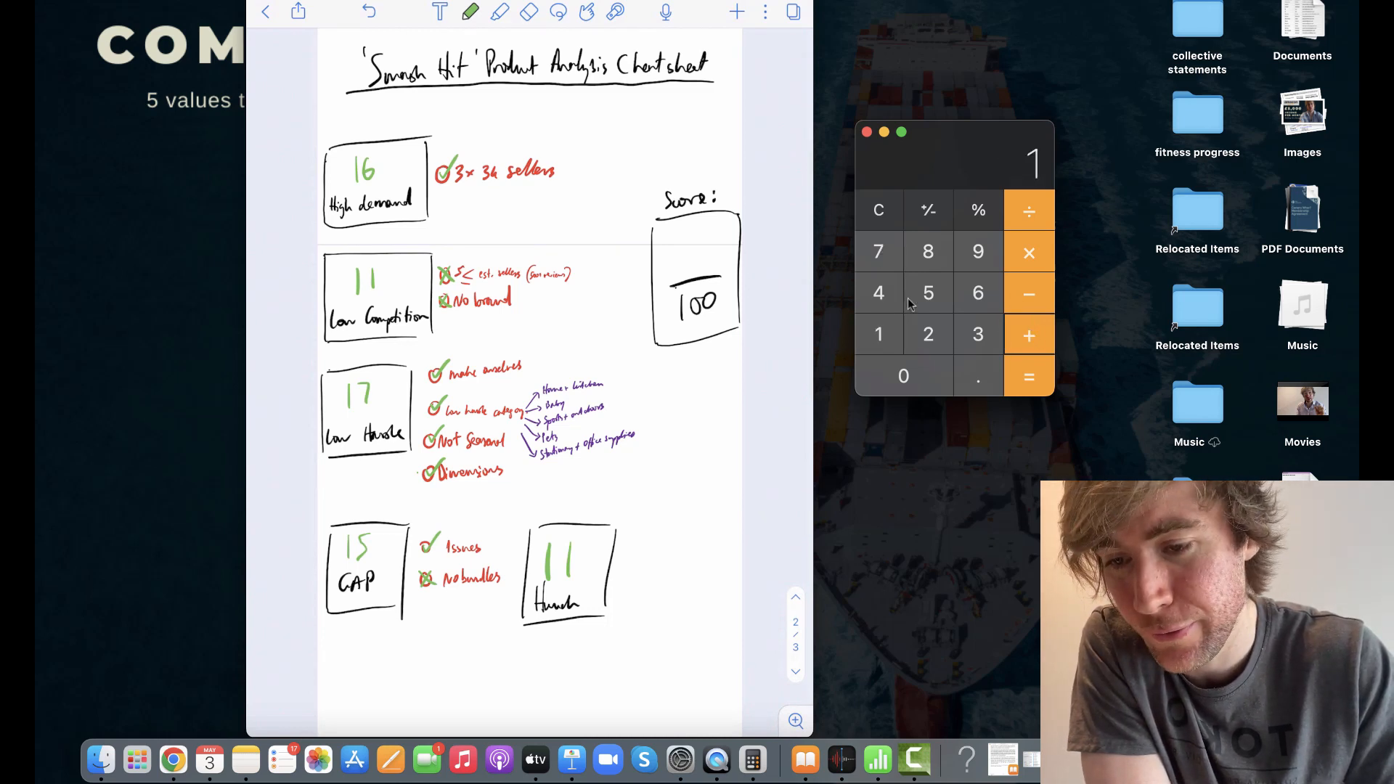
Total 16 + 11 + 17 + 15 + 11 on the calculator to get 70.
{"action": "left_click", "coordinate": [878, 333]}
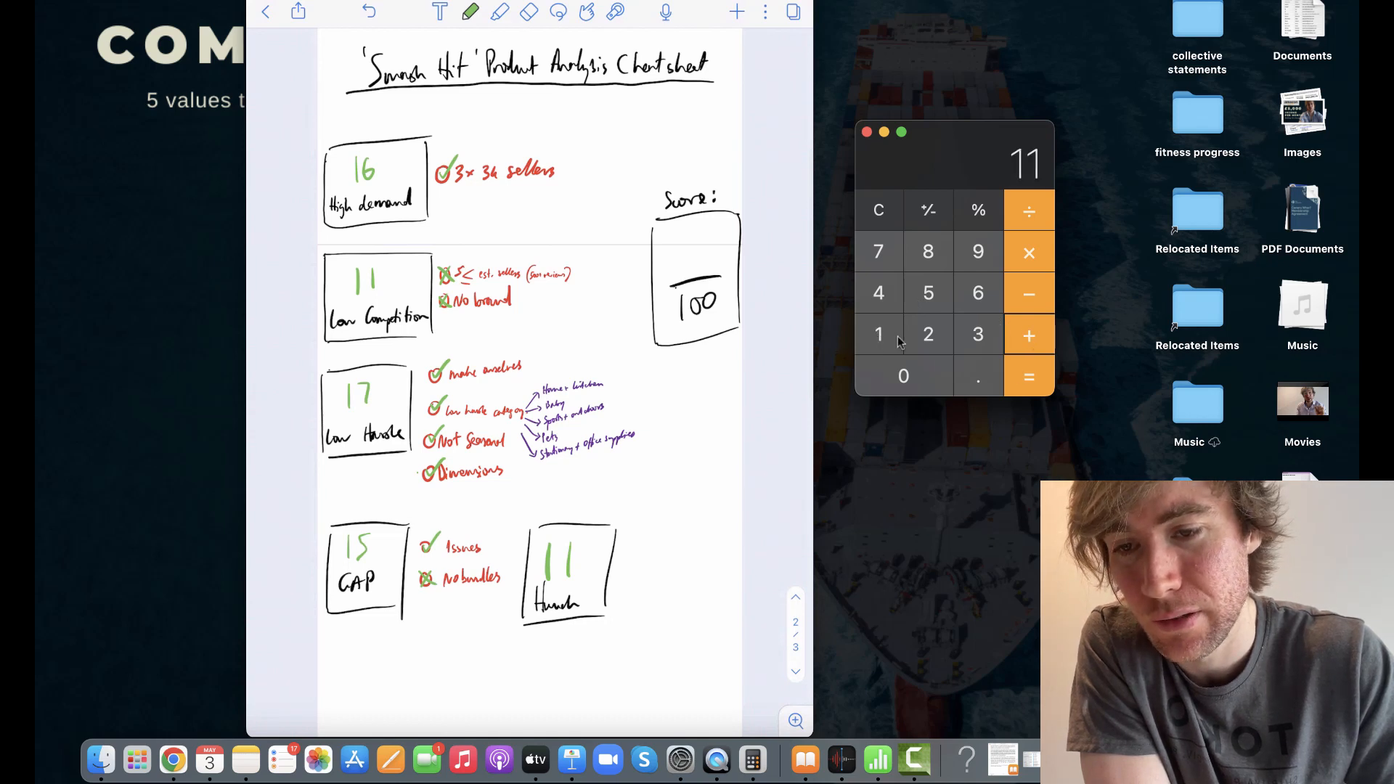
{"action": "left_click", "coordinate": [1028, 376]}
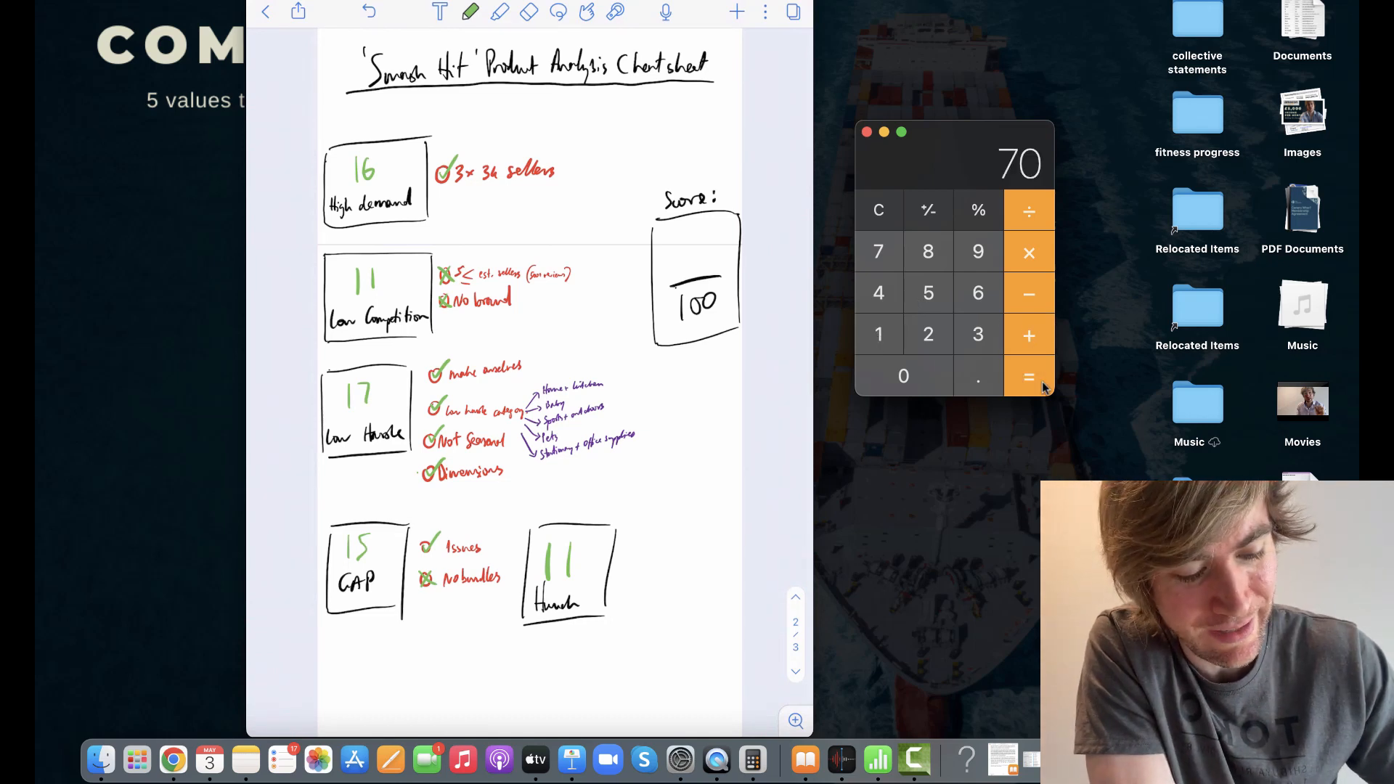